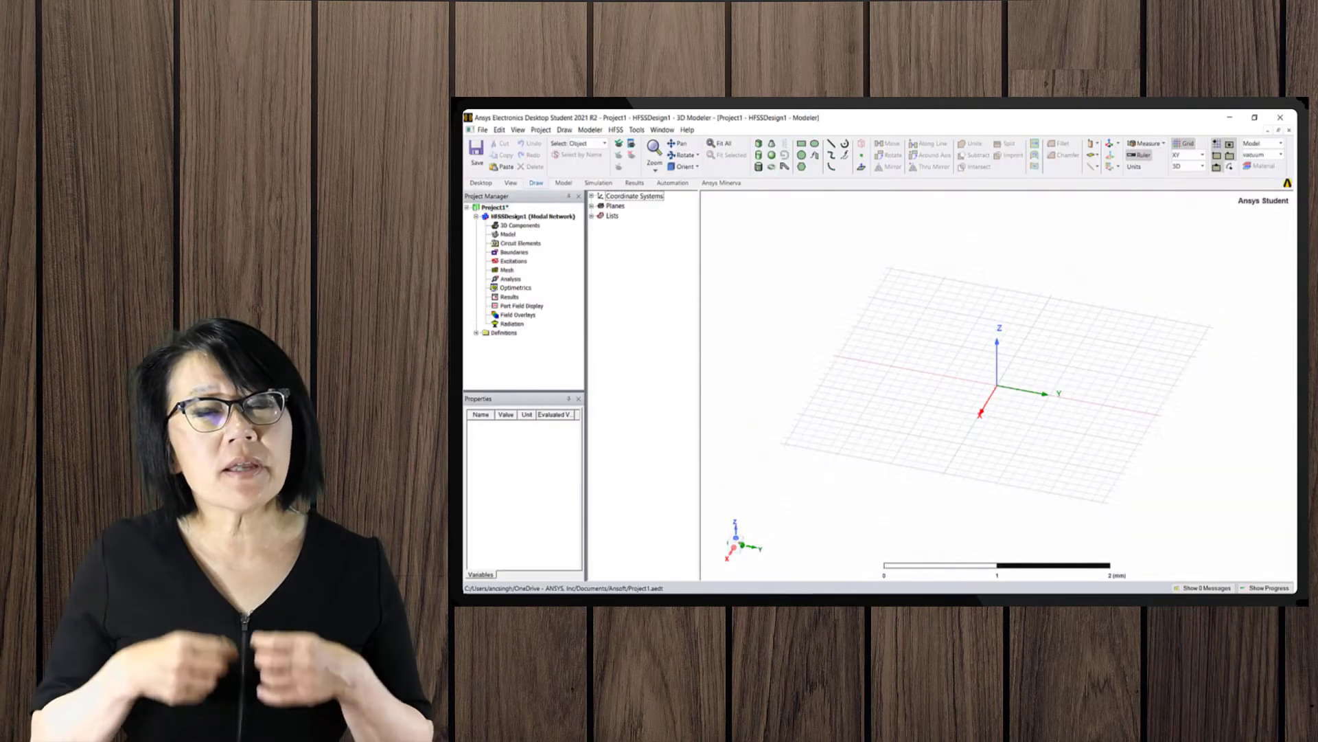
# - Set the model units to millimetres and draw the vacuum box Box1 in the 3D view
pyautogui.click(516, 287)
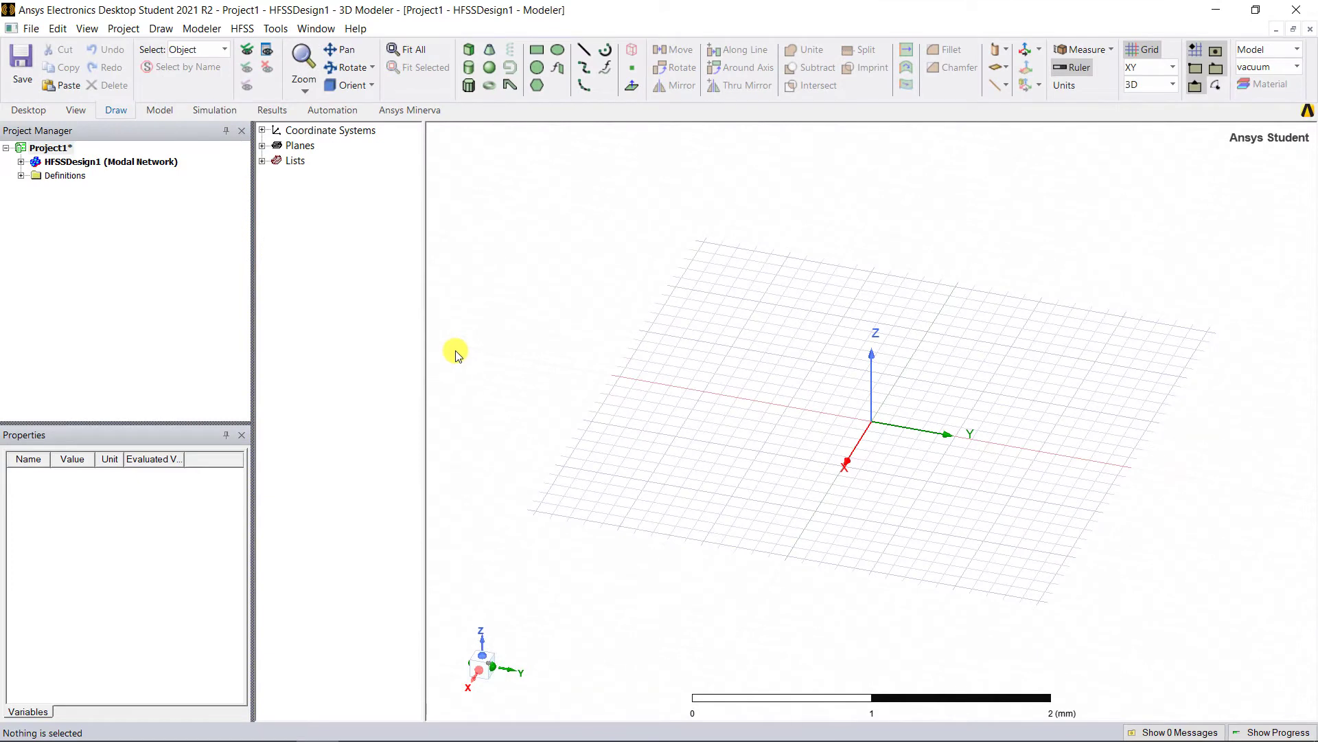
pyautogui.click(1063, 85)
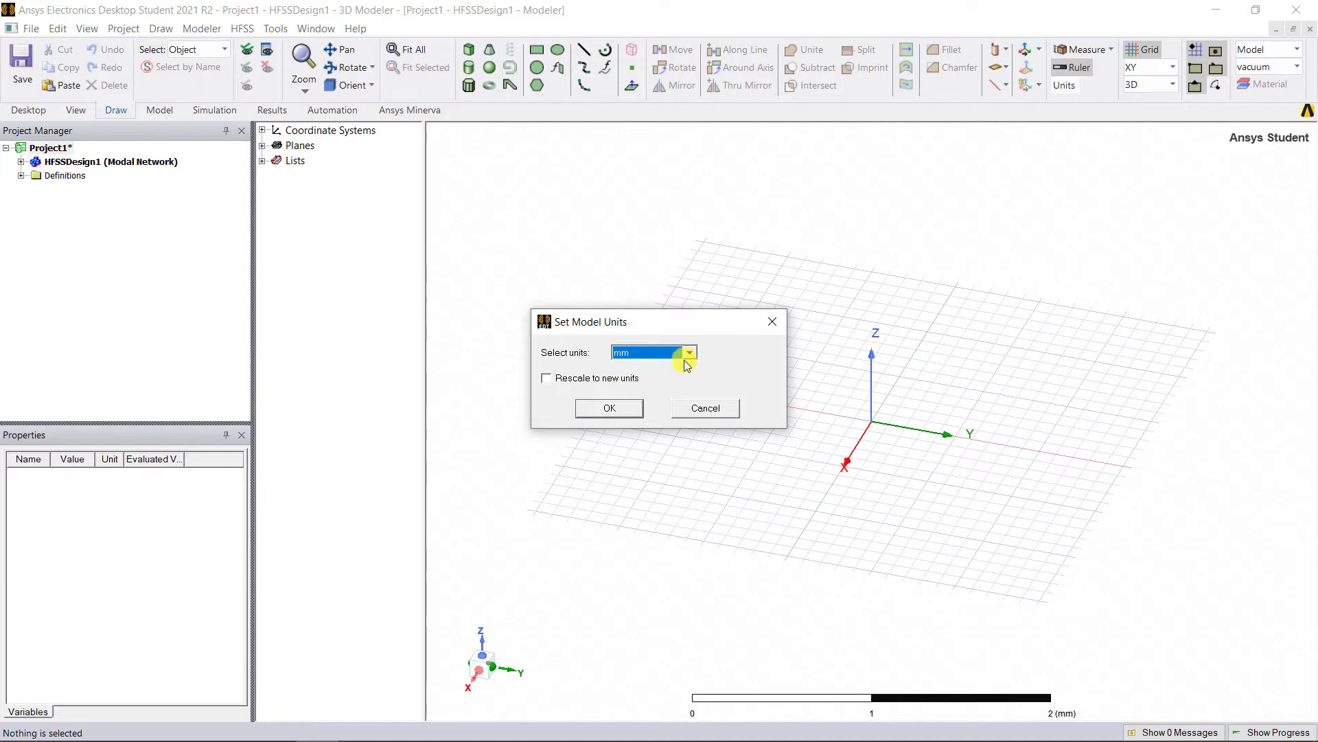
pyautogui.click(609, 408)
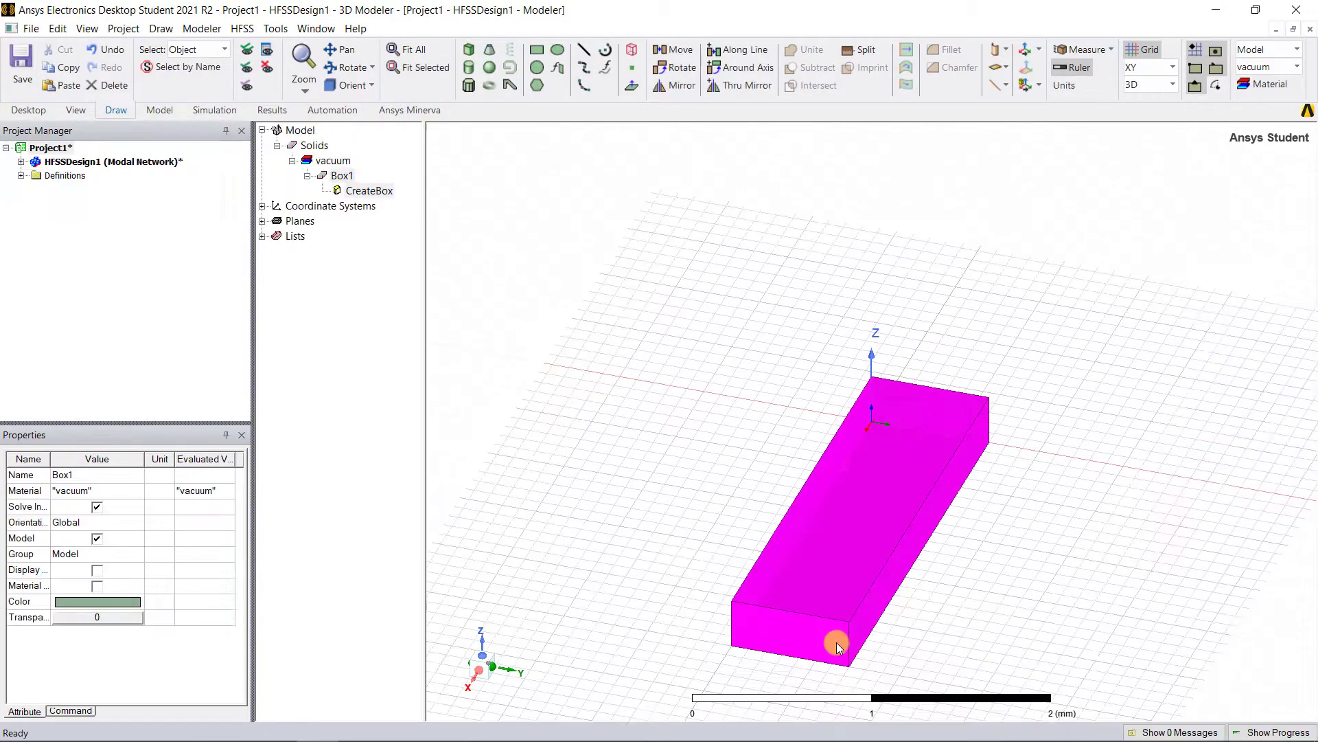
pyautogui.click(588, 385)
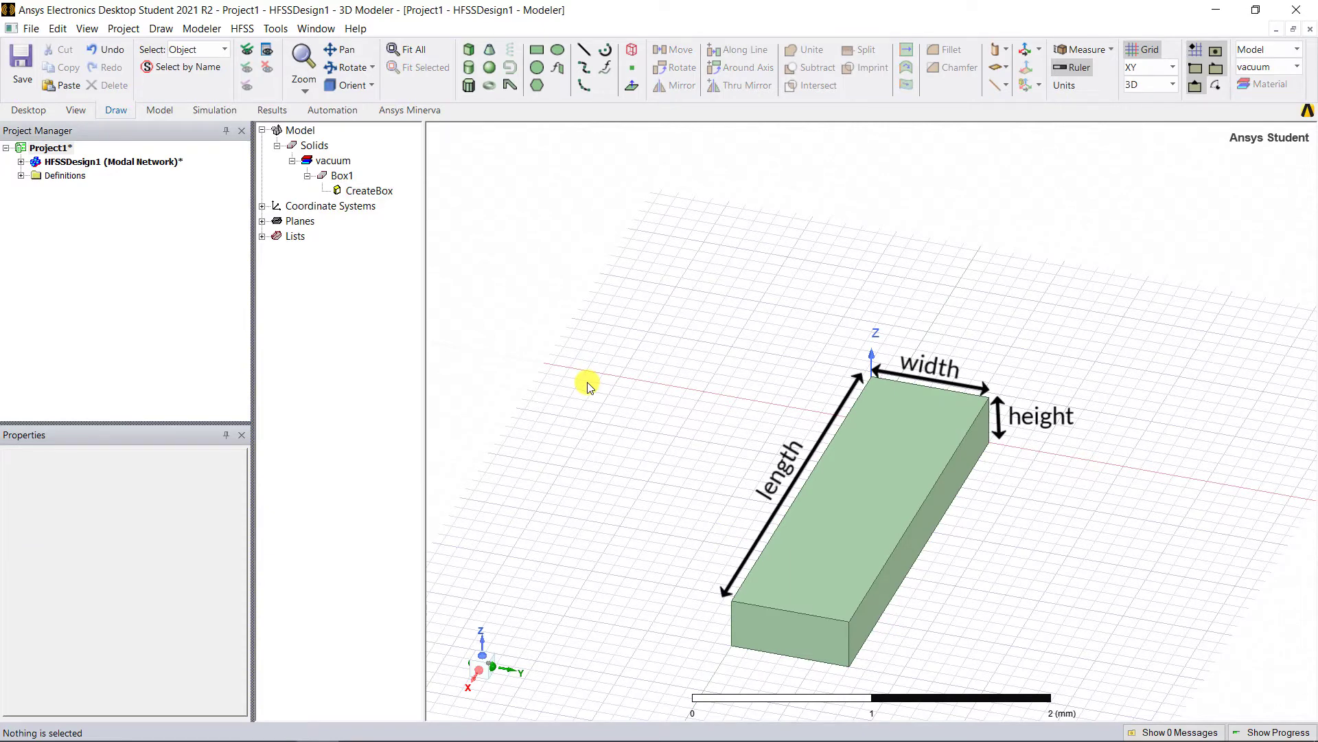
pyautogui.click(368, 190)
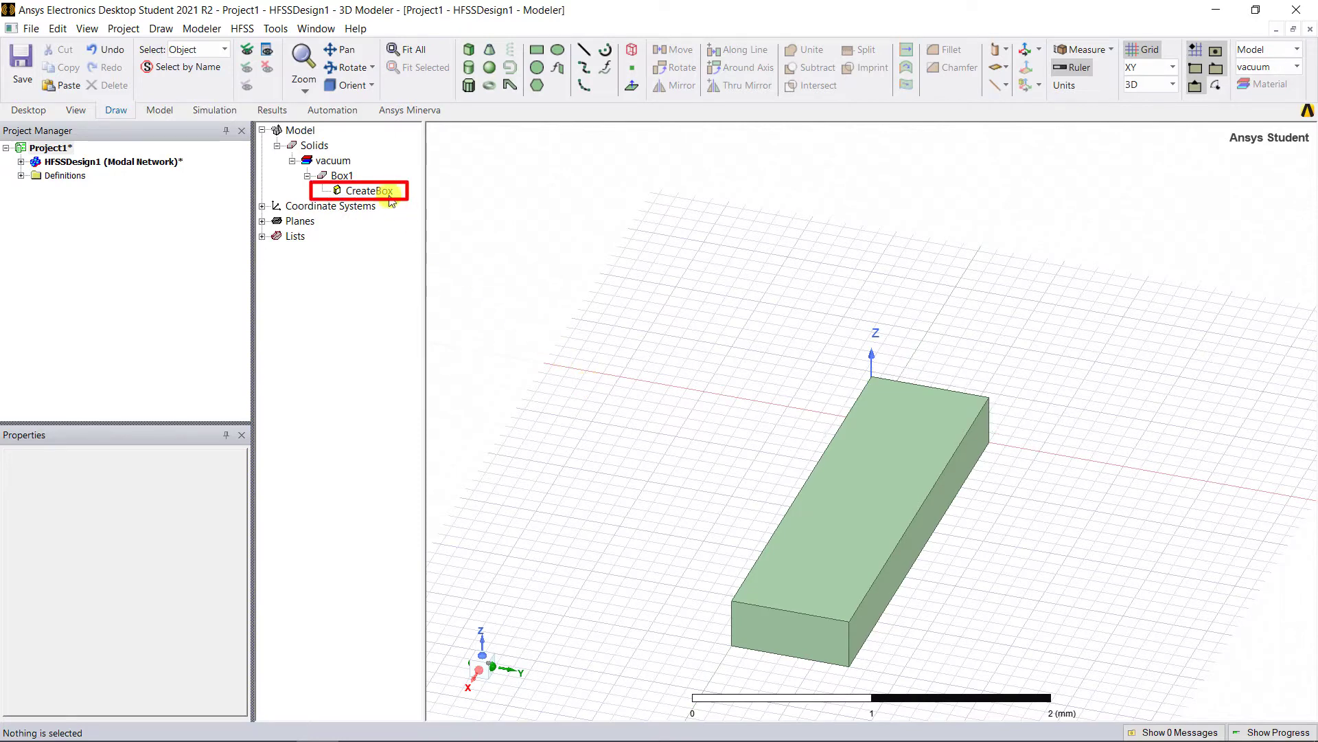
# - Set Box1's XSize, YSize, ZSize to variables length=15, width=3.76, height=1.88 mm
pyautogui.doubleClick(363, 190)
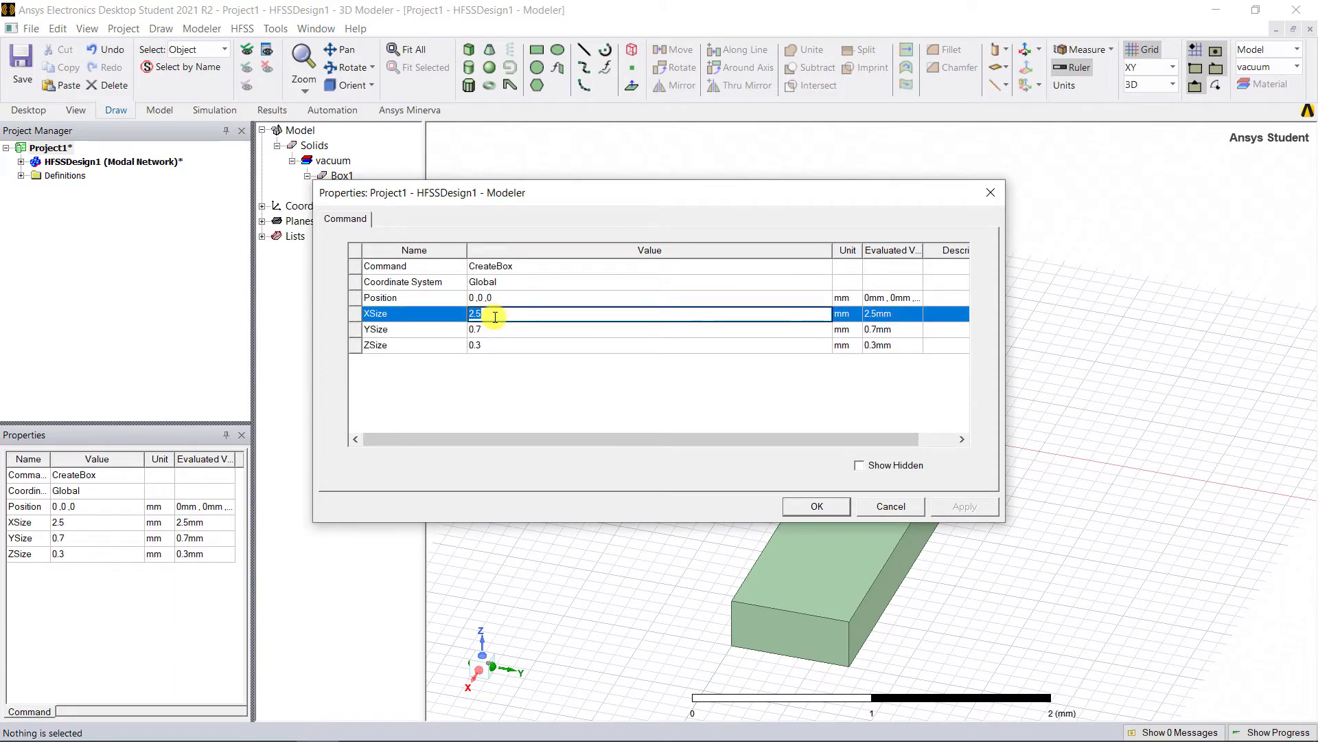
pyautogui.write('length')
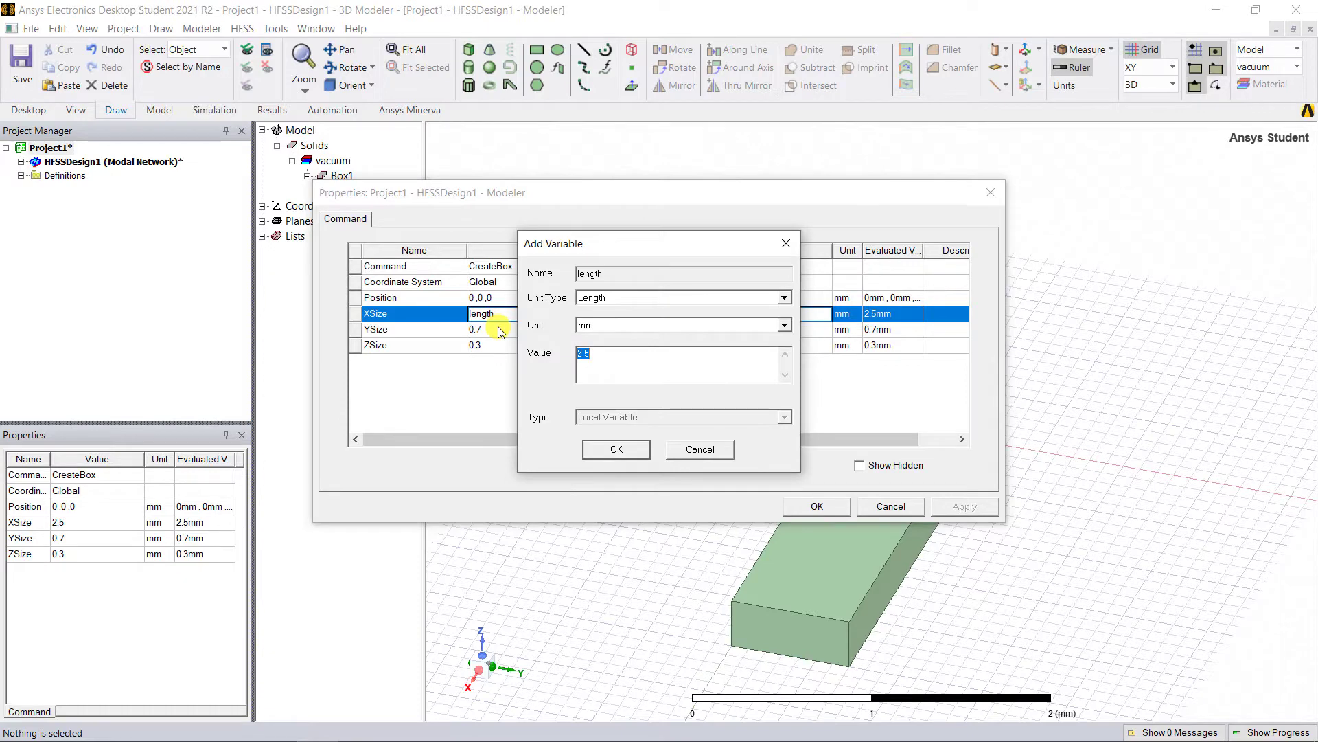
pyautogui.moveTo(613, 355)
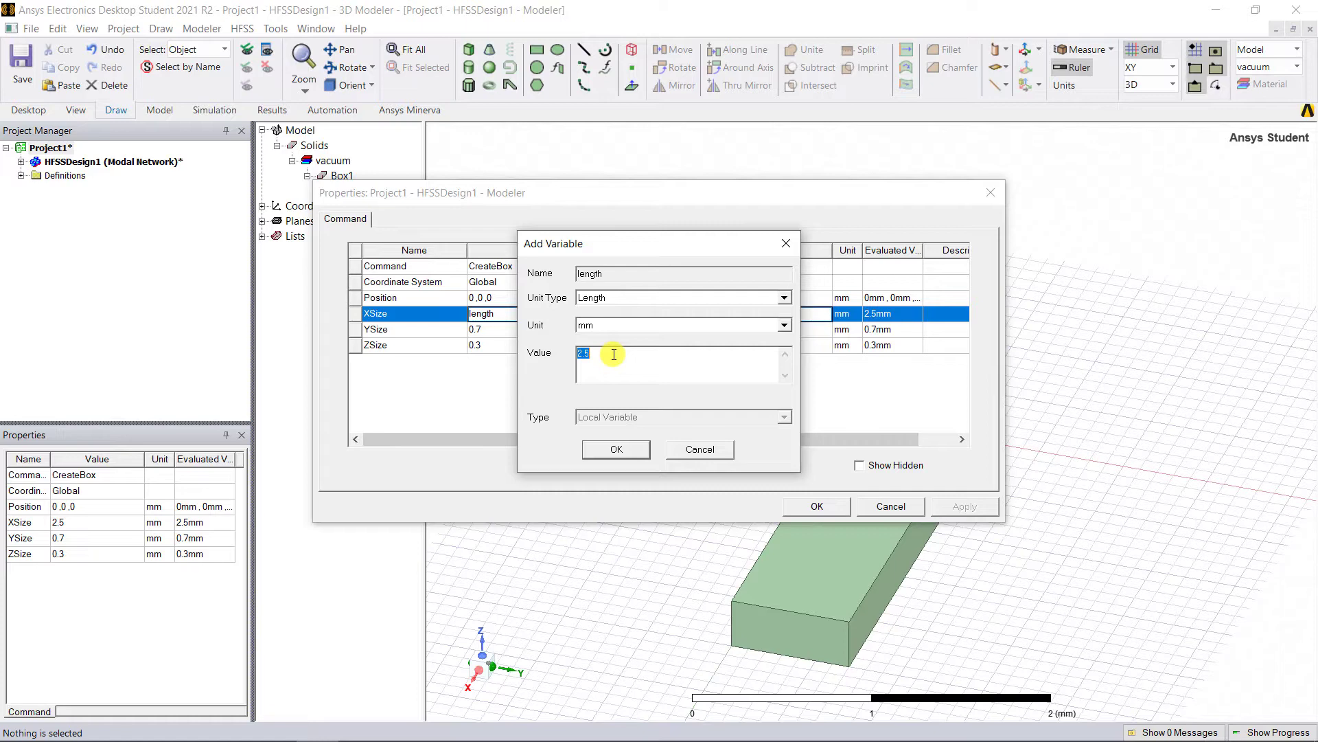
pyautogui.write('15')
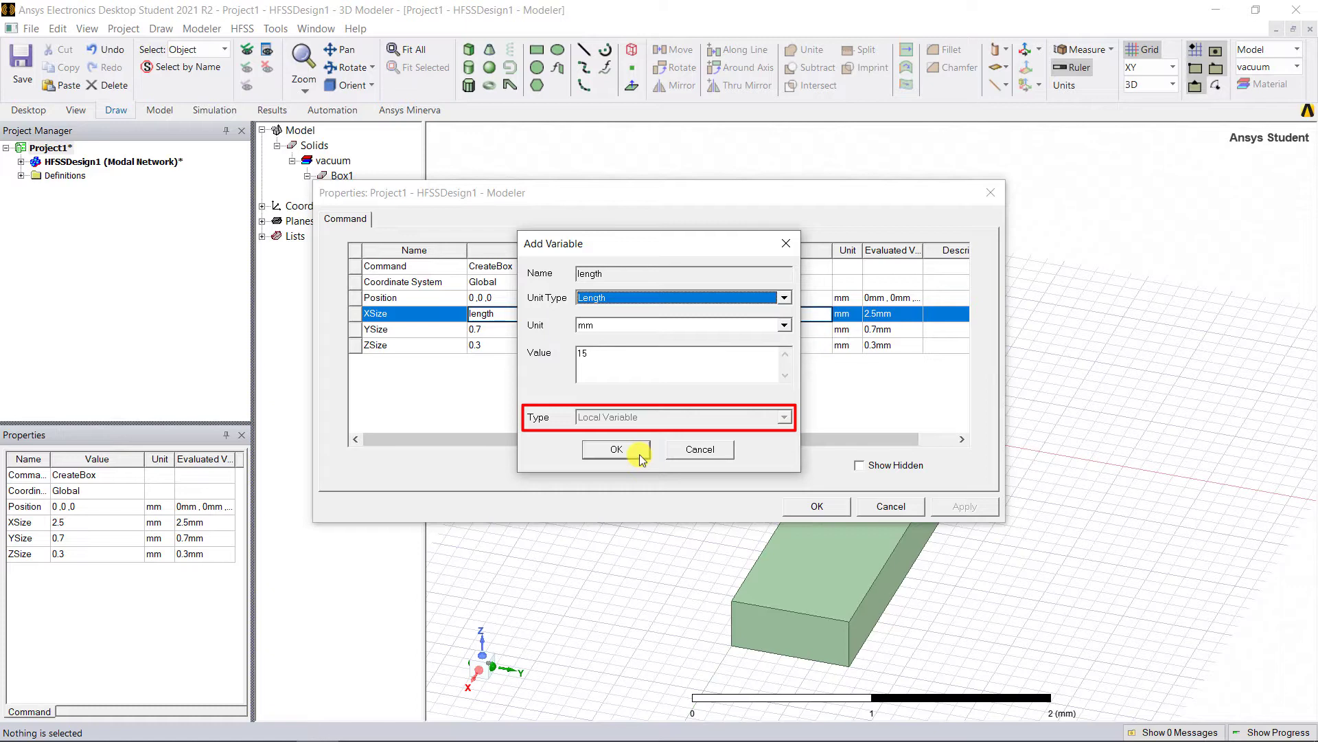
pyautogui.click(615, 449)
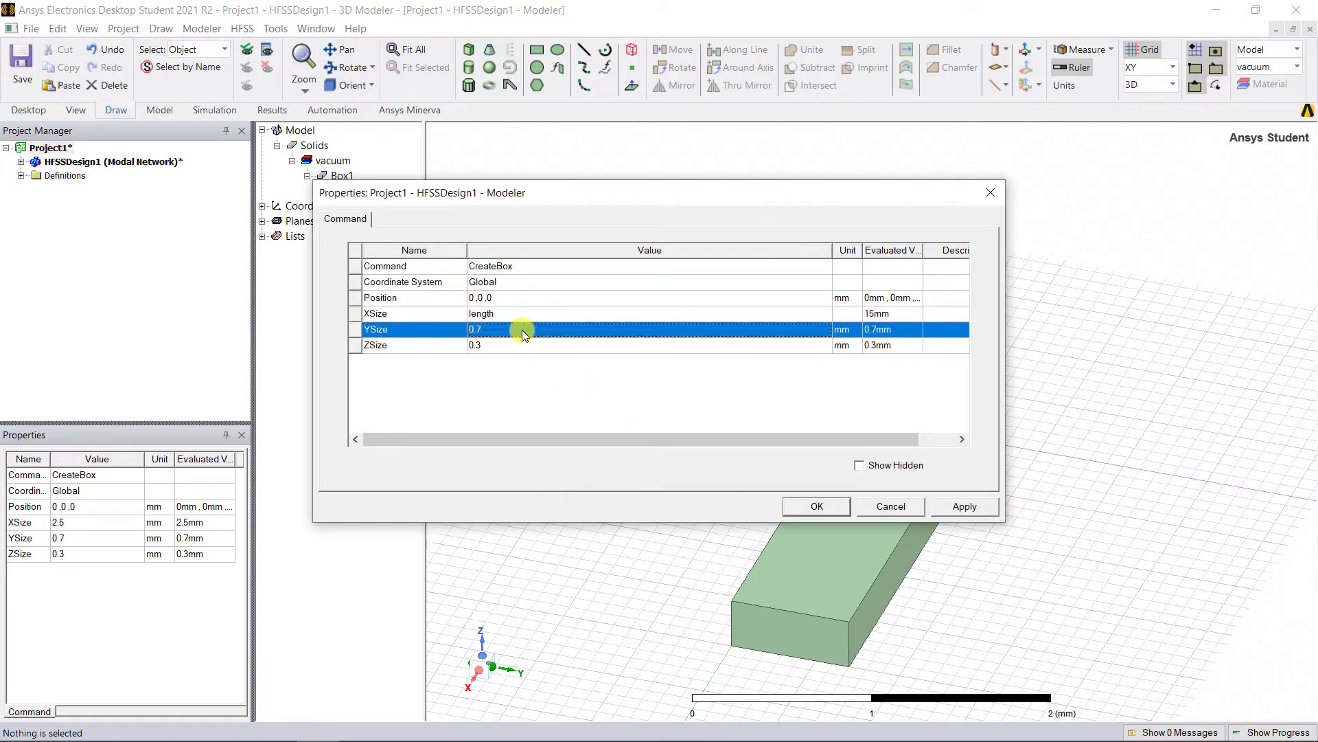
pyautogui.write('width')
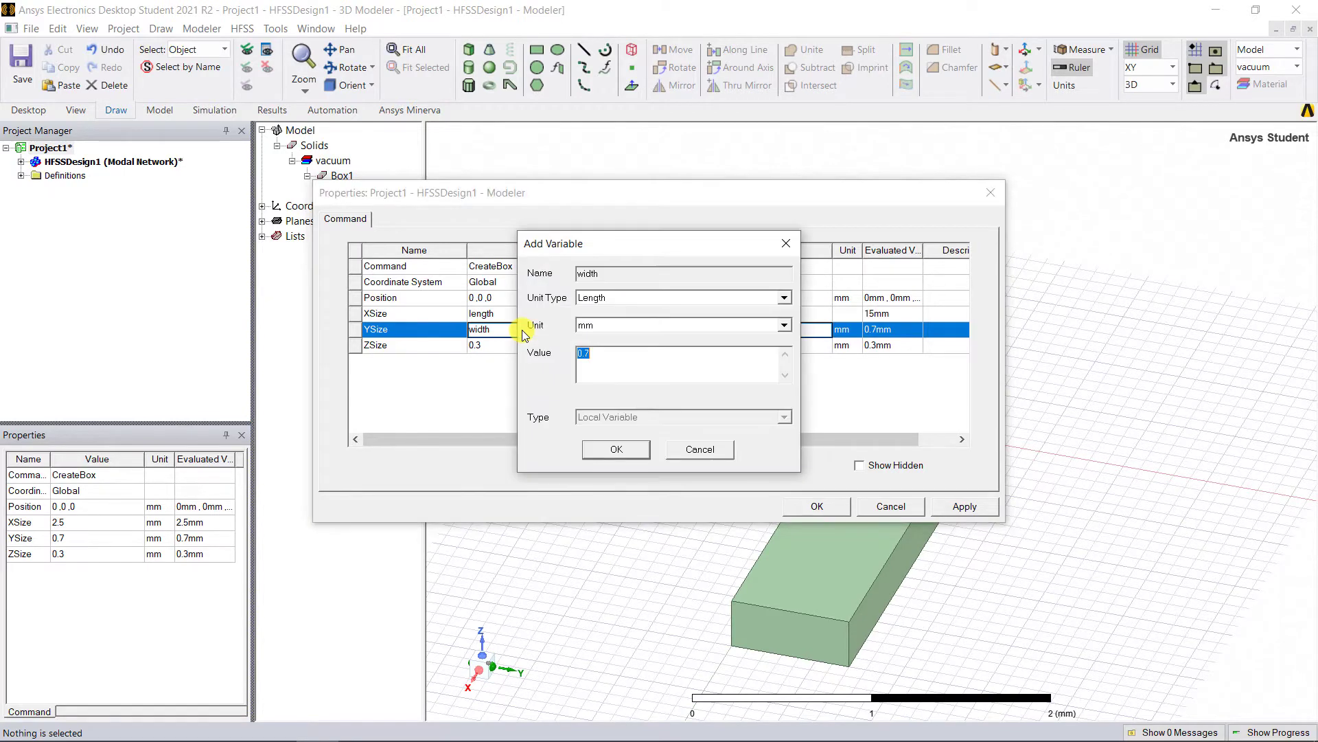
pyautogui.moveTo(569, 345)
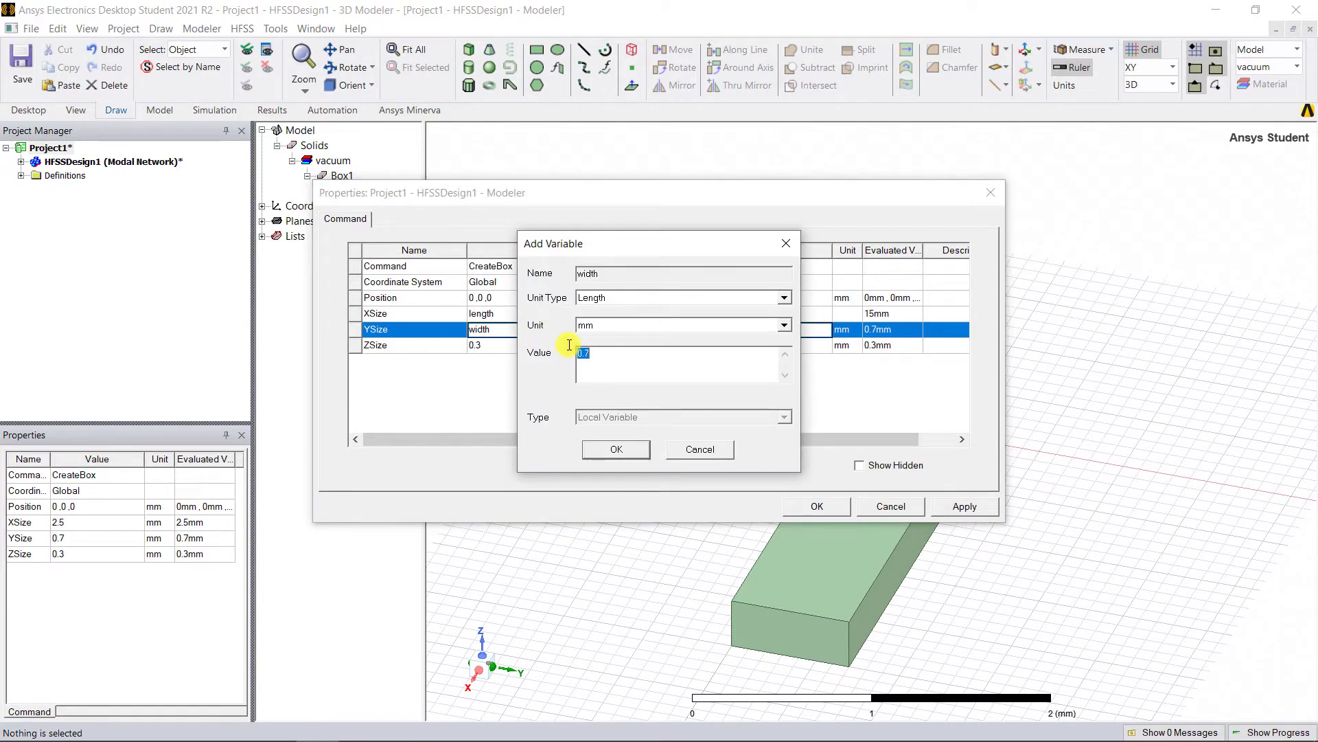
pyautogui.write('3.76')
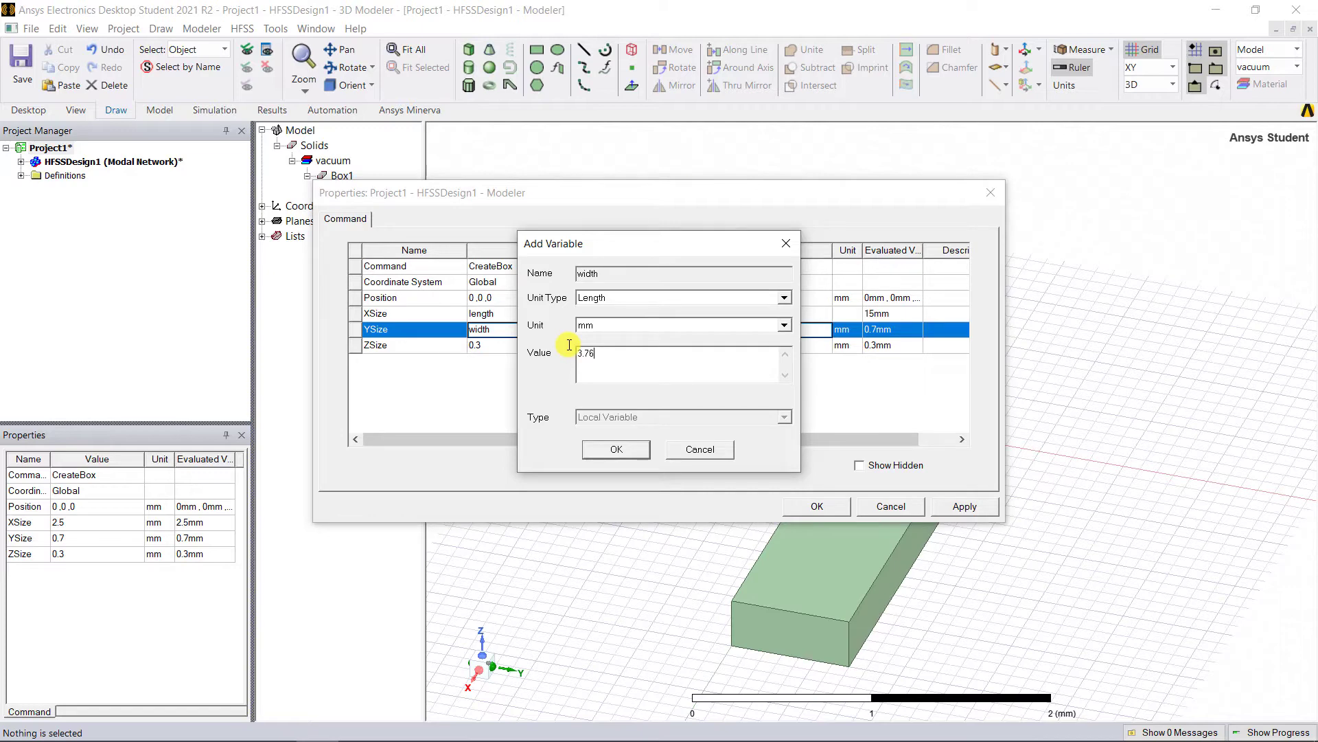
pyautogui.click(615, 448)
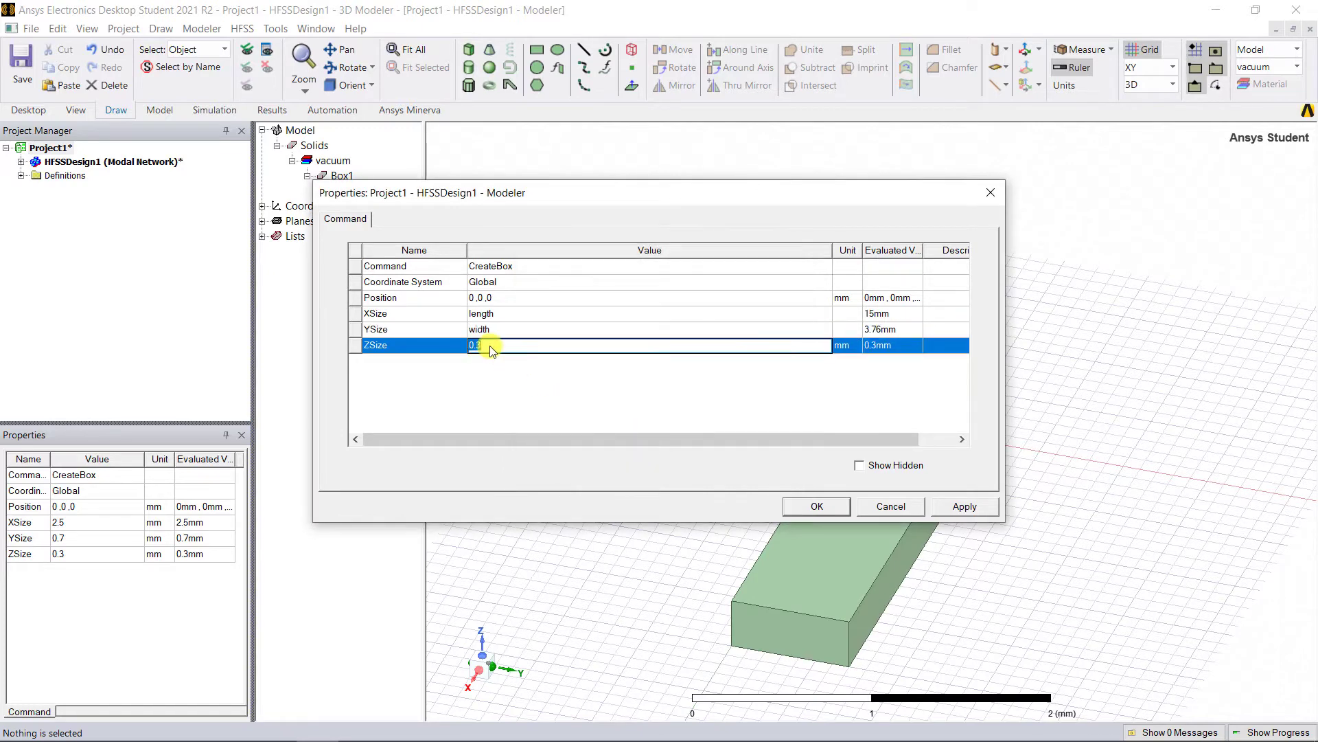
pyautogui.write('height')
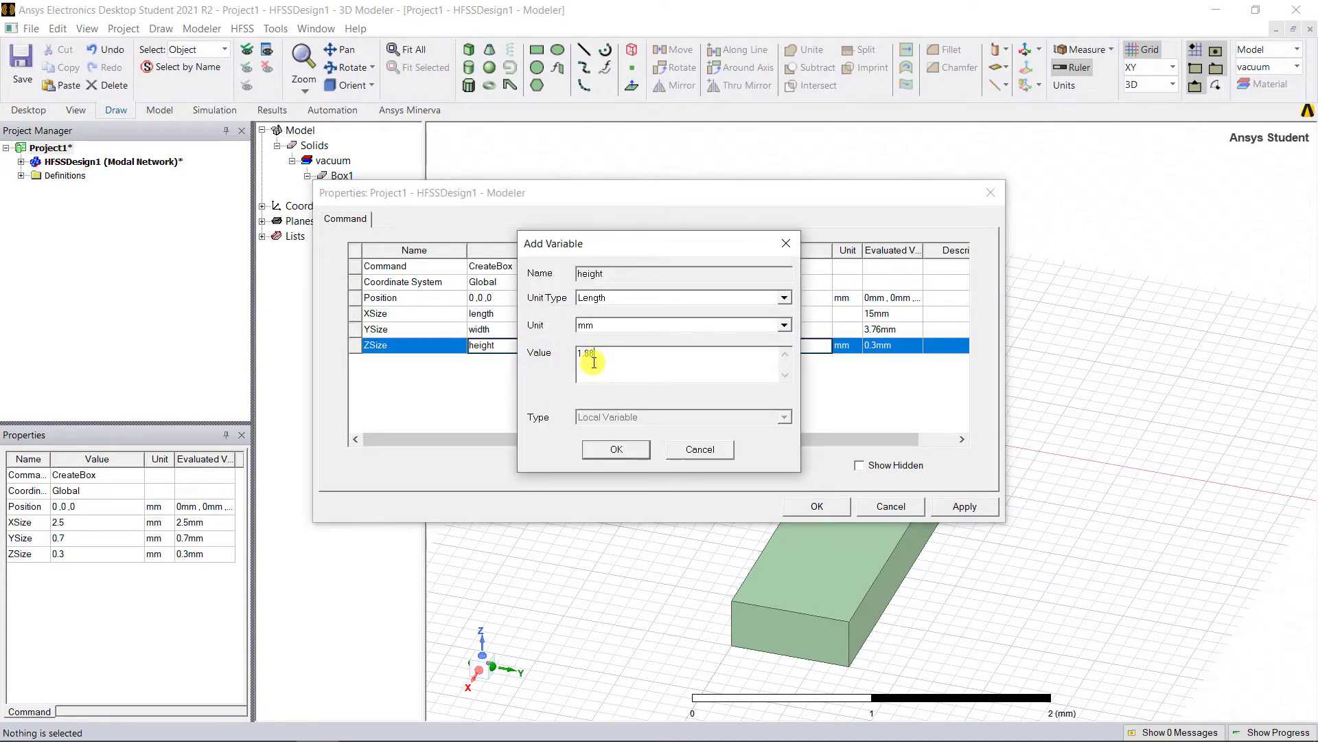
pyautogui.click(615, 449)
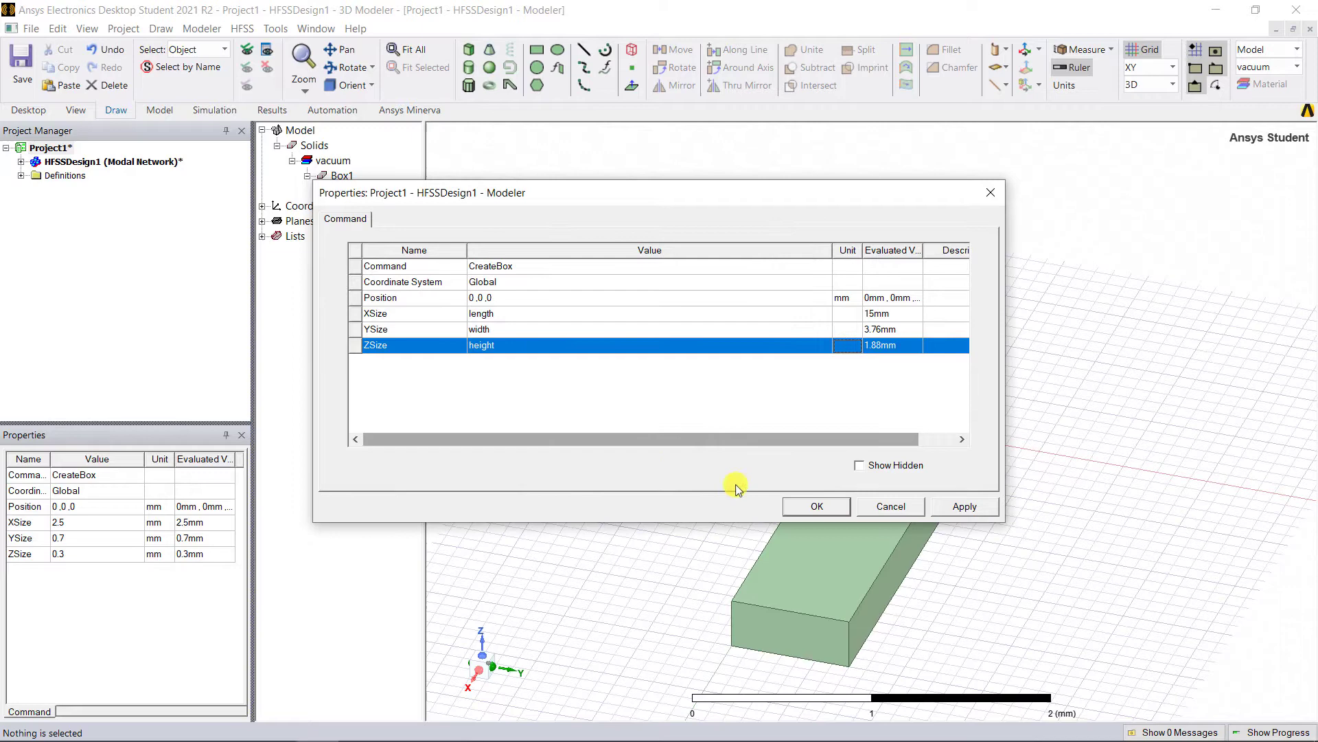
# - Apply the new box size, fit it in view, and select HFSSDesign1 to show its variables
pyautogui.press('ctrl+d')
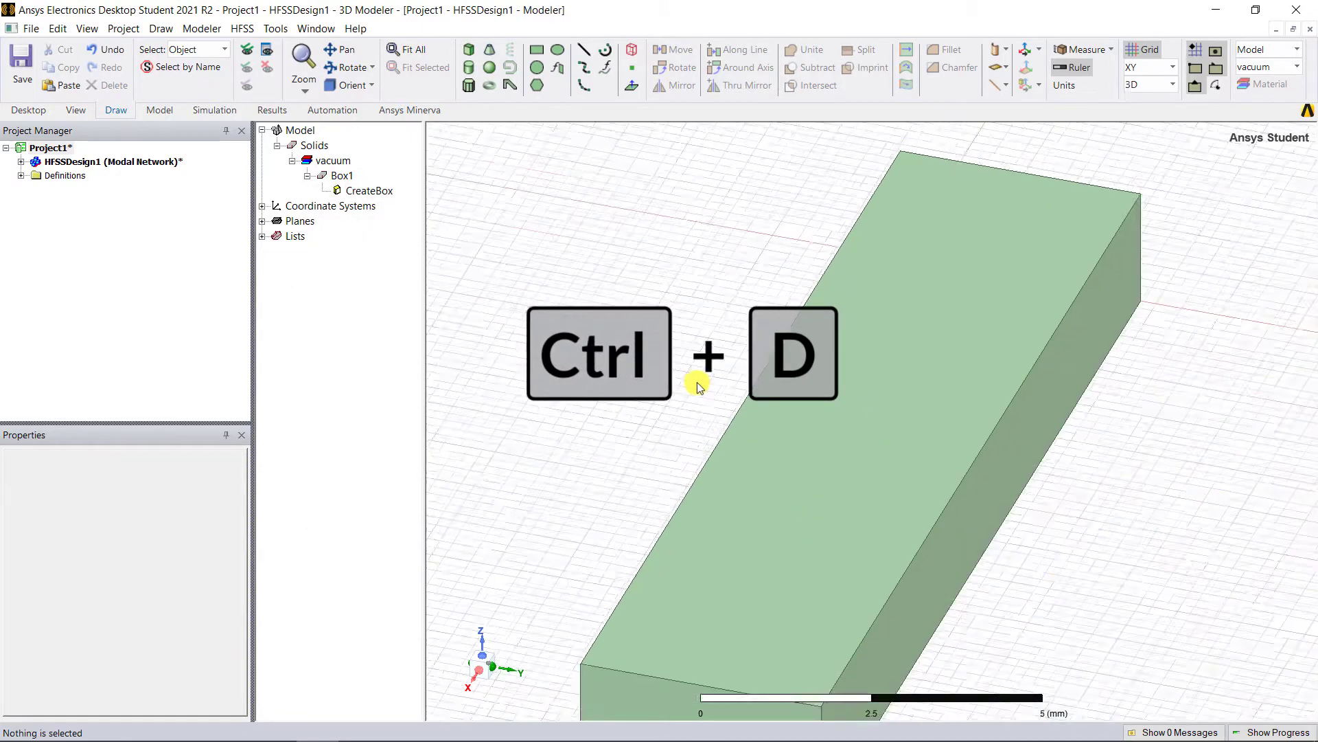
pyautogui.press('ctrl+d')
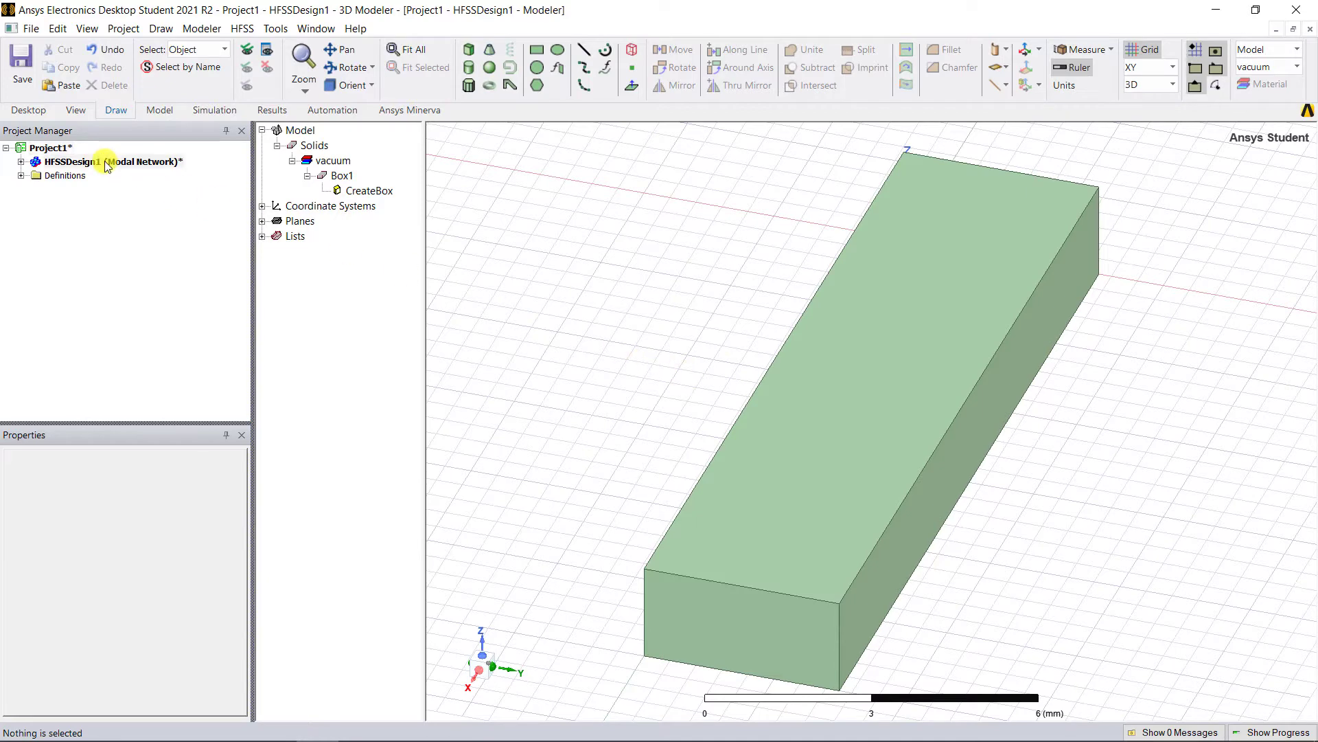
pyautogui.click(109, 162)
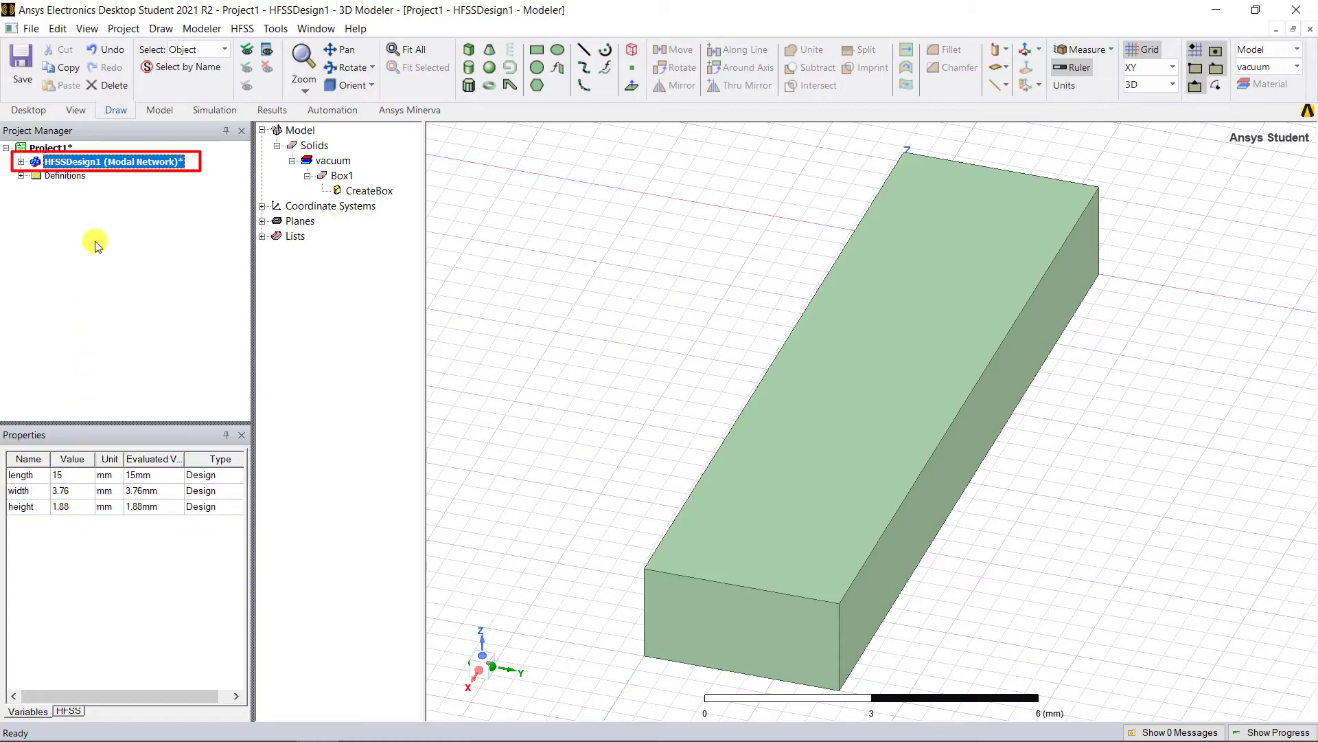
# - Review HFSSDesign1's design properties, cancel adding a variable, and close them unchanged
pyautogui.rightClick(105, 161)
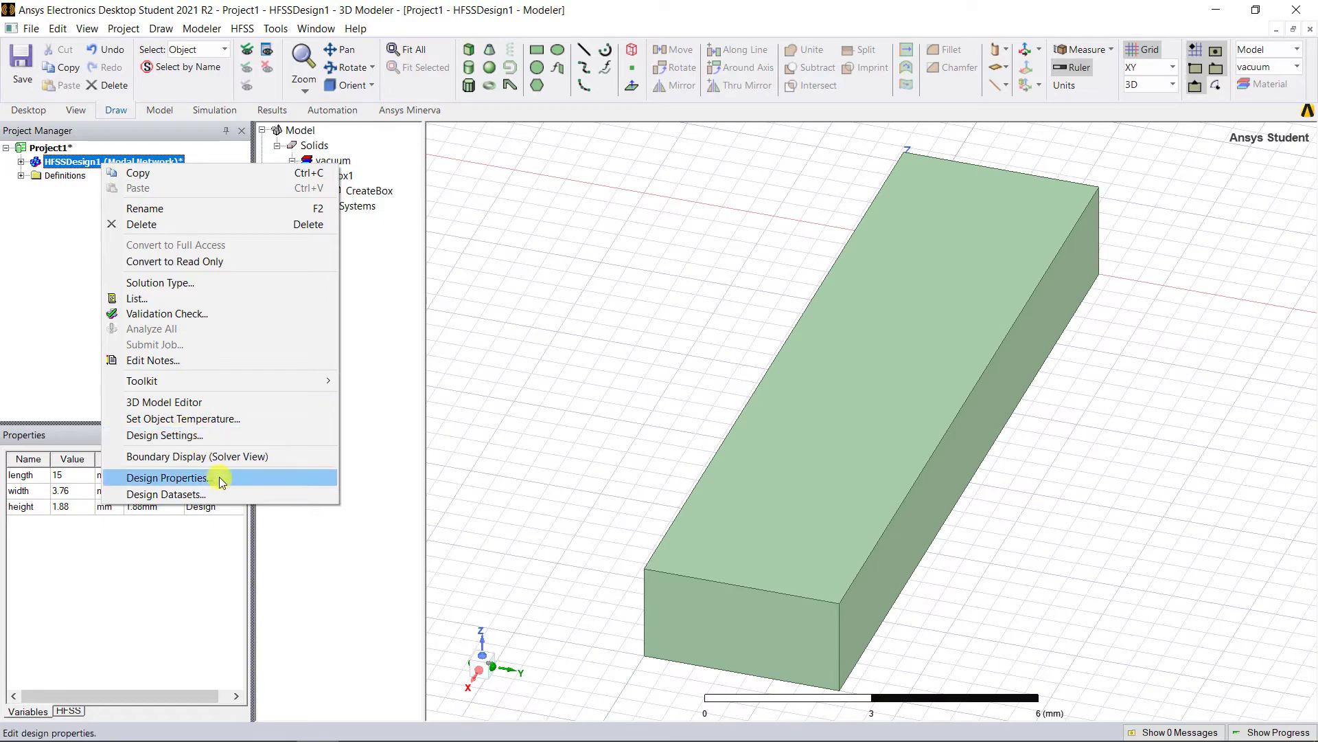
pyautogui.click(166, 478)
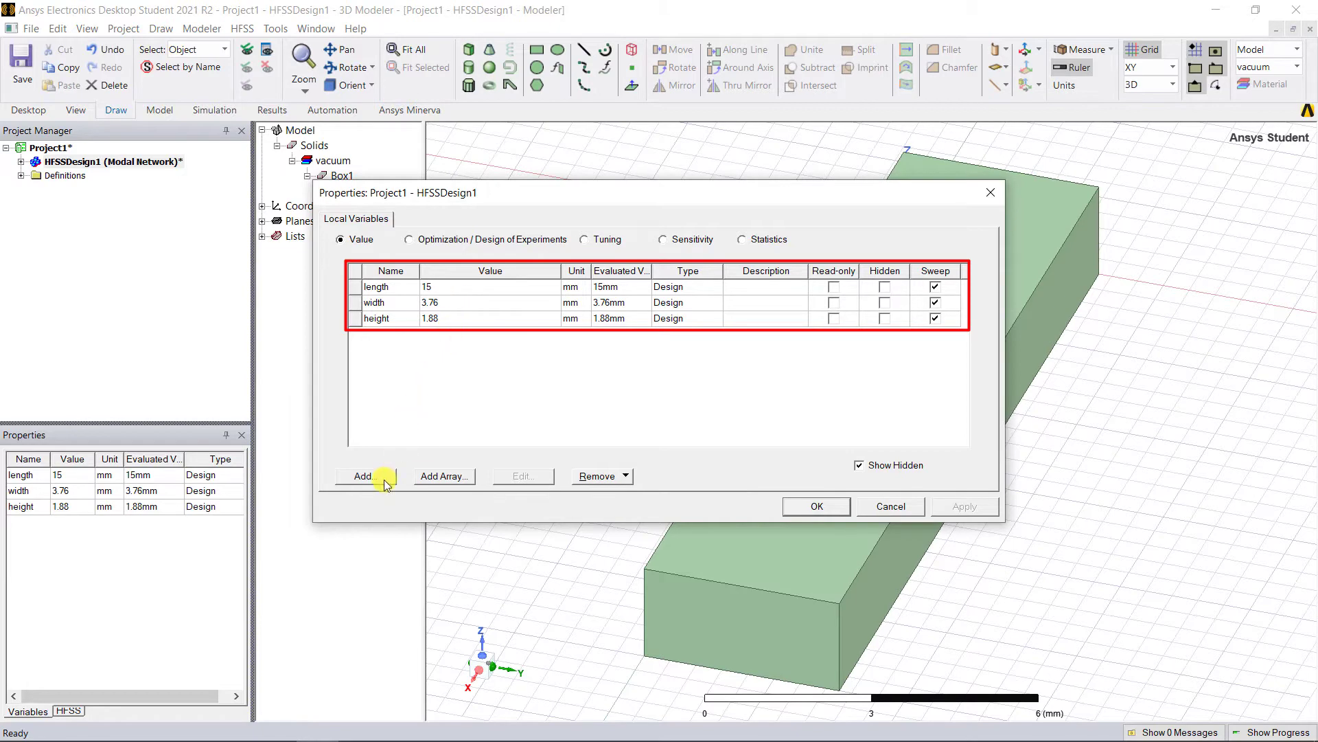
pyautogui.click(363, 476)
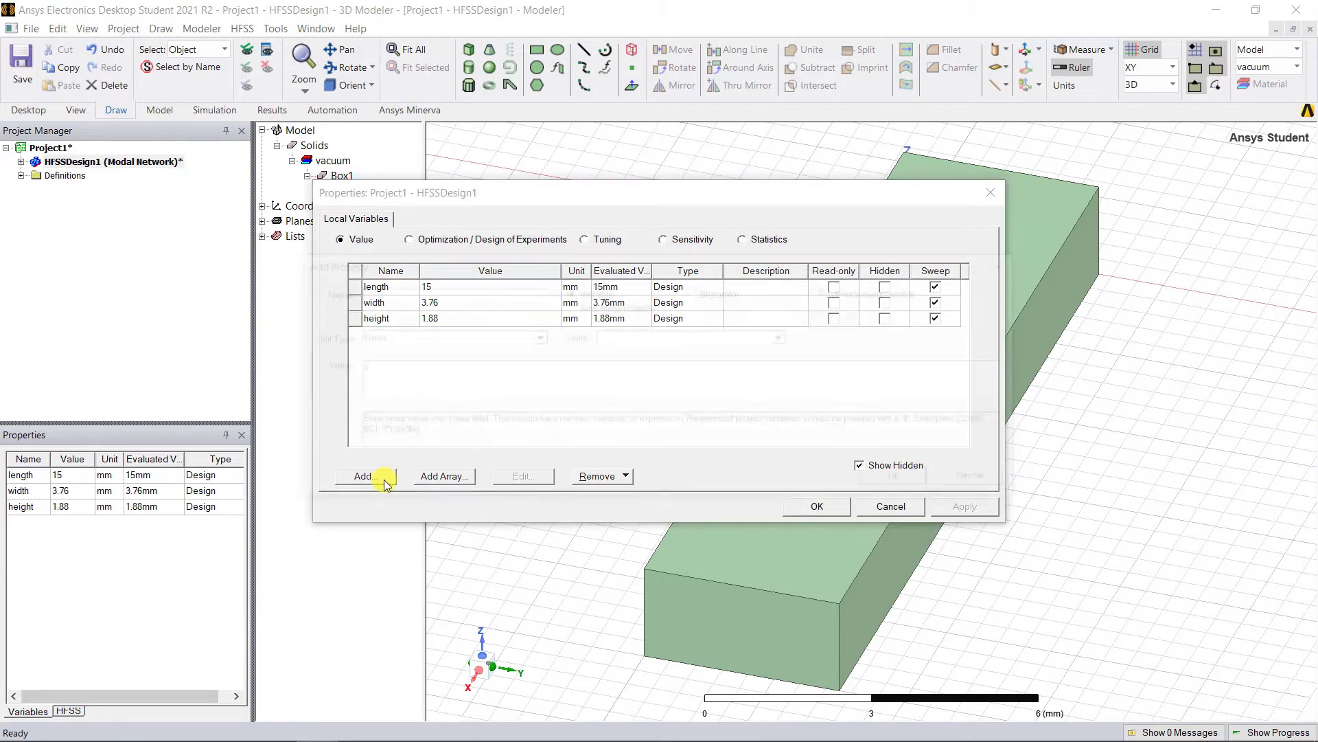
pyautogui.click(363, 476)
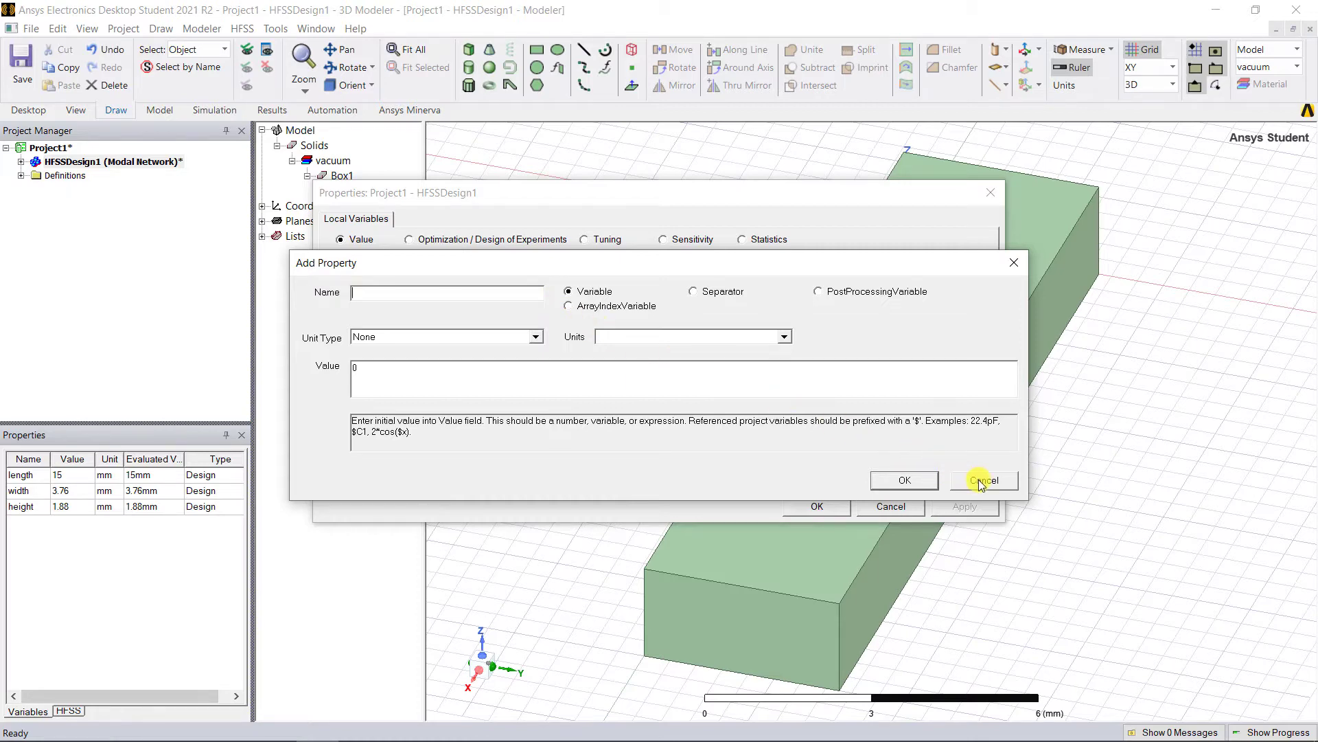
pyautogui.click(982, 479)
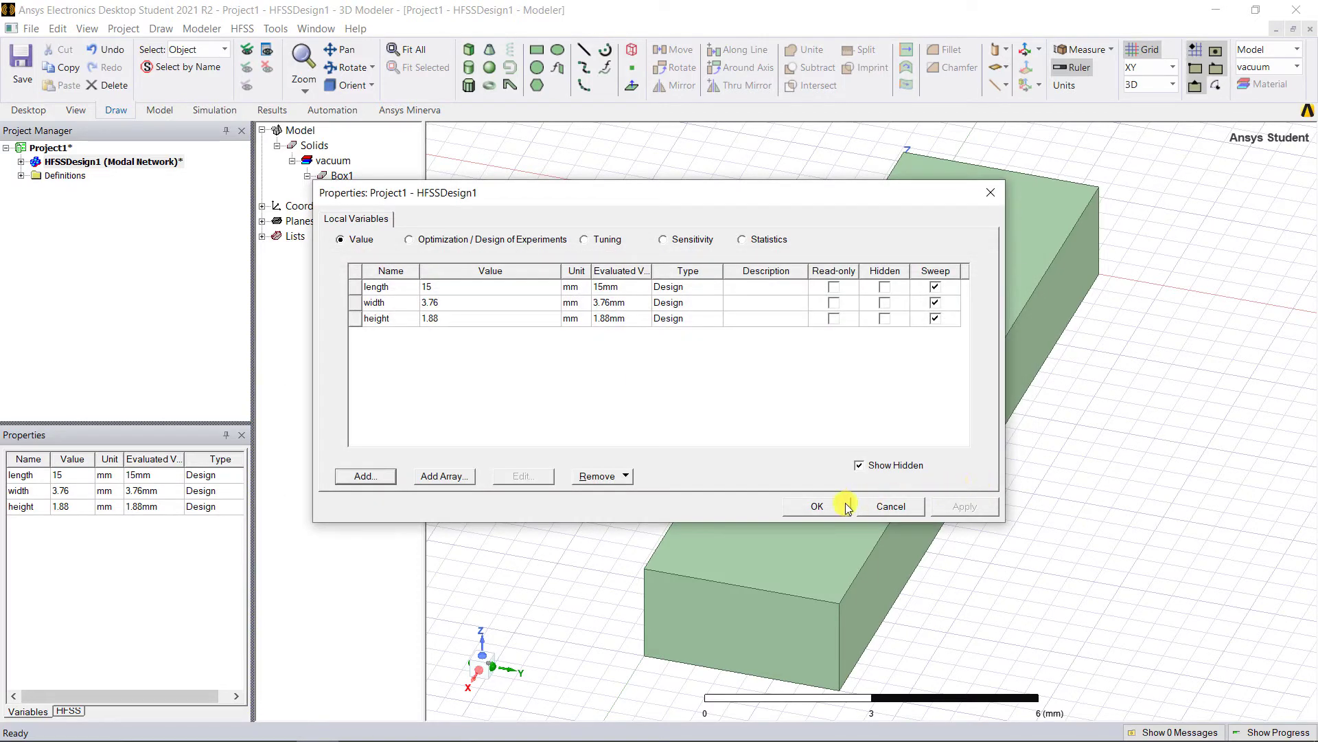
pyautogui.click(815, 505)
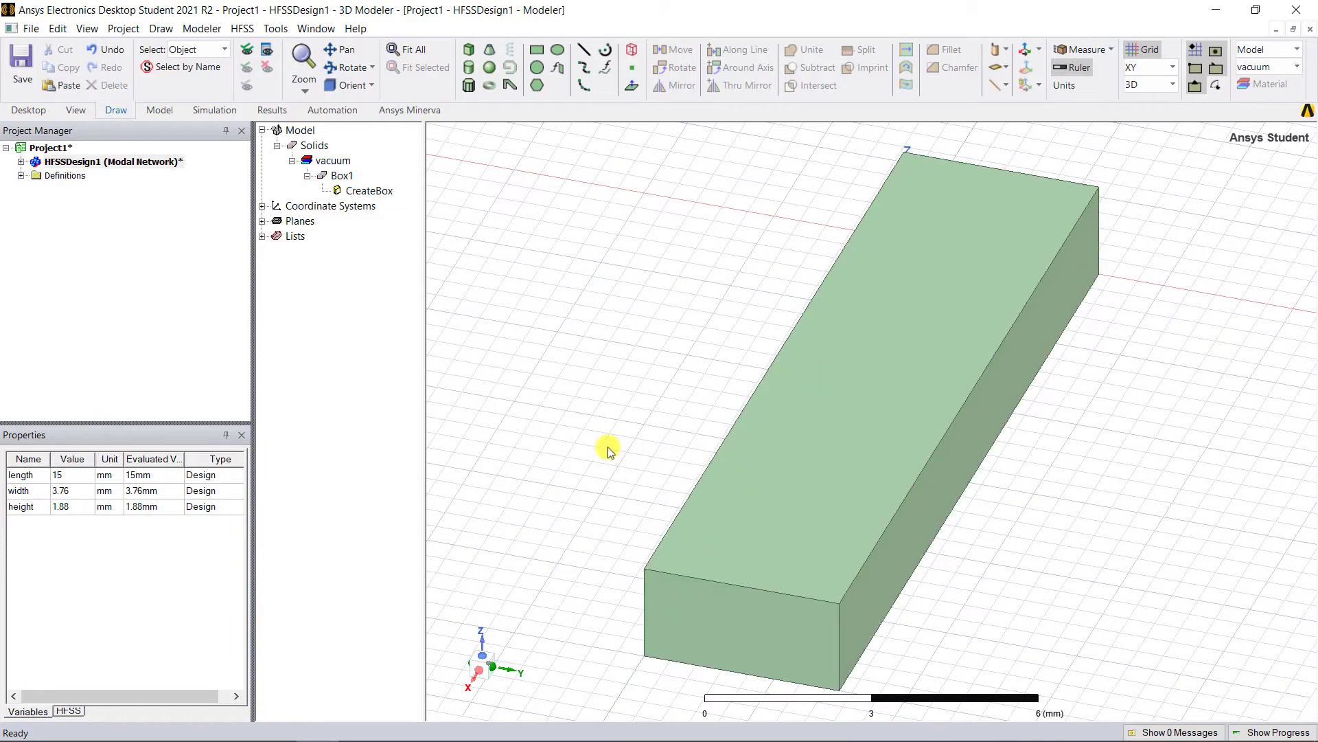
pyautogui.moveTo(599, 445)
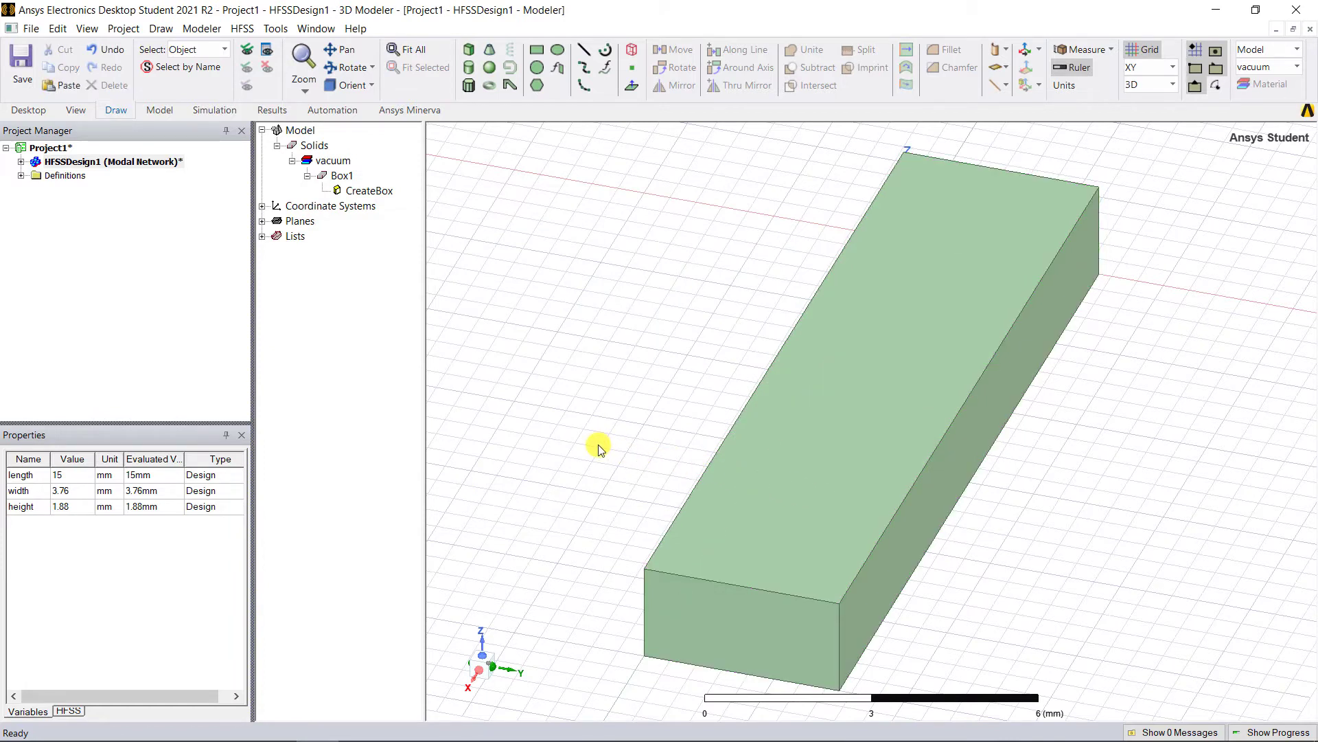
# - Open Project1's project variables and add $eps_r1 with value 5
pyautogui.click(51, 147)
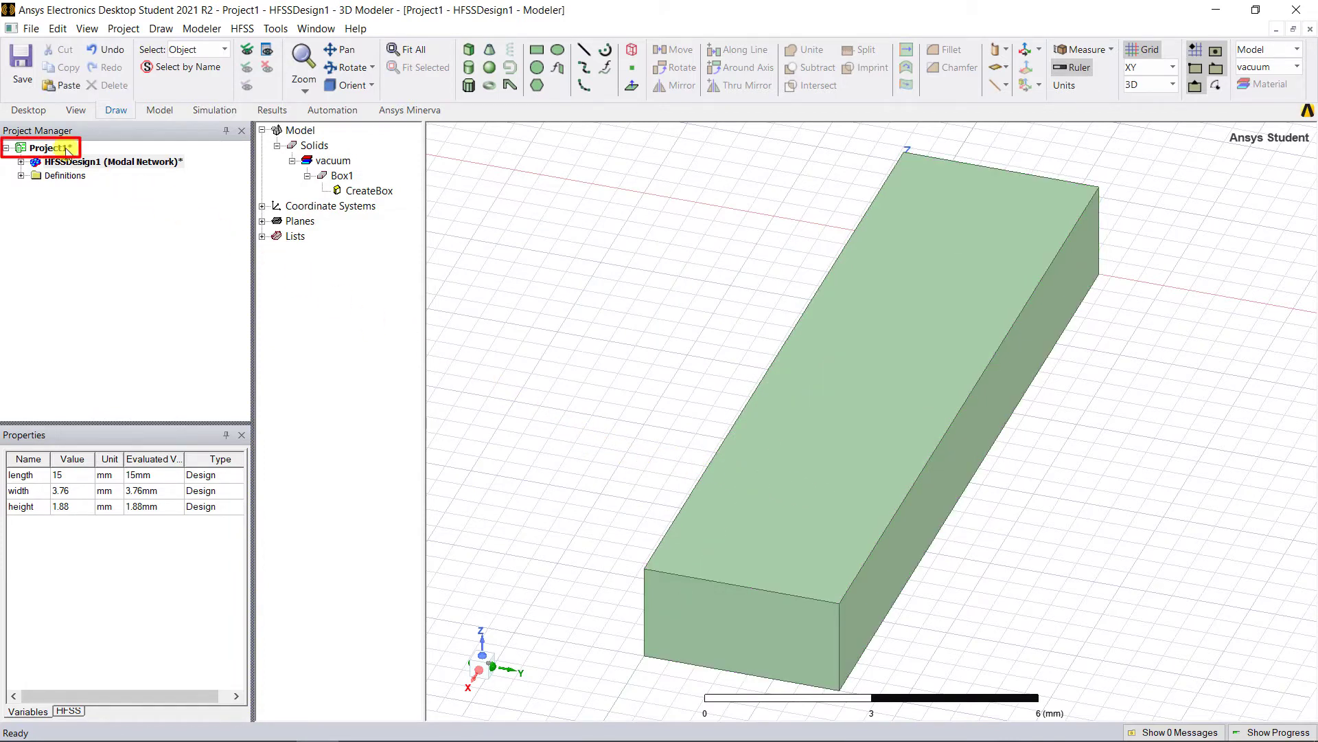
pyautogui.rightClick(46, 146)
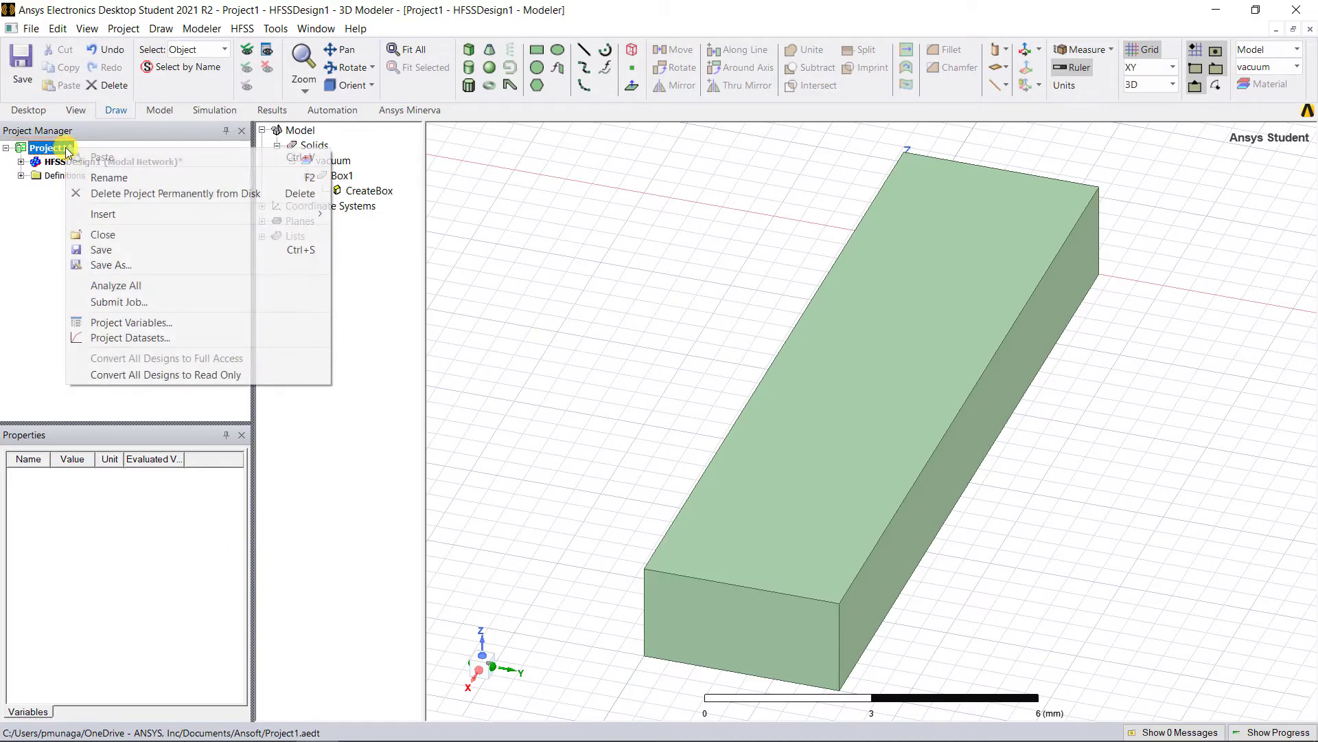
pyautogui.moveTo(157, 265)
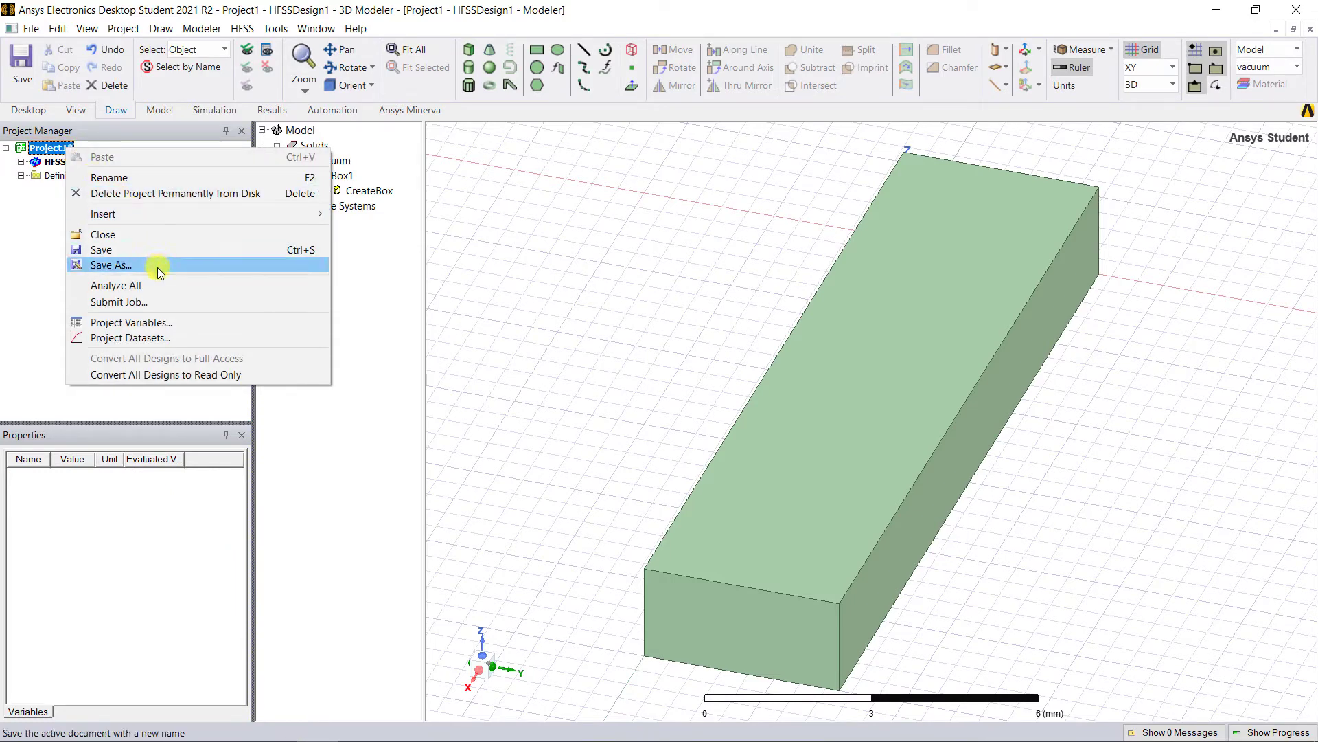
pyautogui.click(131, 323)
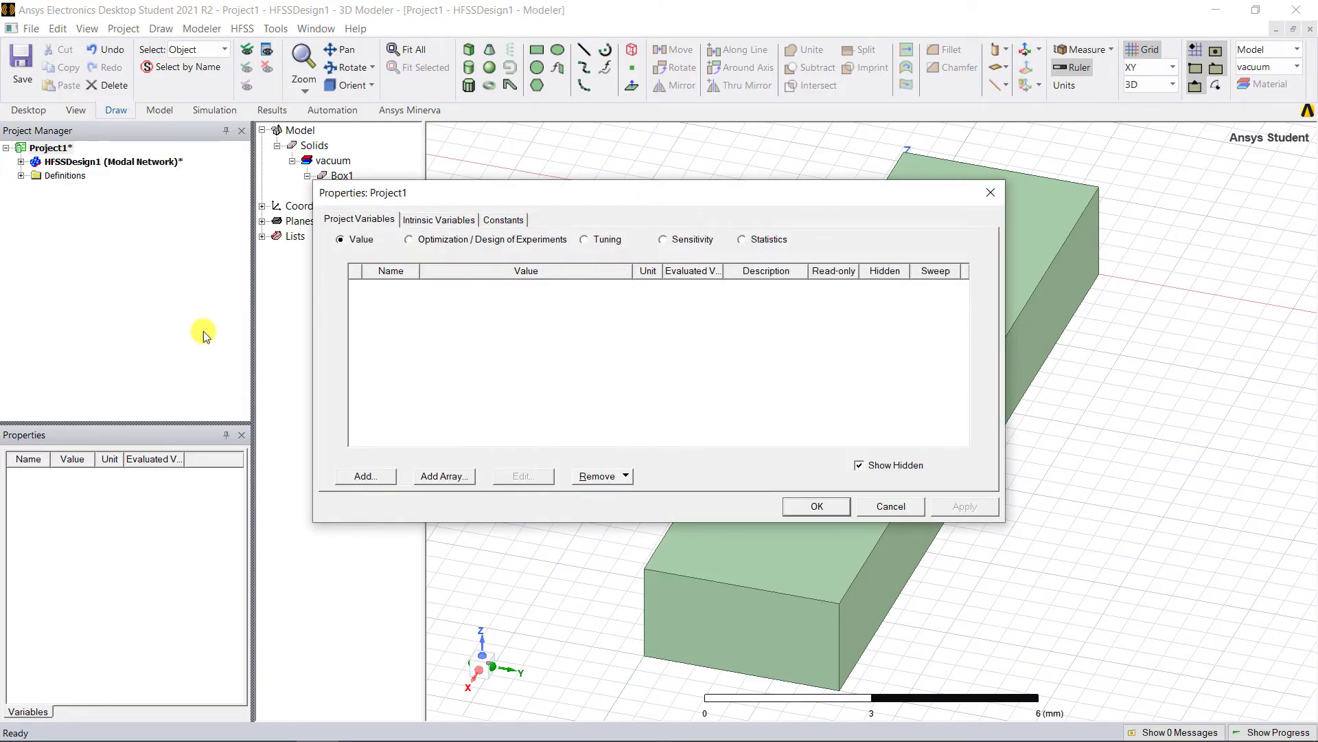
pyautogui.click(364, 476)
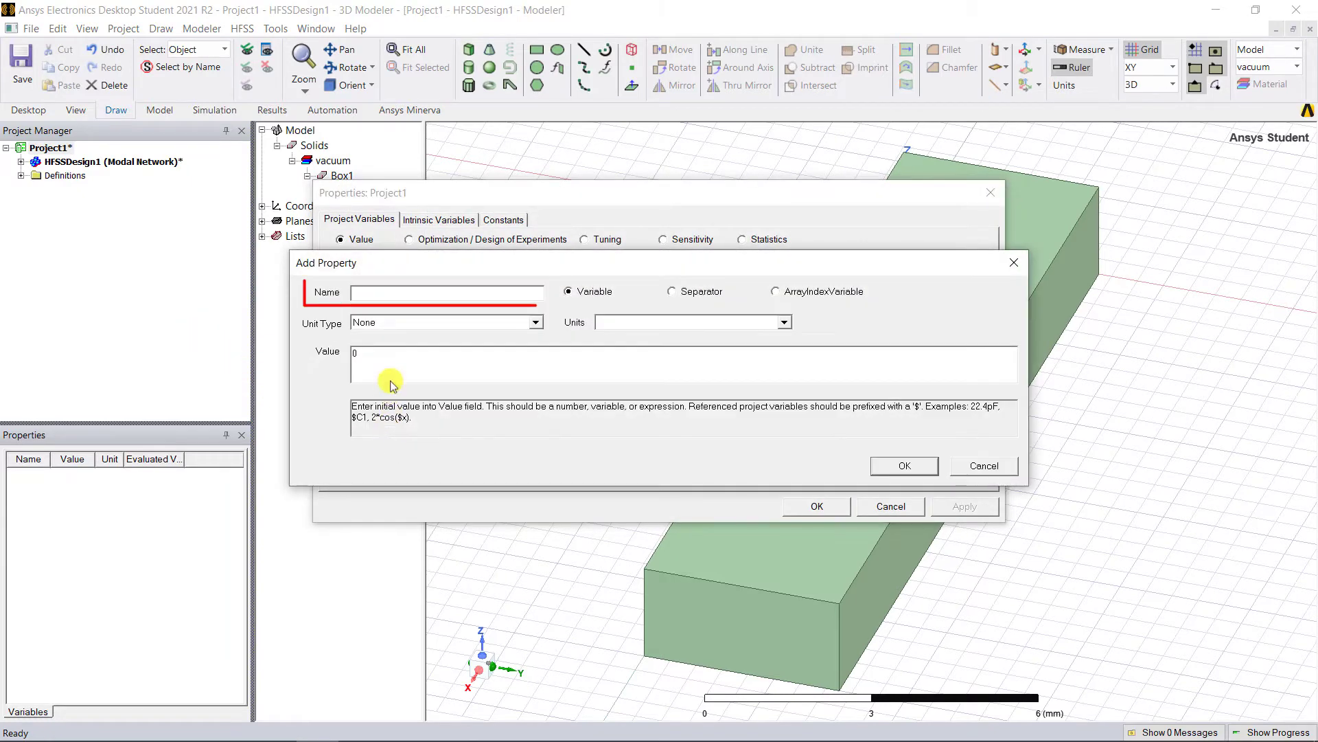
pyautogui.write('eps_r1')
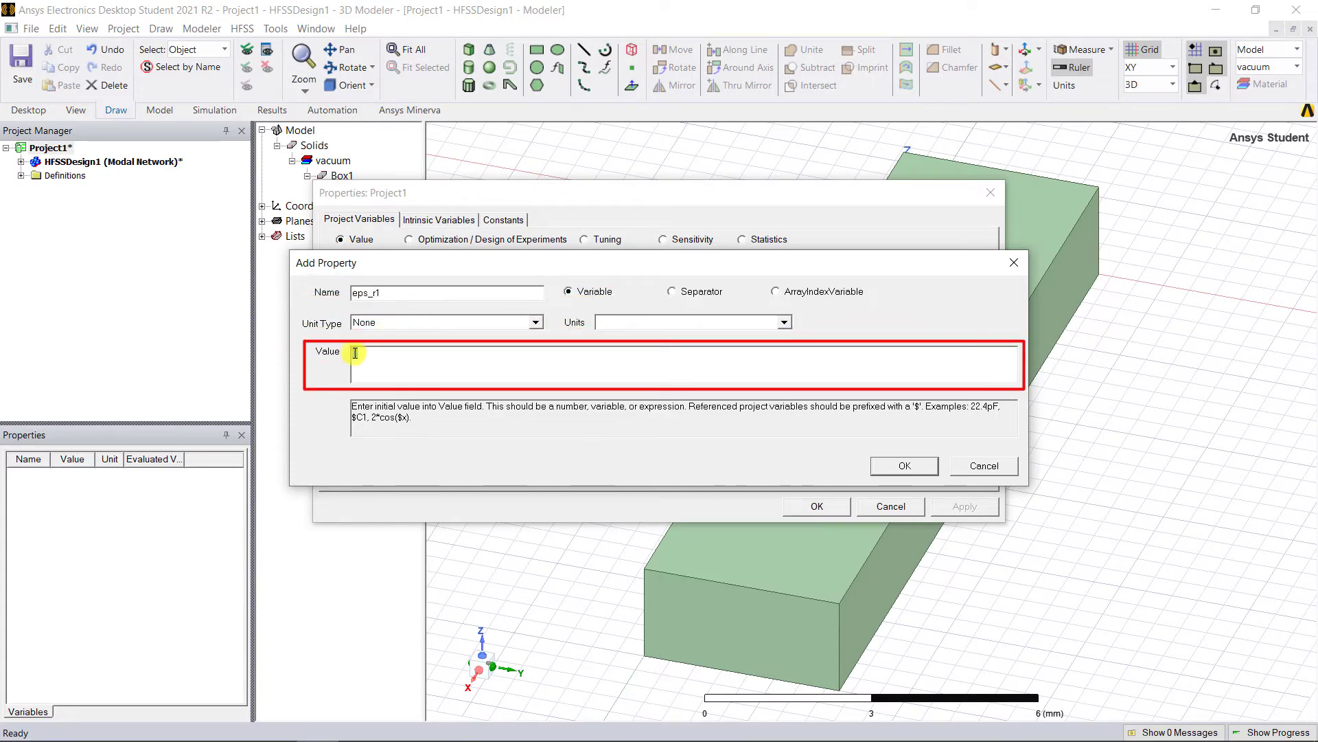
pyautogui.write('5')
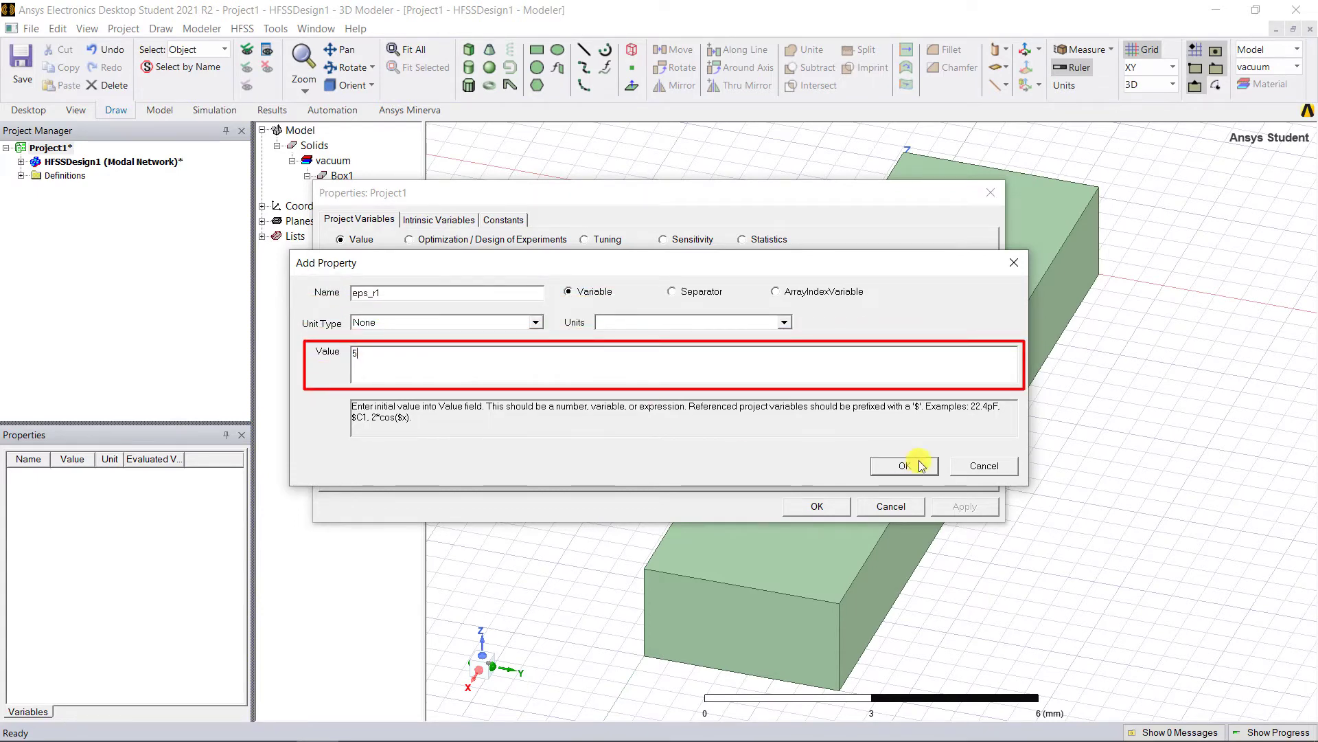
pyautogui.click(903, 465)
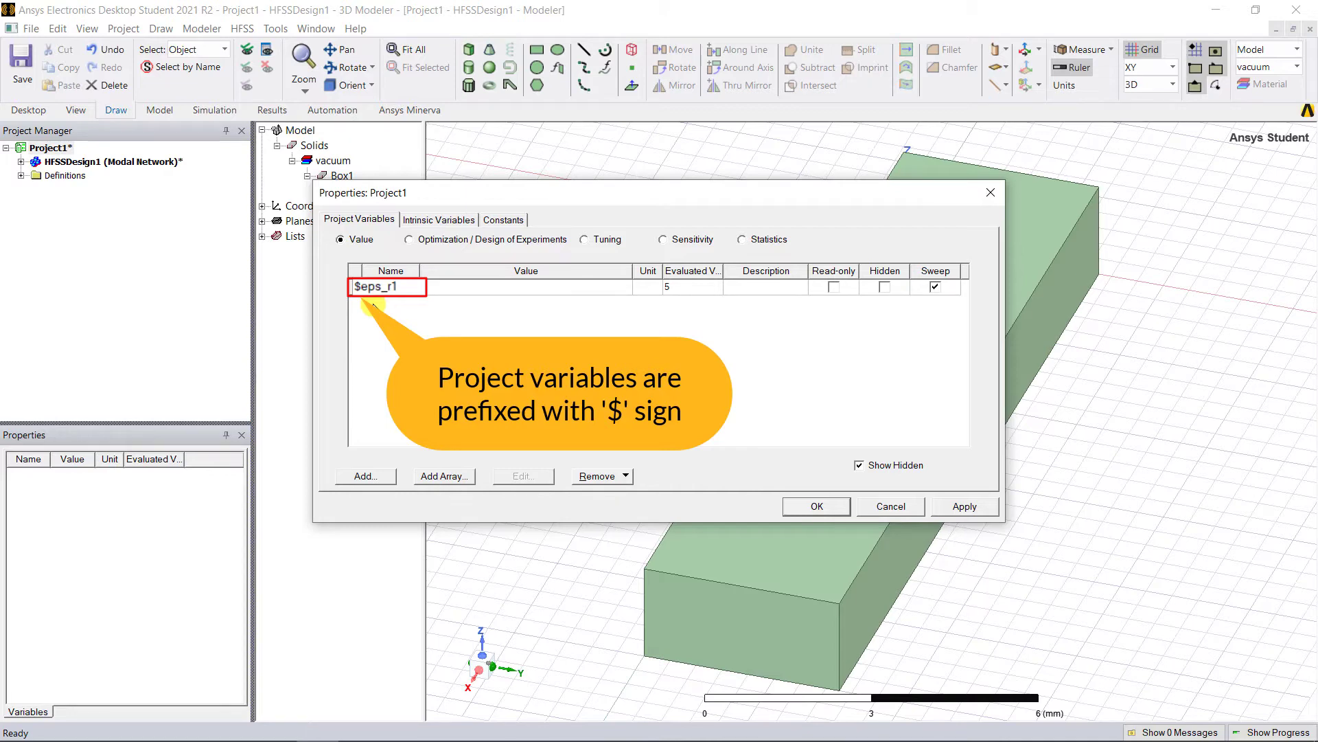
# - Add project variable $eps_r2 with value 10 and accept the project variables
pyautogui.click(364, 476)
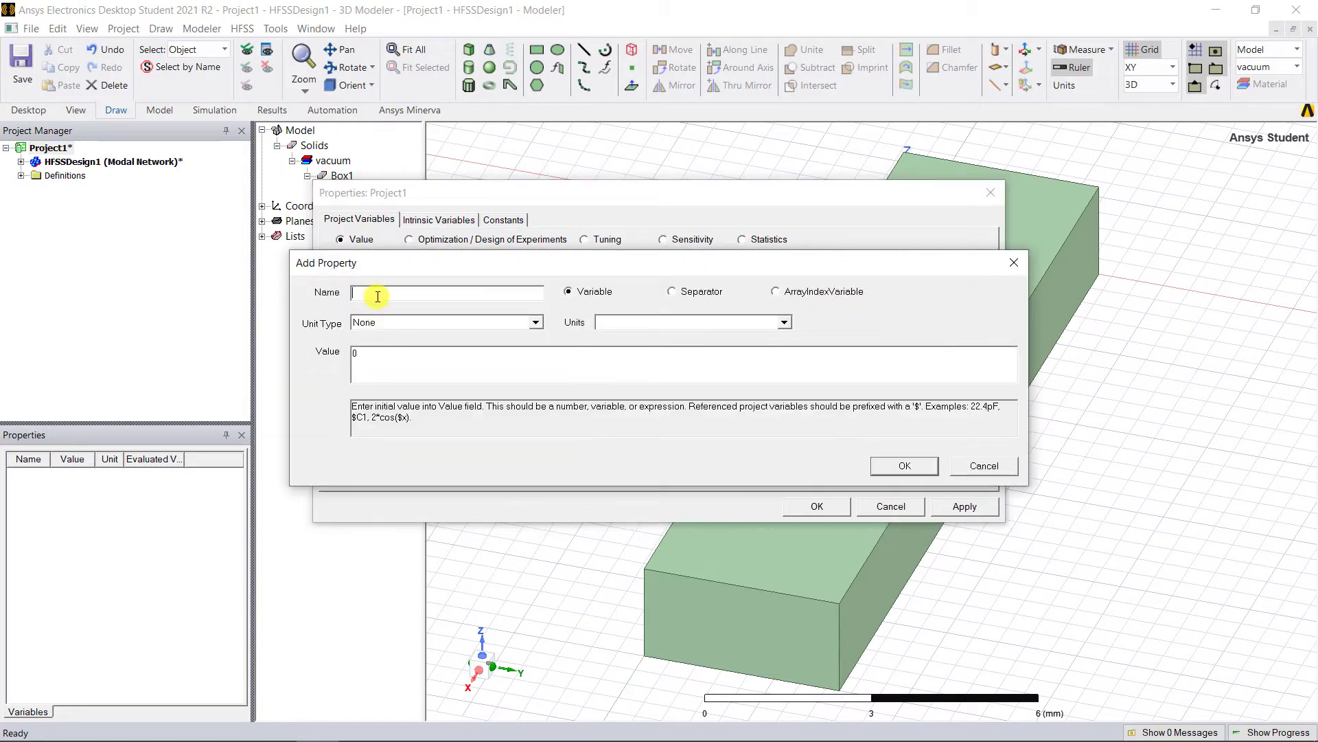
pyautogui.write('eps_r2')
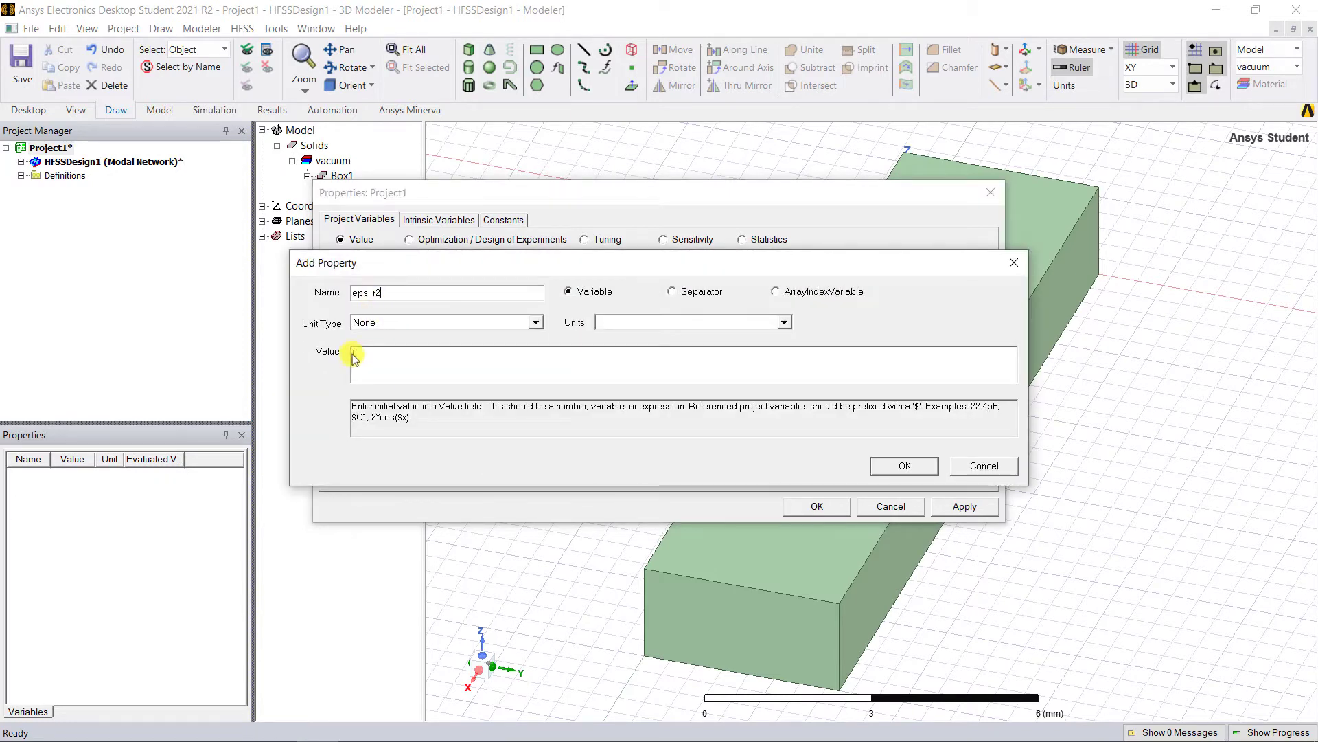
pyautogui.click(903, 465)
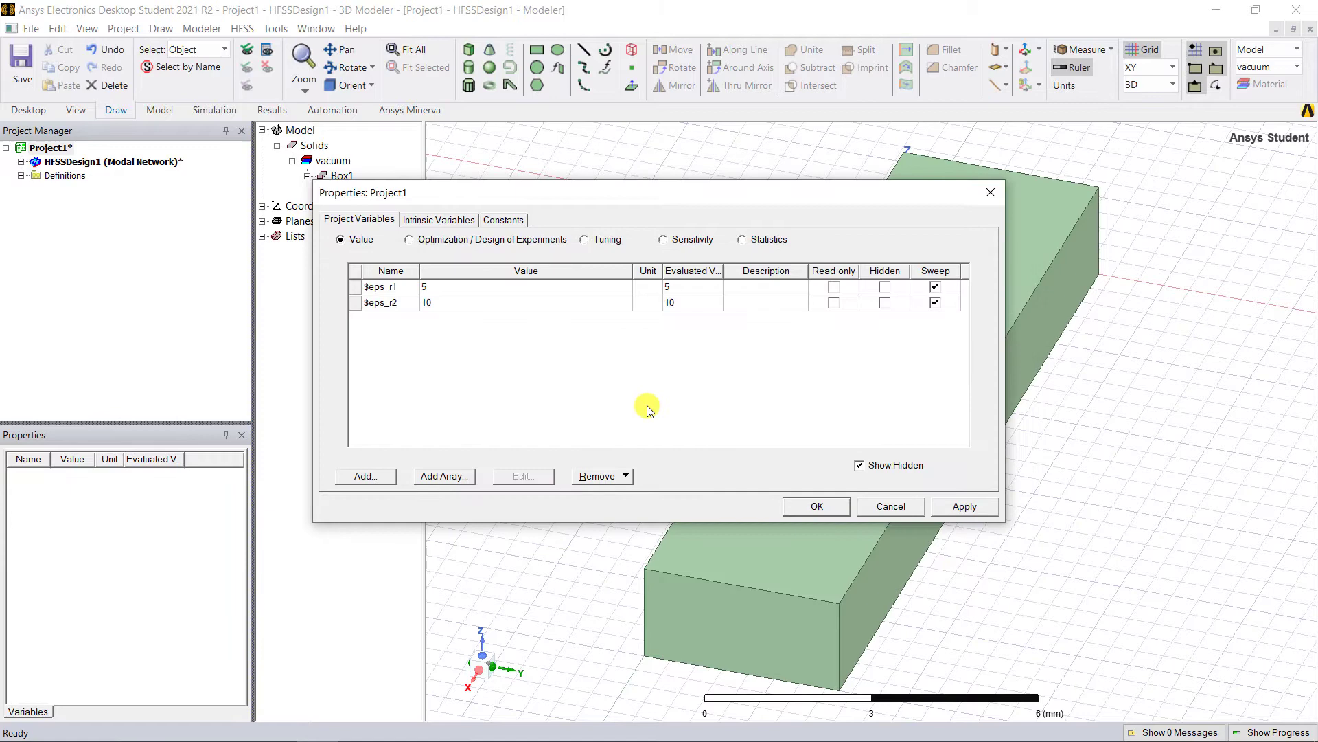
pyautogui.click(813, 506)
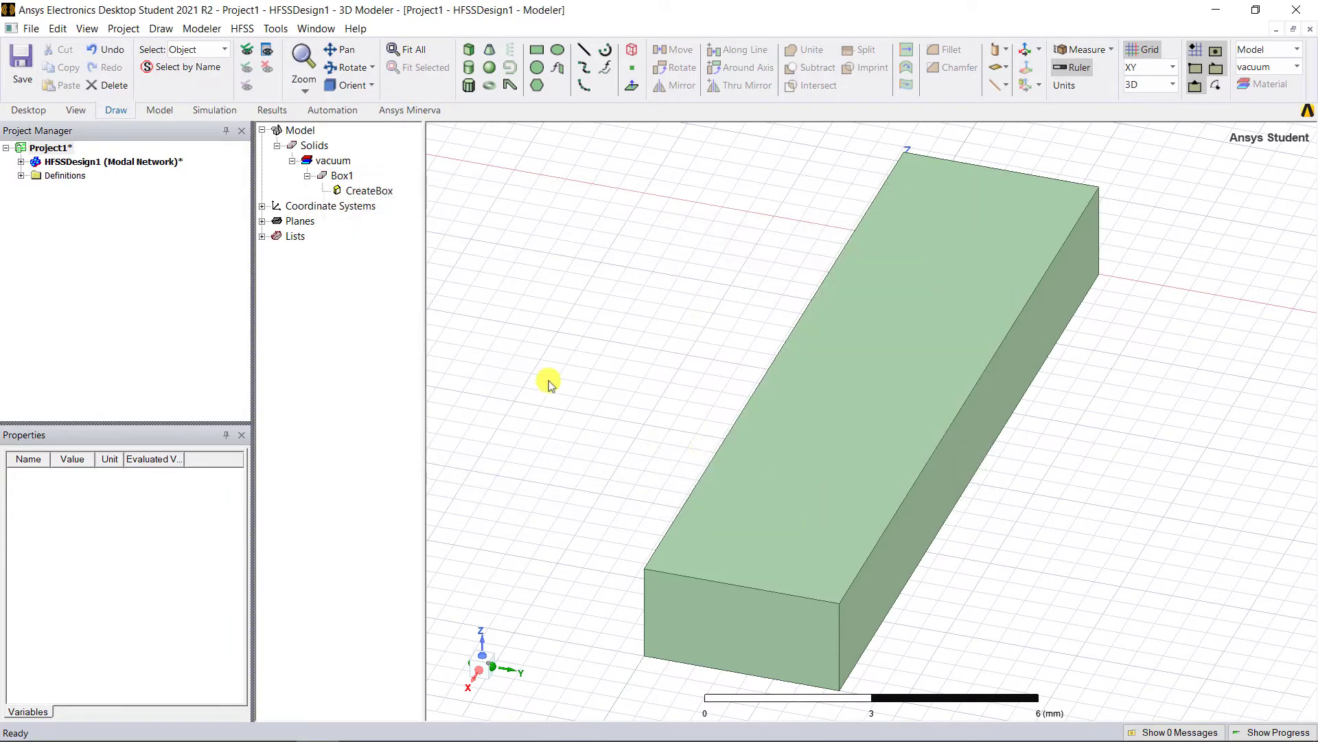
# - Rename Box1 to wg_cavity1 and bring up the material library for it
pyautogui.click(342, 175)
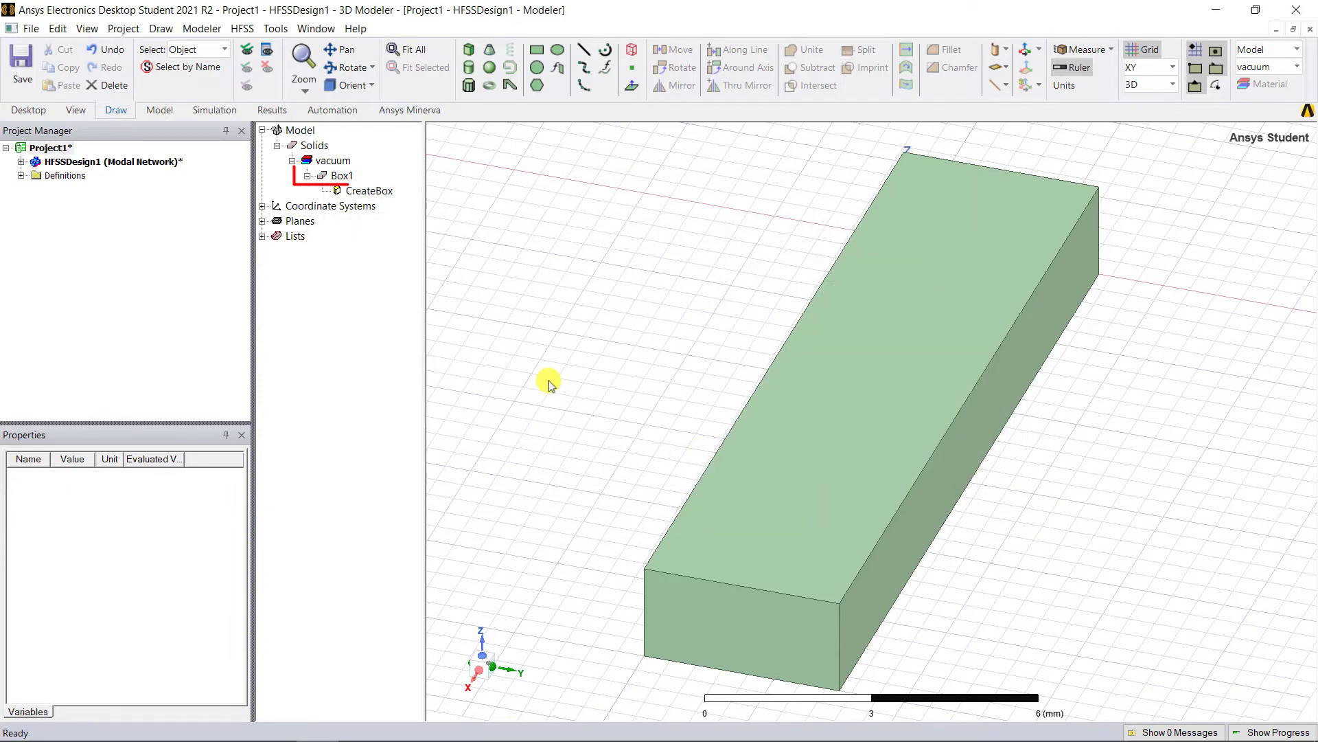
pyautogui.doubleClick(341, 175)
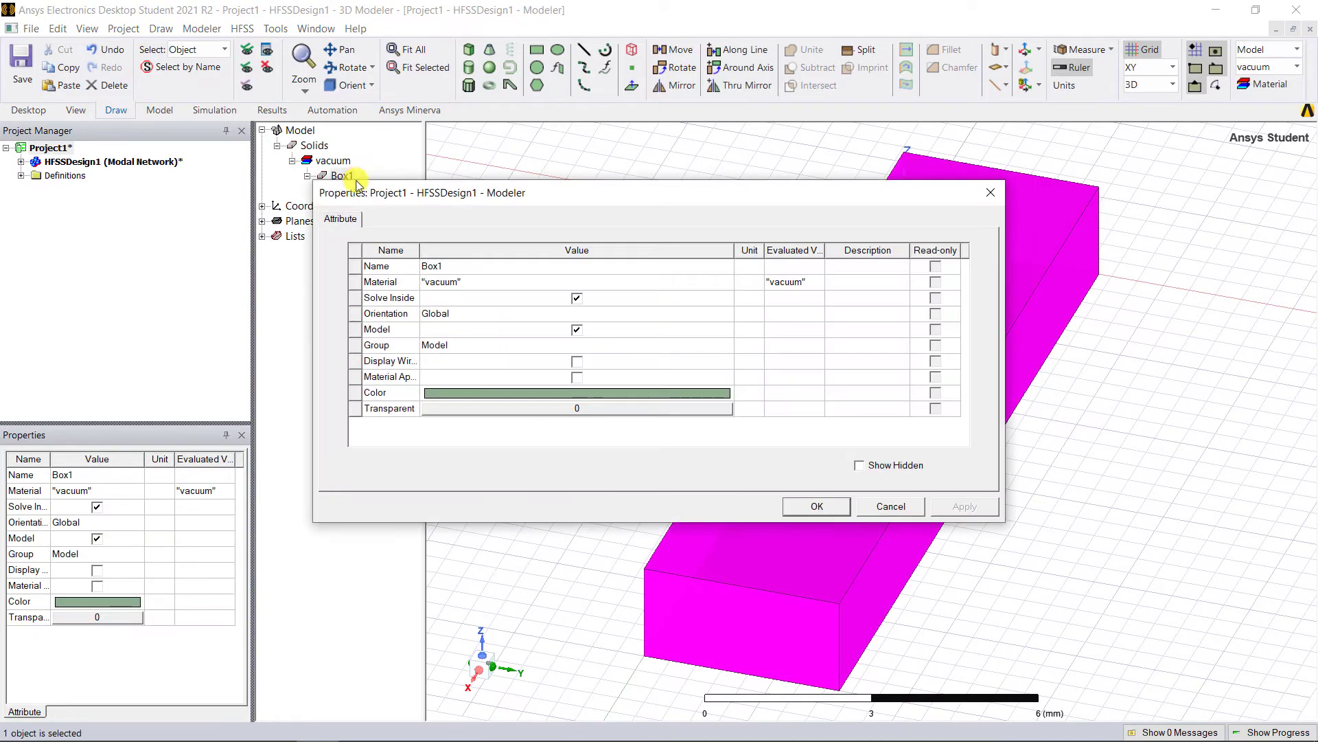
pyautogui.write('wg_cavity1')
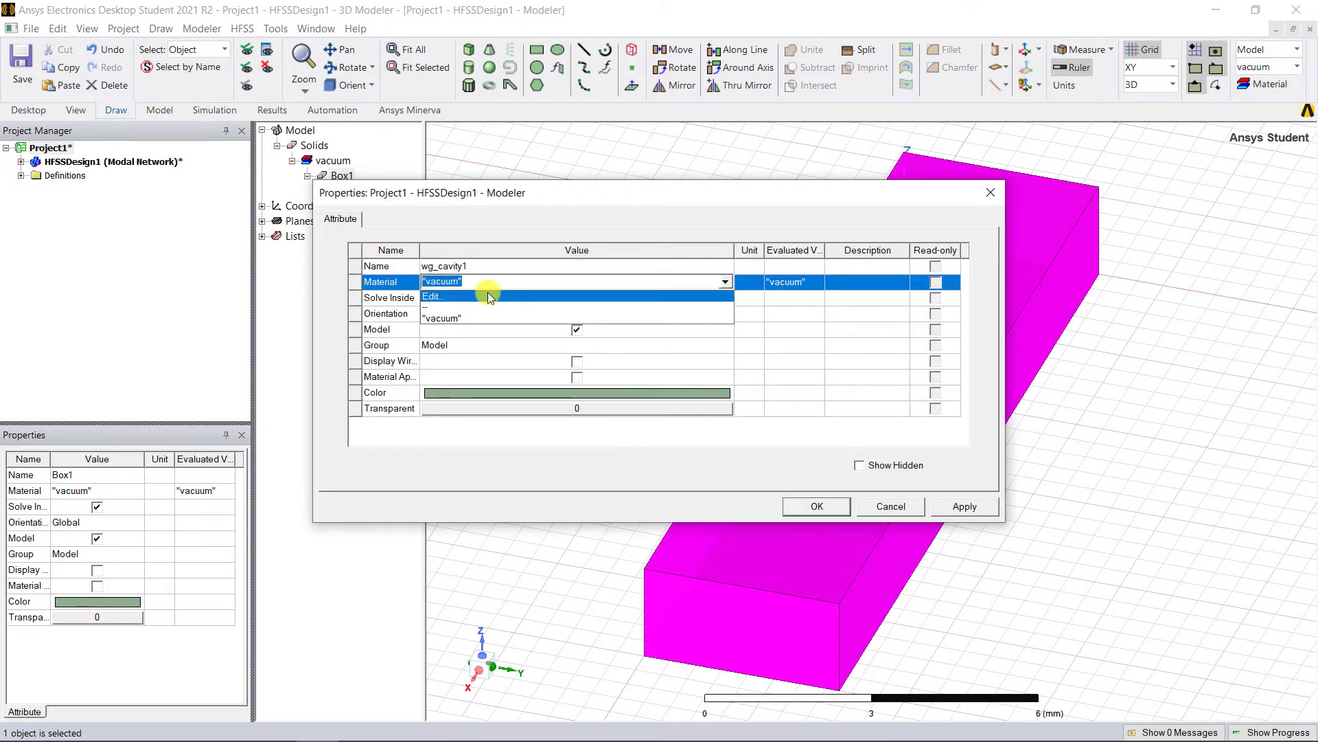
pyautogui.click(434, 296)
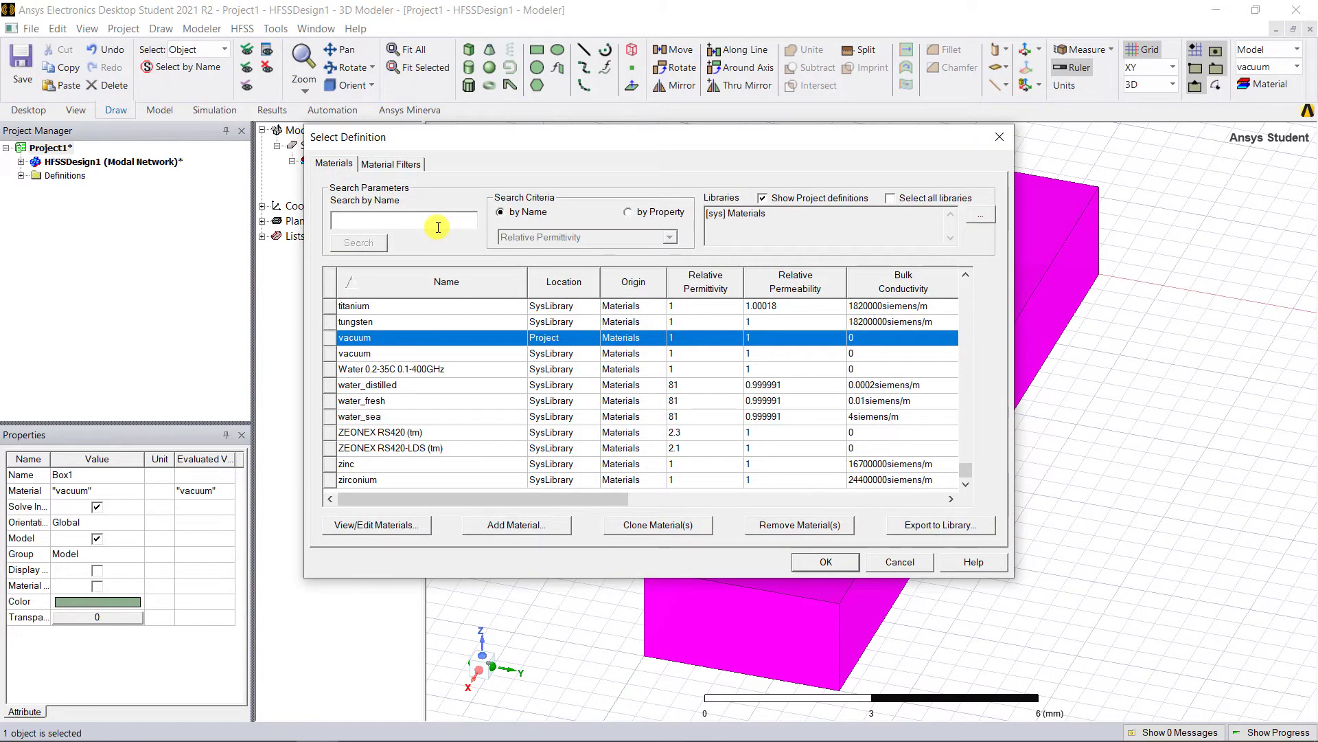
# - Clone FR4_epoxy as My_fr4_1 with permittivity $eps_r1 and assign it to wg_cavity1
pyautogui.write('F')
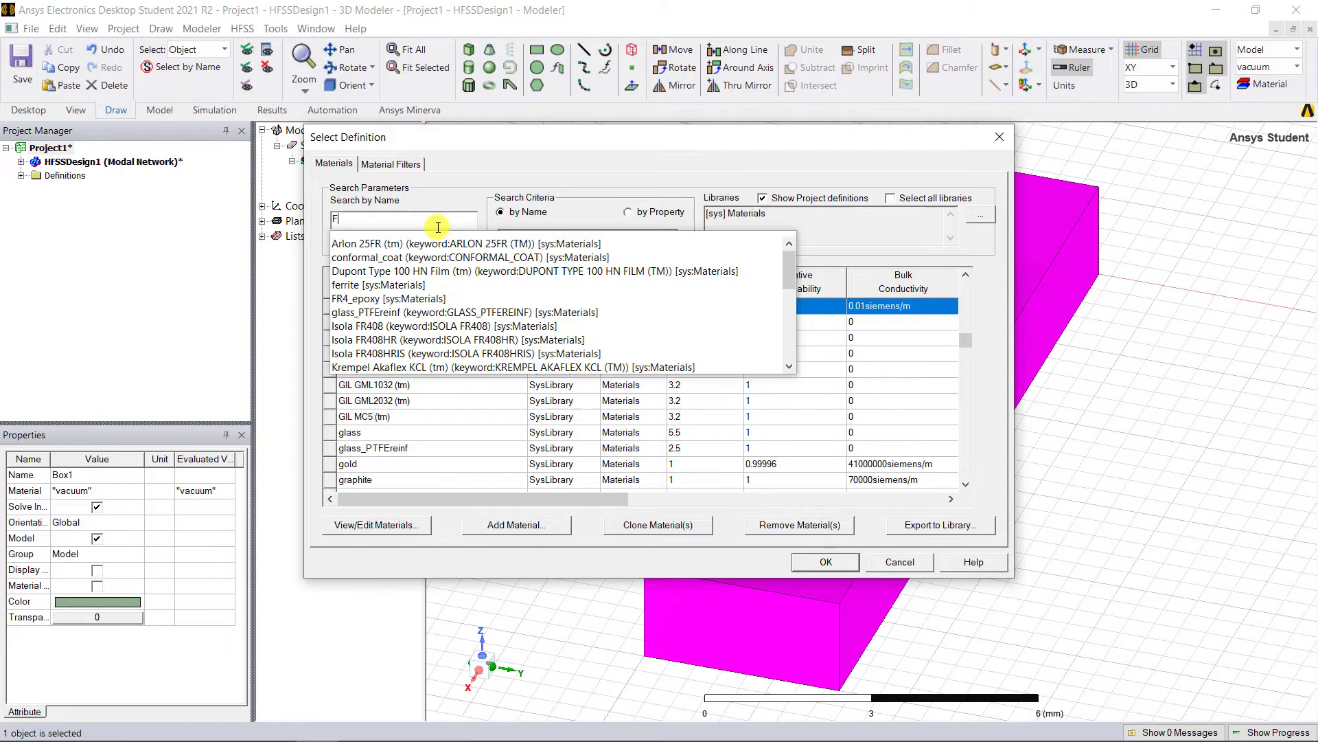
pyautogui.write('r4')
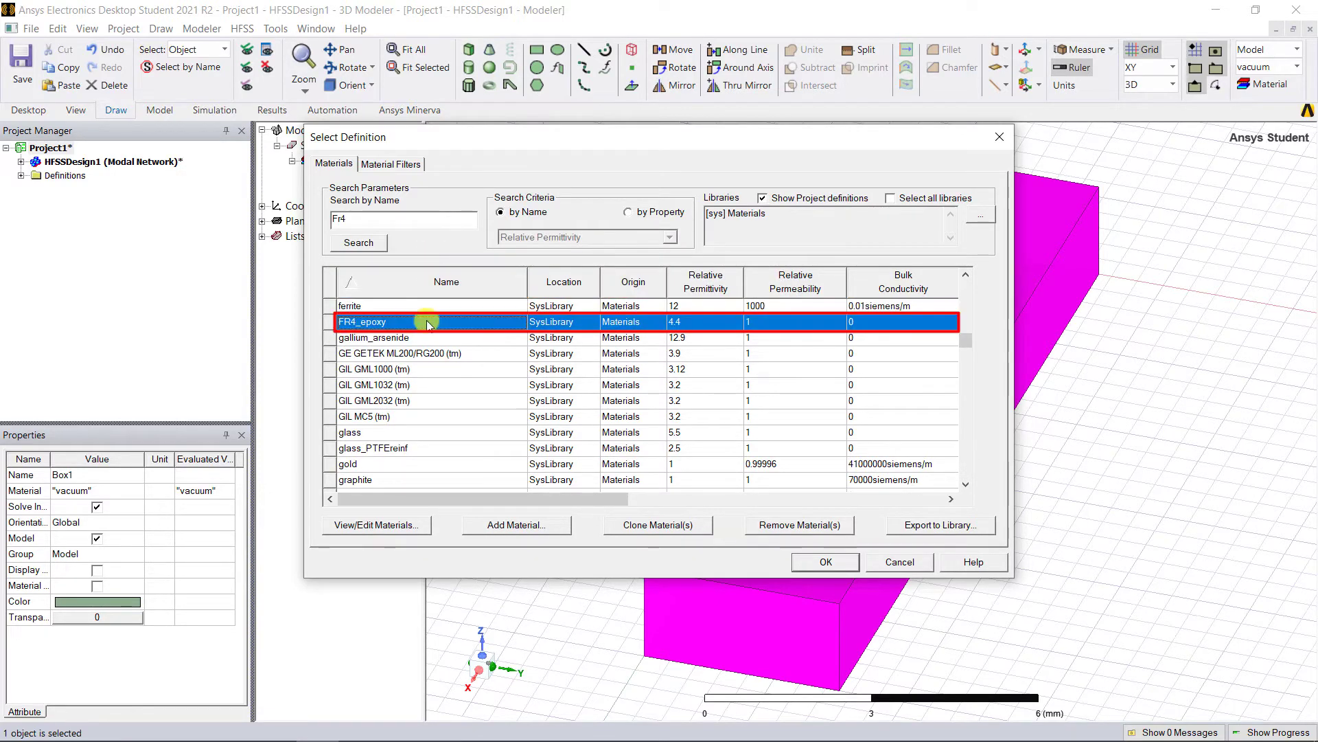
pyautogui.moveTo(483, 359)
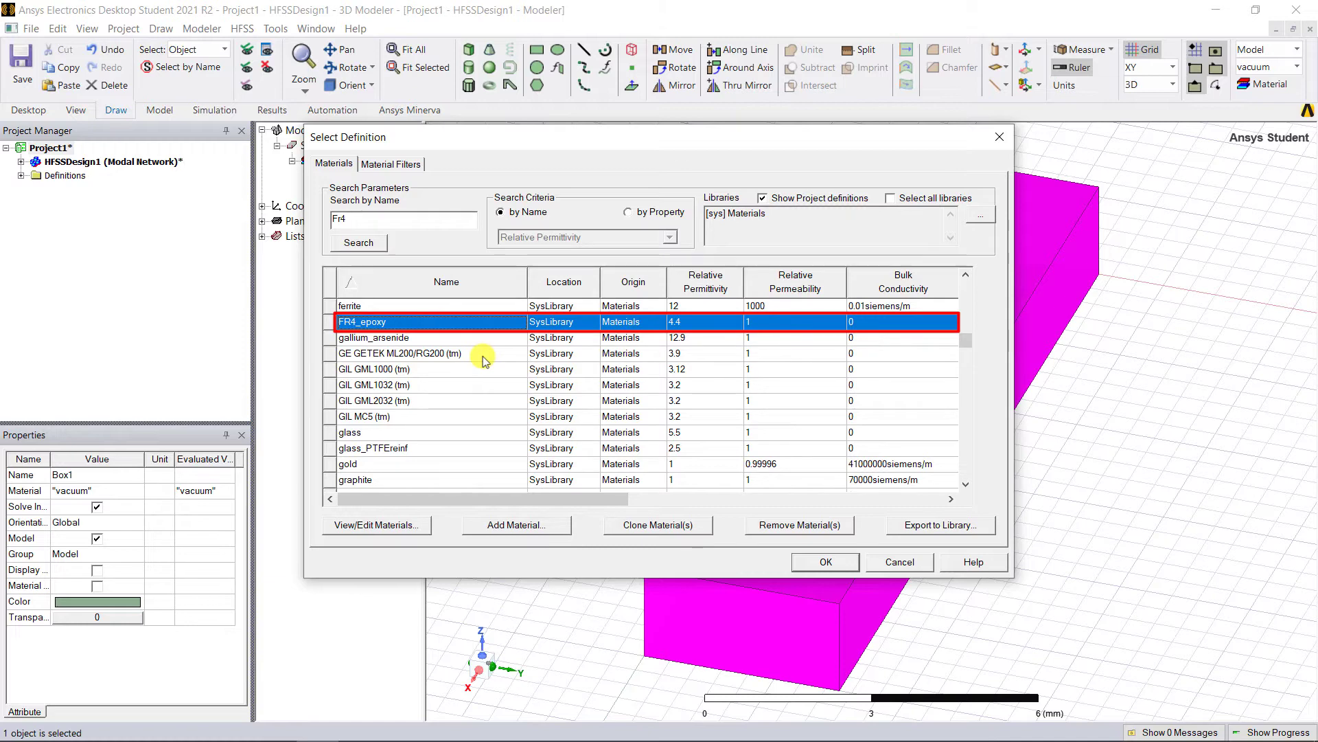
pyautogui.moveTo(704, 535)
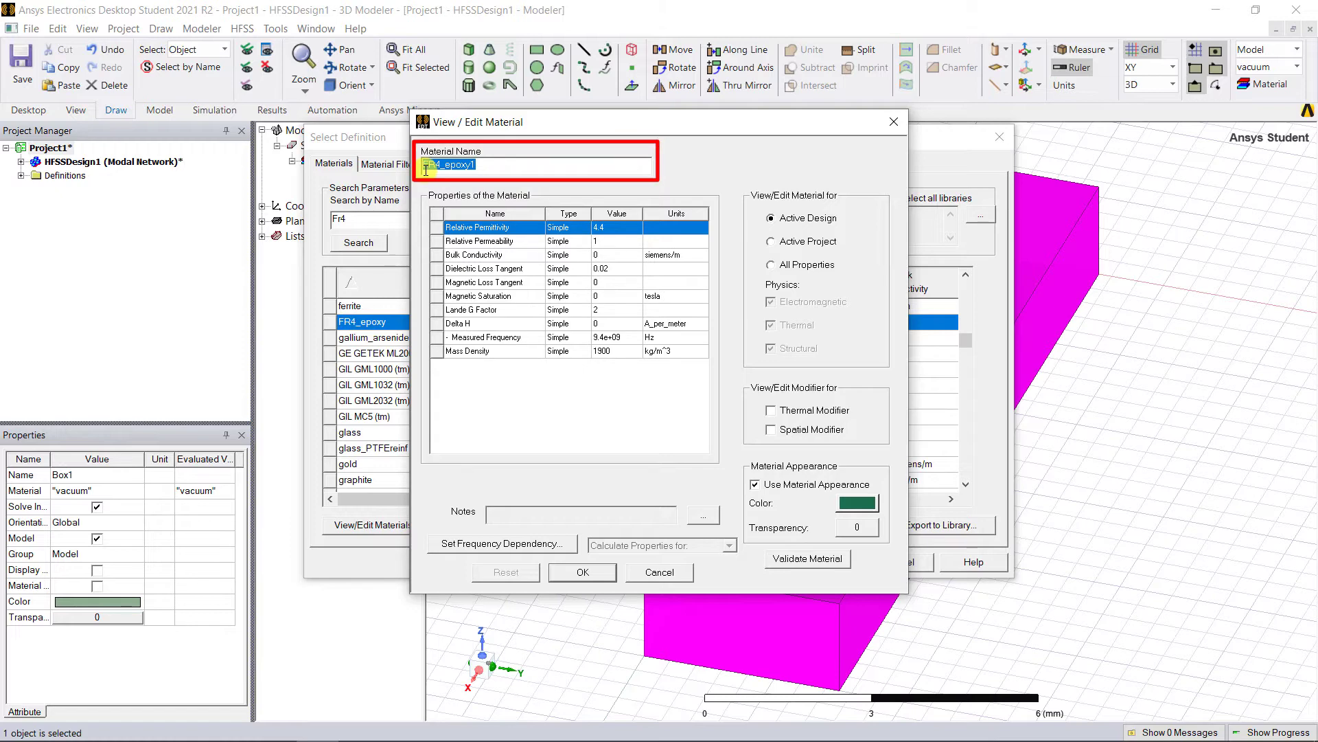
pyautogui.write('My_fr4_1')
pyautogui.click(616, 227)
pyautogui.write('$eps_r1')
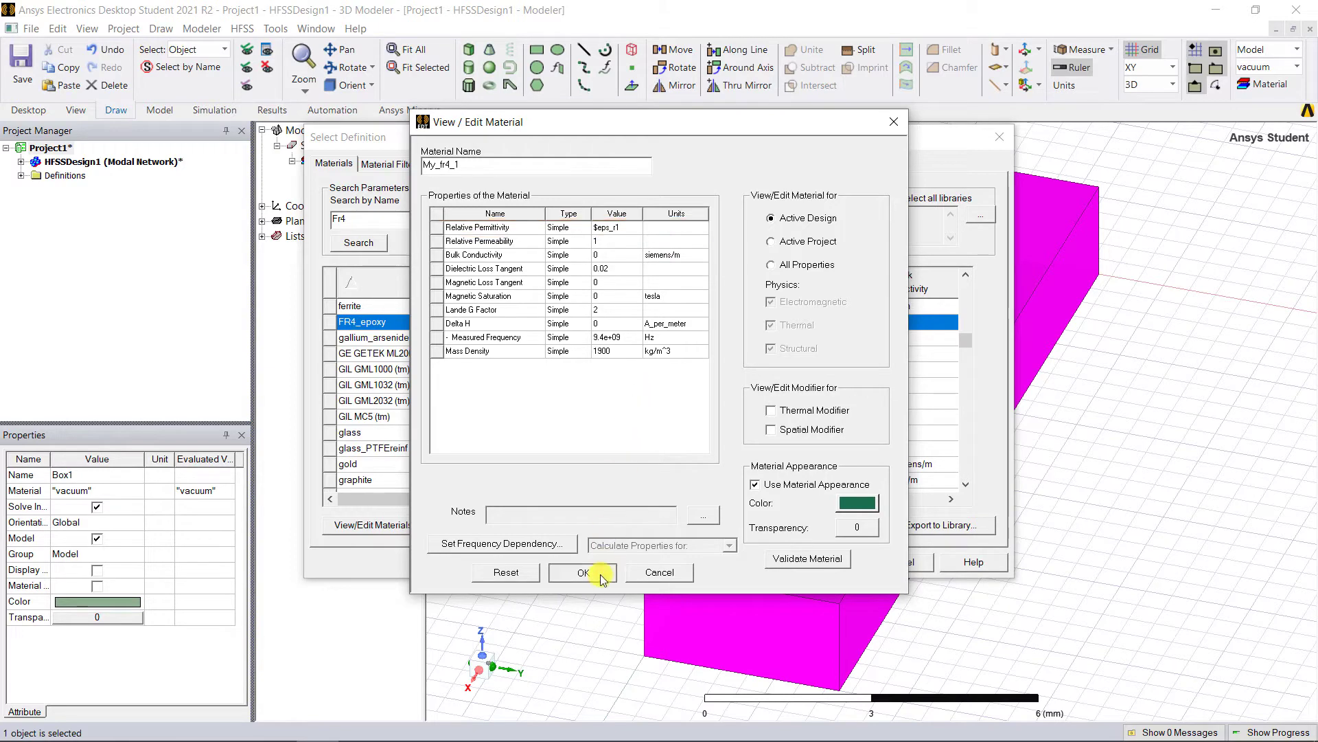
pyautogui.click(583, 572)
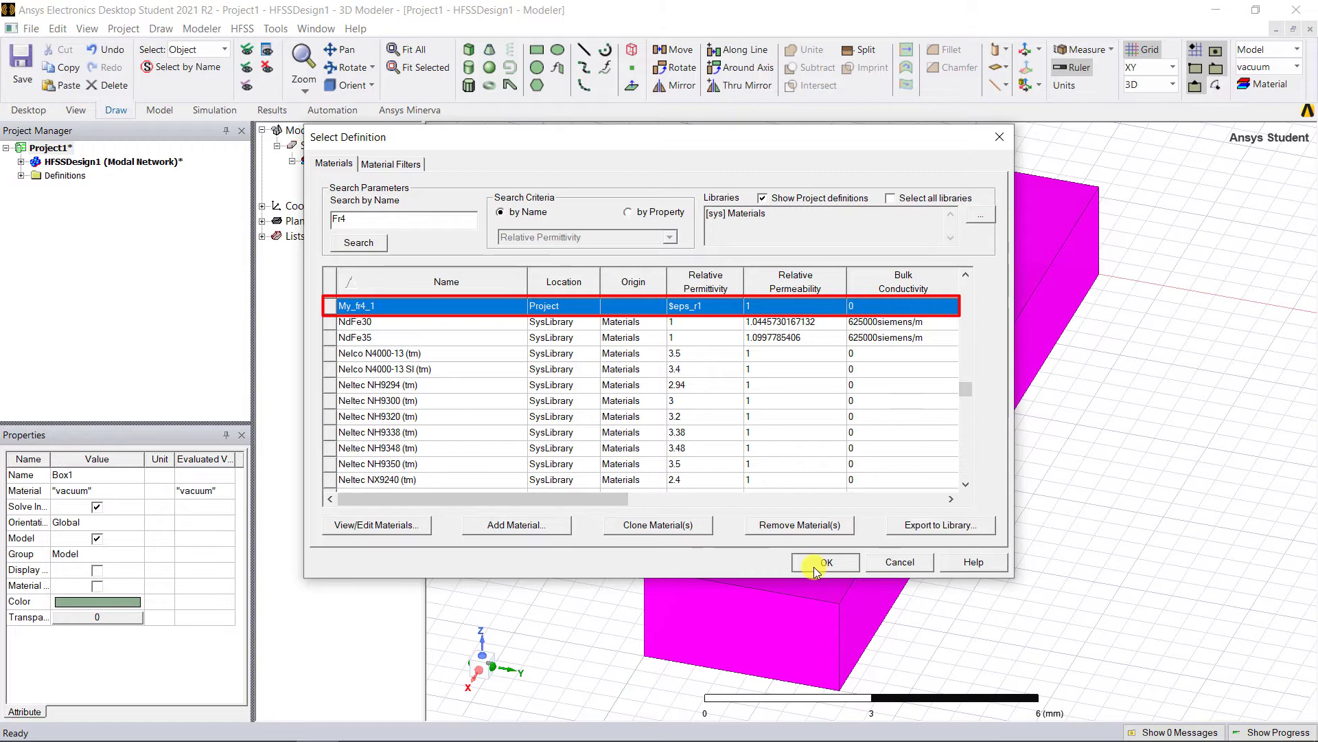
pyautogui.click(824, 561)
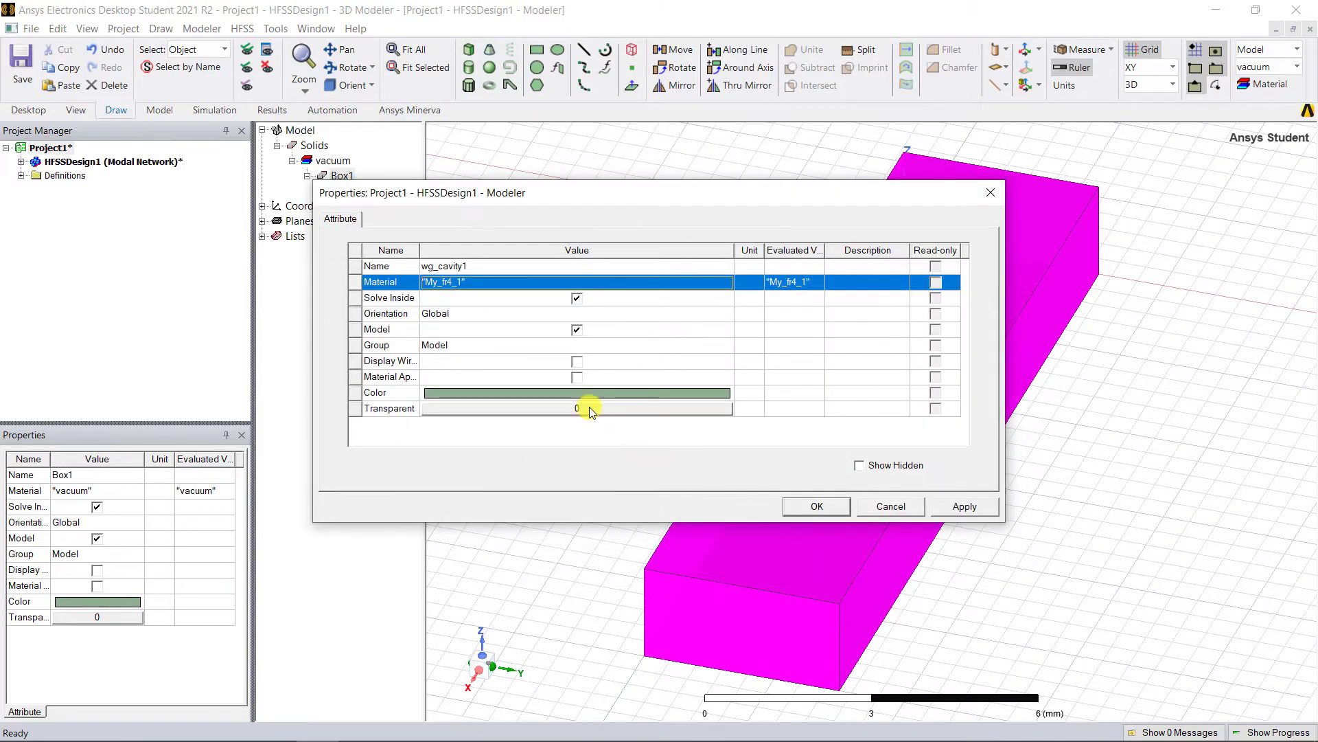
# - Give wg_cavity1 a transparency of 0.8
pyautogui.click(577, 408)
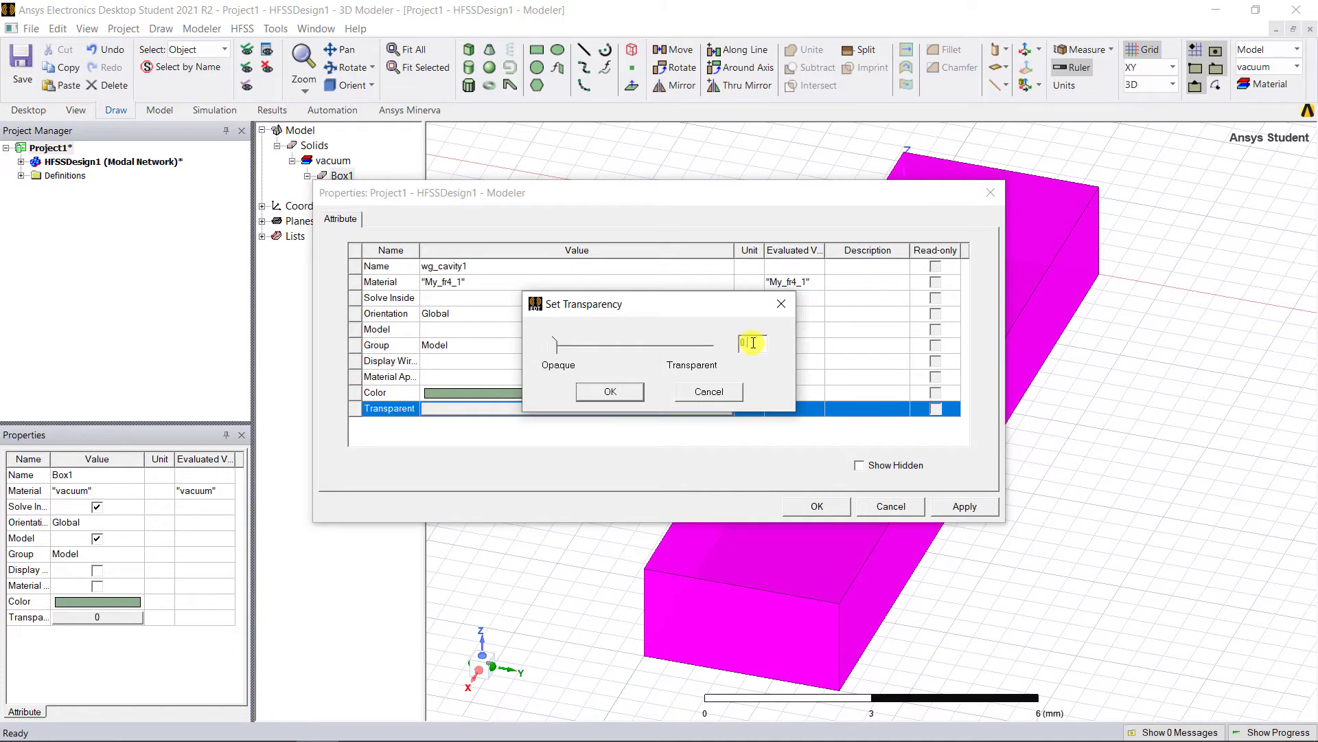
pyautogui.click(609, 391)
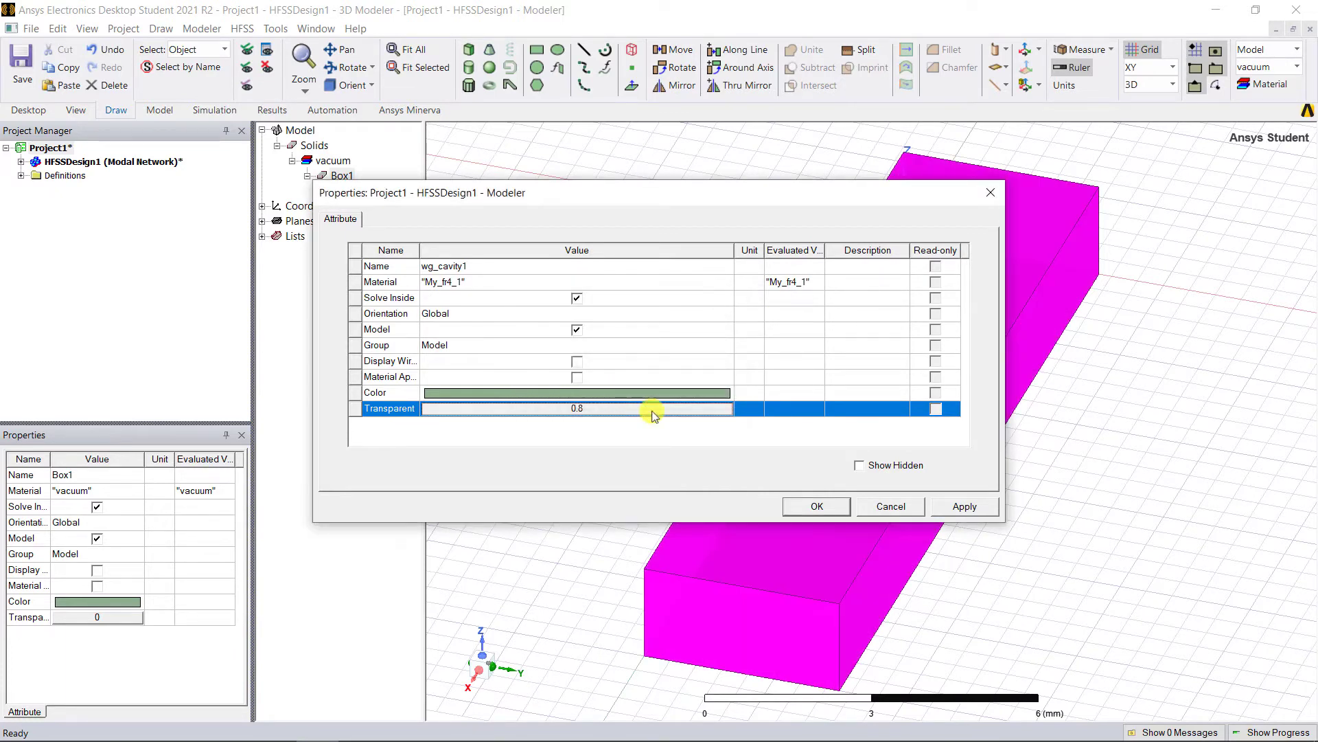
pyautogui.click(816, 505)
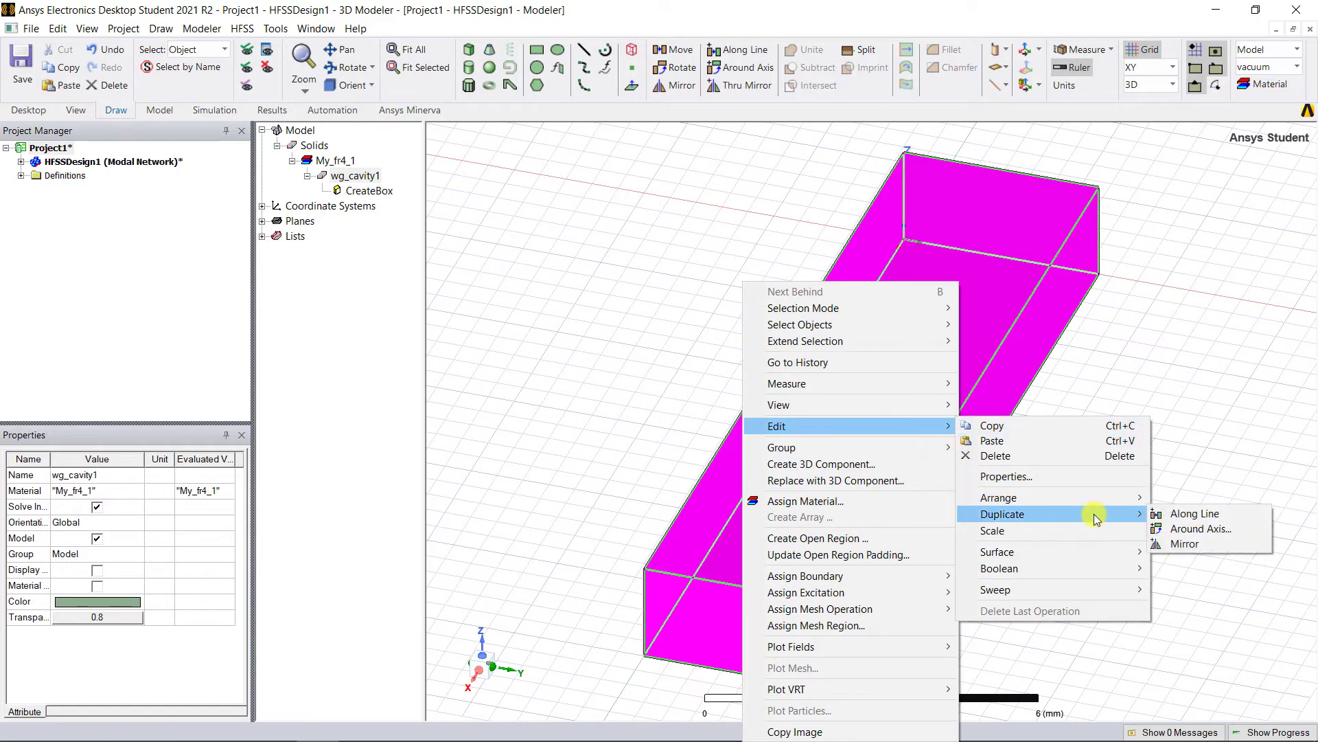
# - Duplicate wg_cavity1 15 mm along X and select the resulting wg_cavity1_1
pyautogui.click(1194, 513)
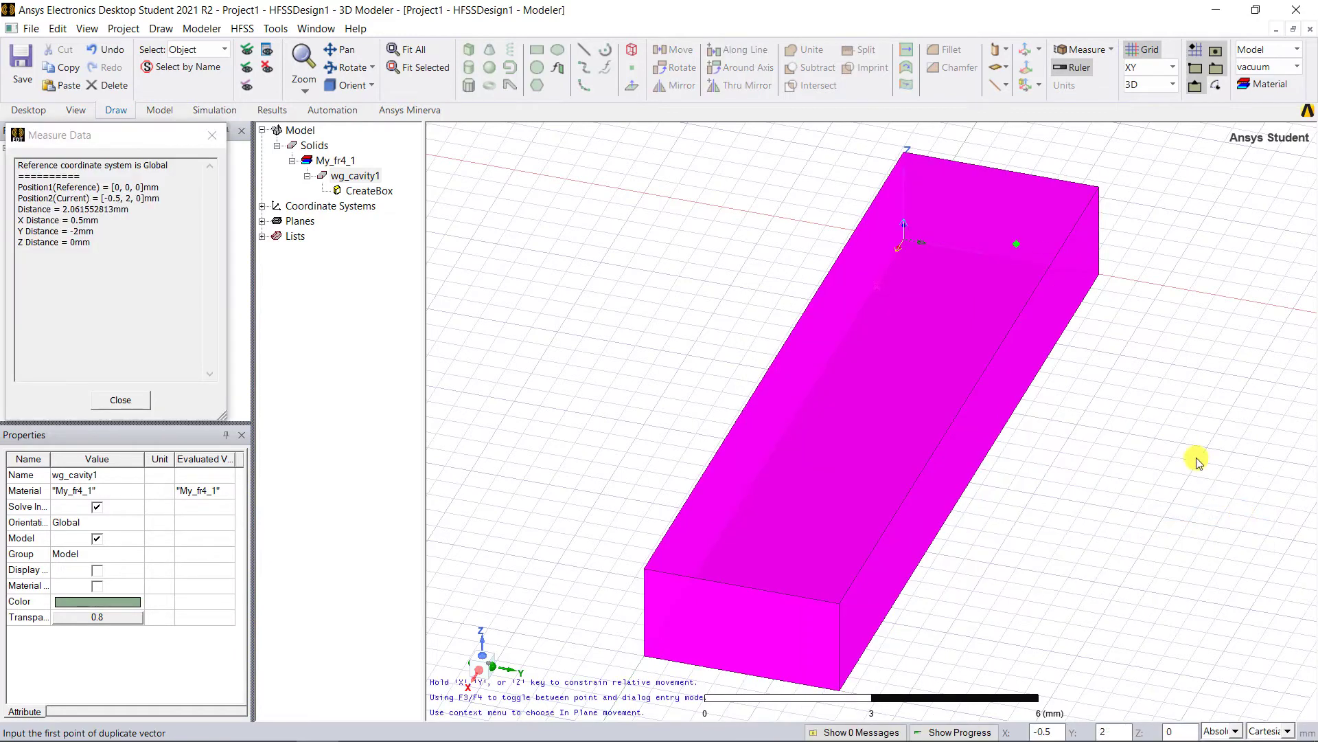
pyautogui.click(745, 630)
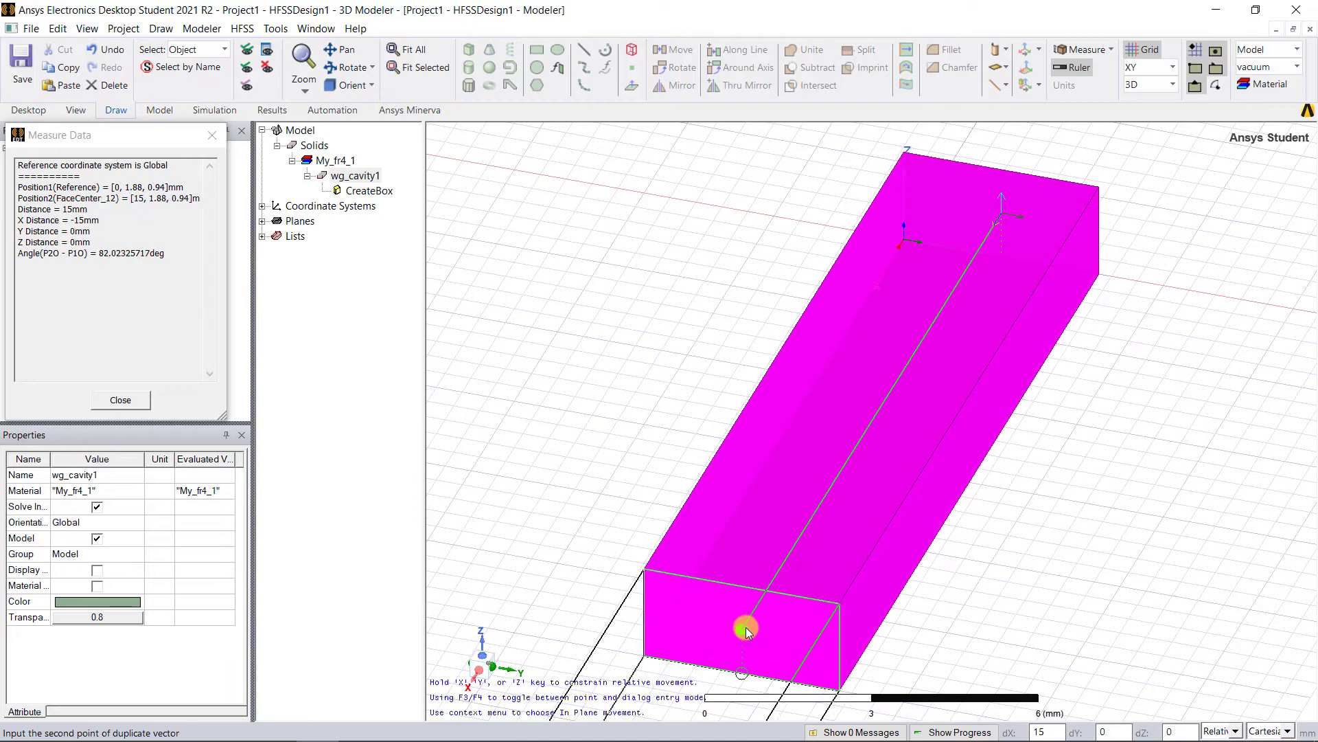
pyautogui.click(747, 629)
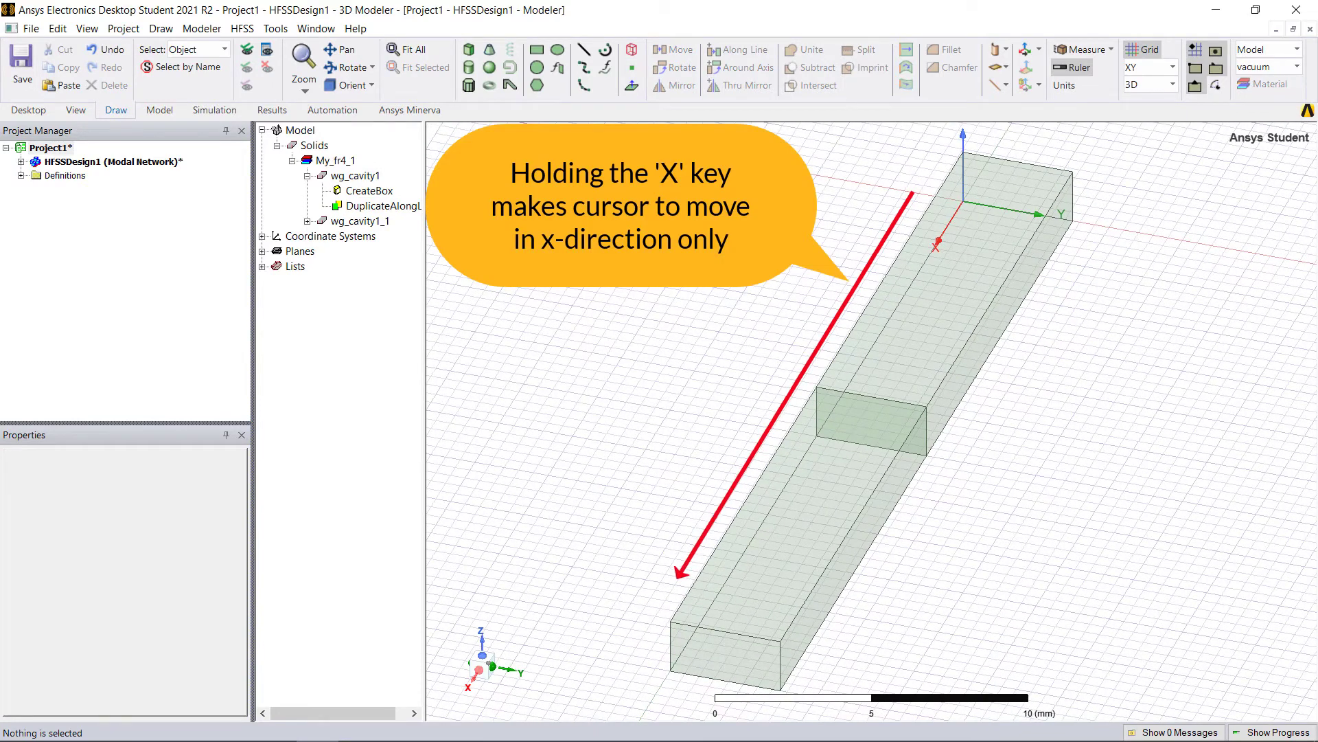
pyautogui.click(383, 206)
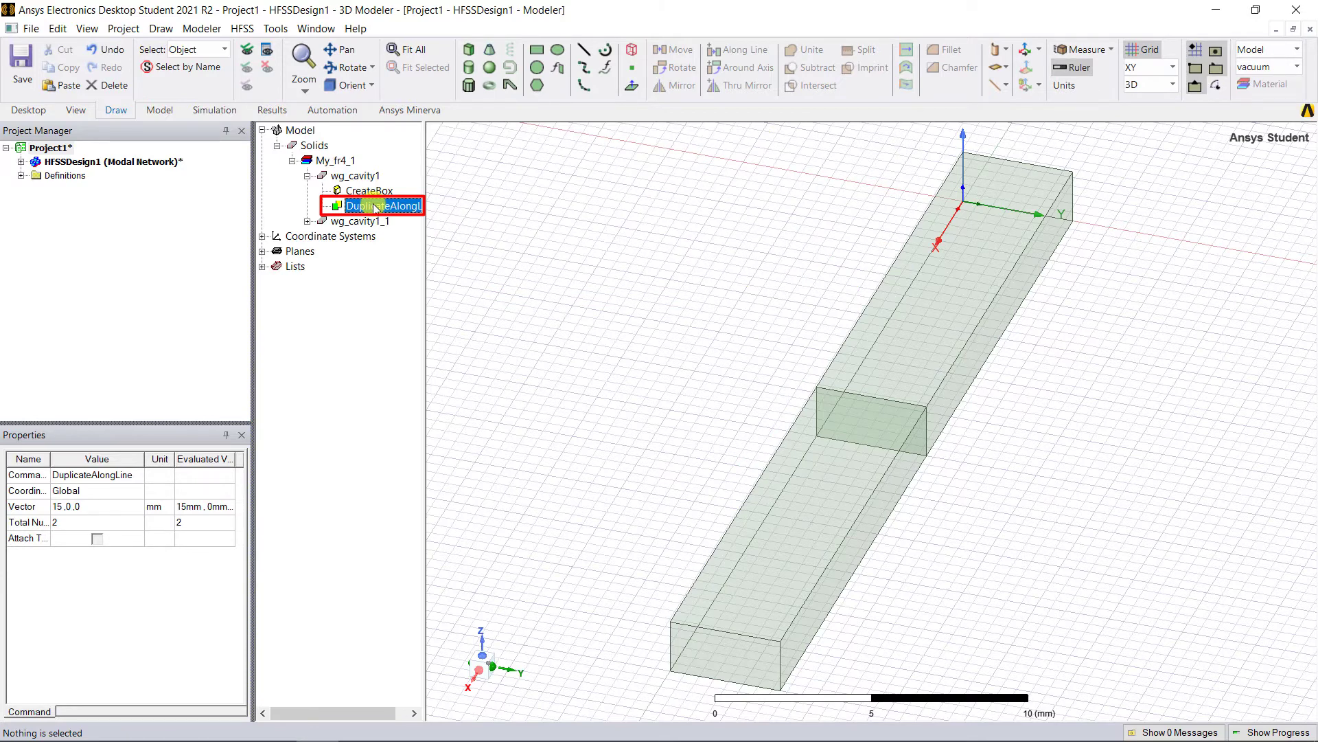
pyautogui.click(353, 220)
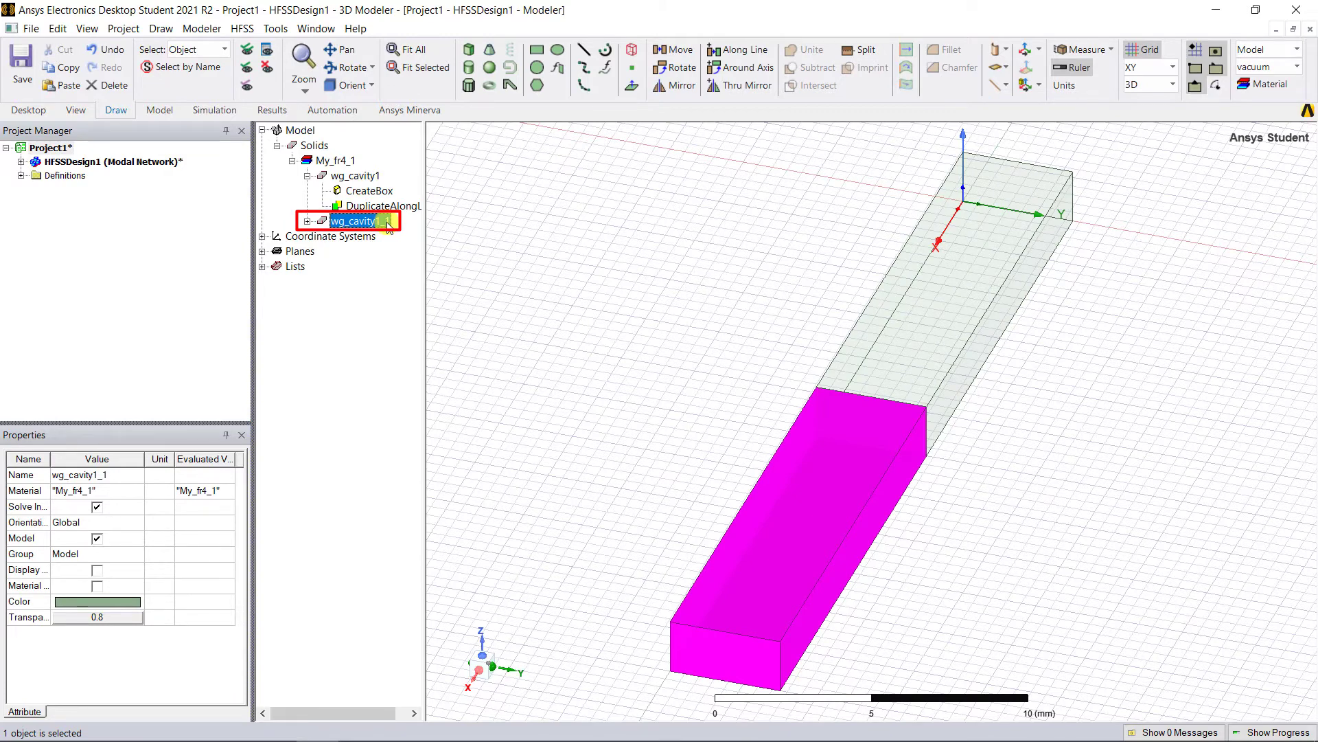
# - Rename wg_cavity1_1 to wg_cavity2, assign material My_fr4_2, and colour it teal
pyautogui.doubleClick(352, 220)
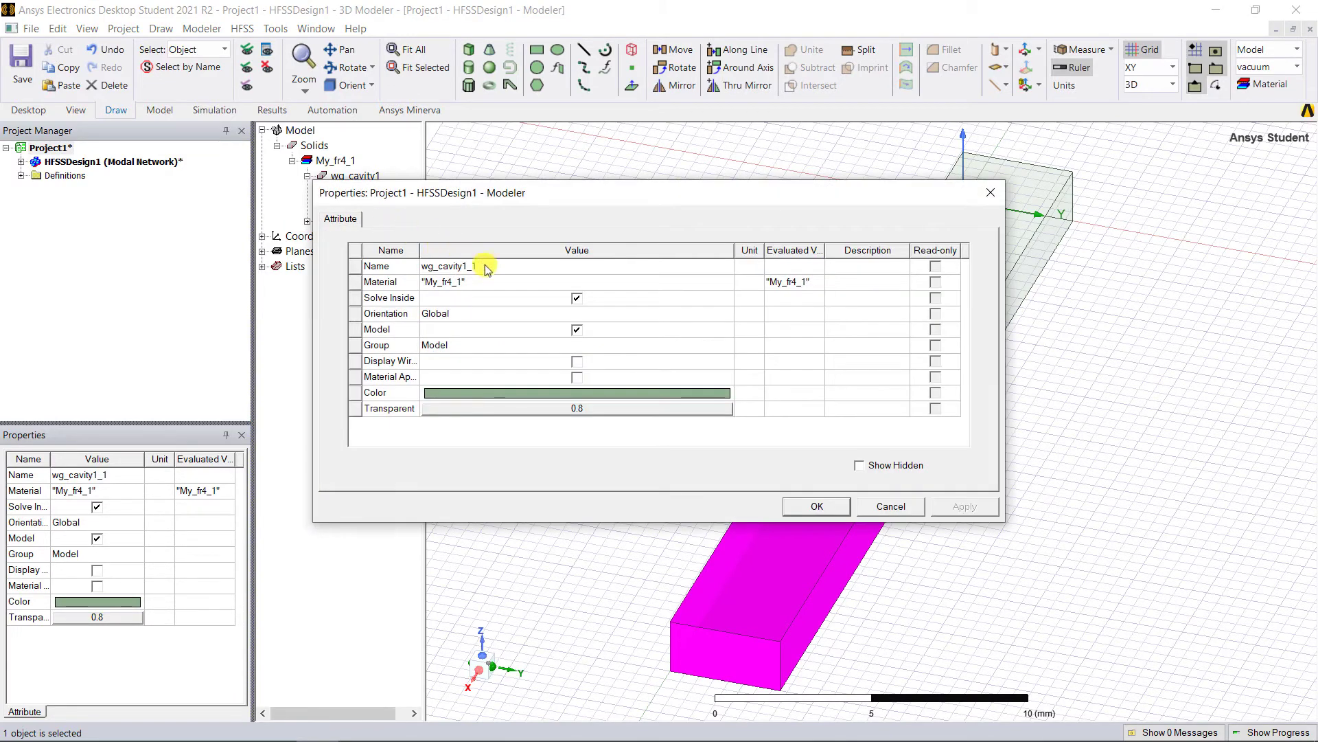
pyautogui.click(454, 265)
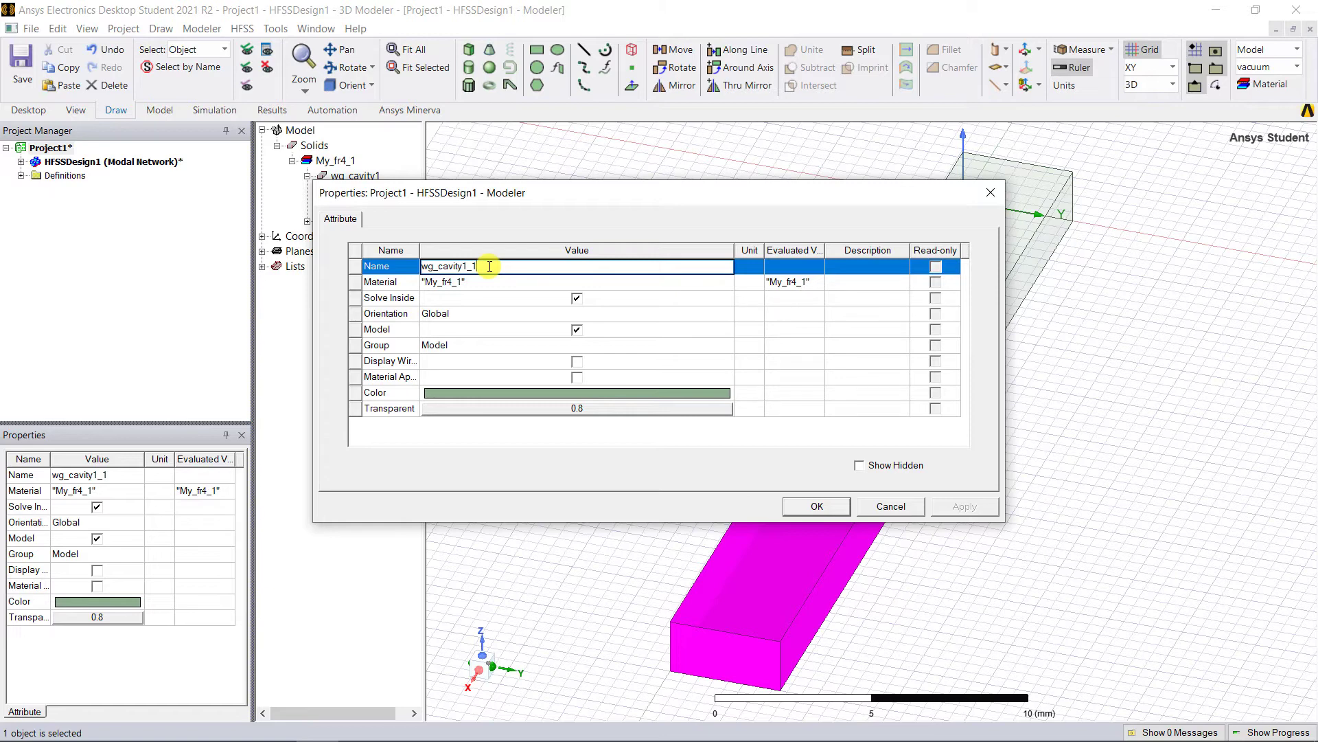
pyautogui.press('Backspace')
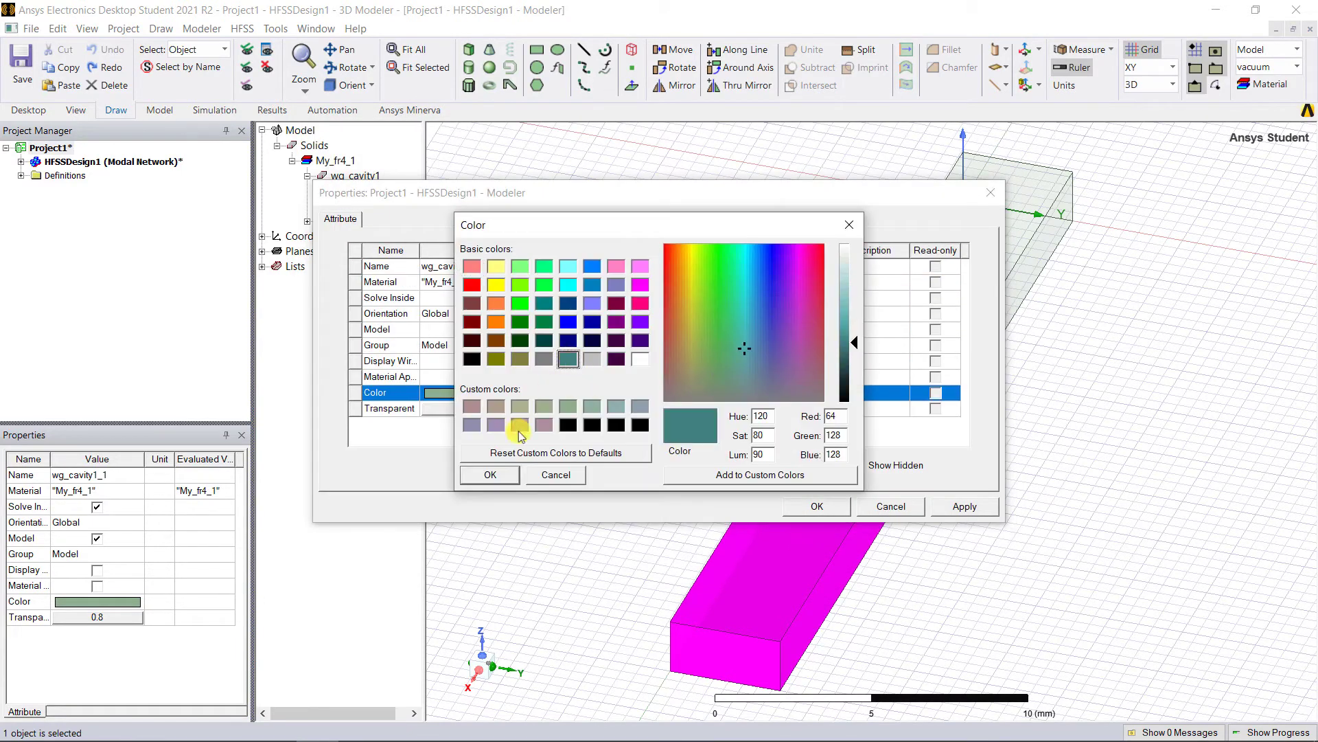
pyautogui.click(489, 475)
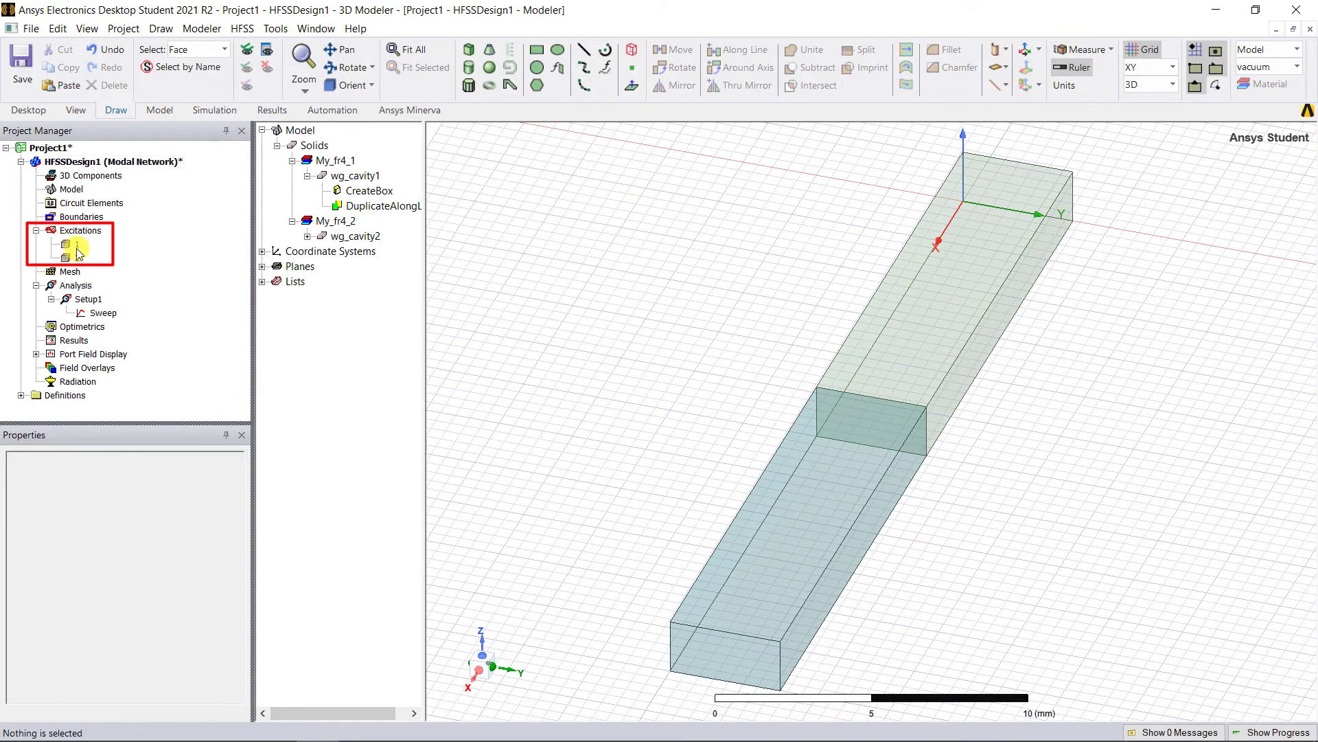
pyautogui.click(66, 244)
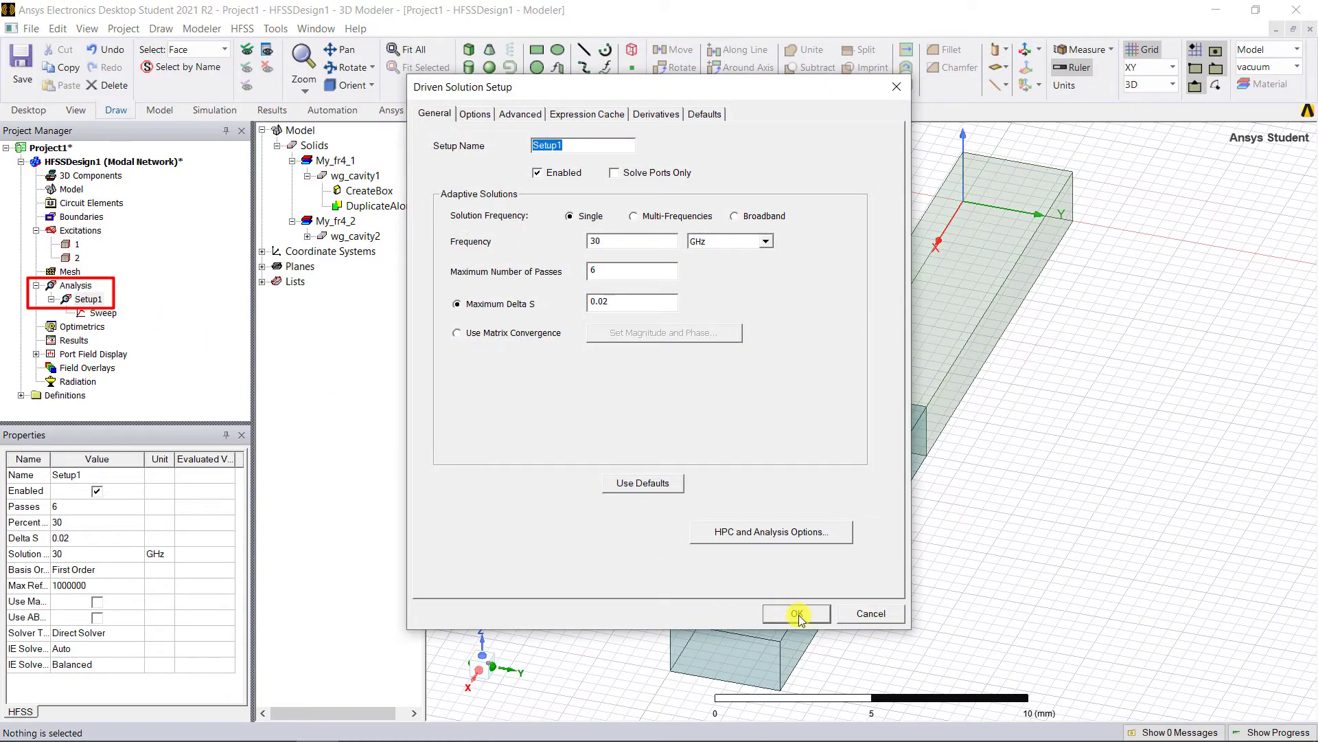
pyautogui.click(796, 613)
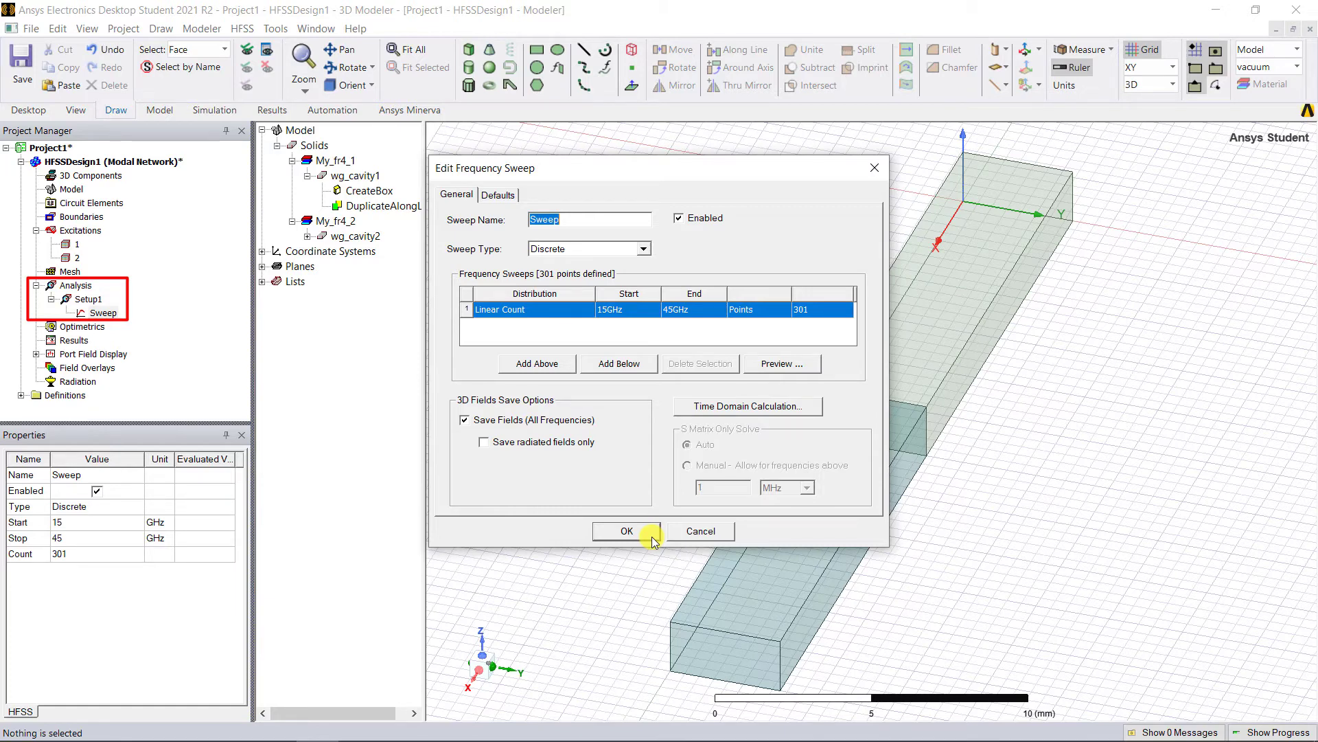
pyautogui.click(624, 531)
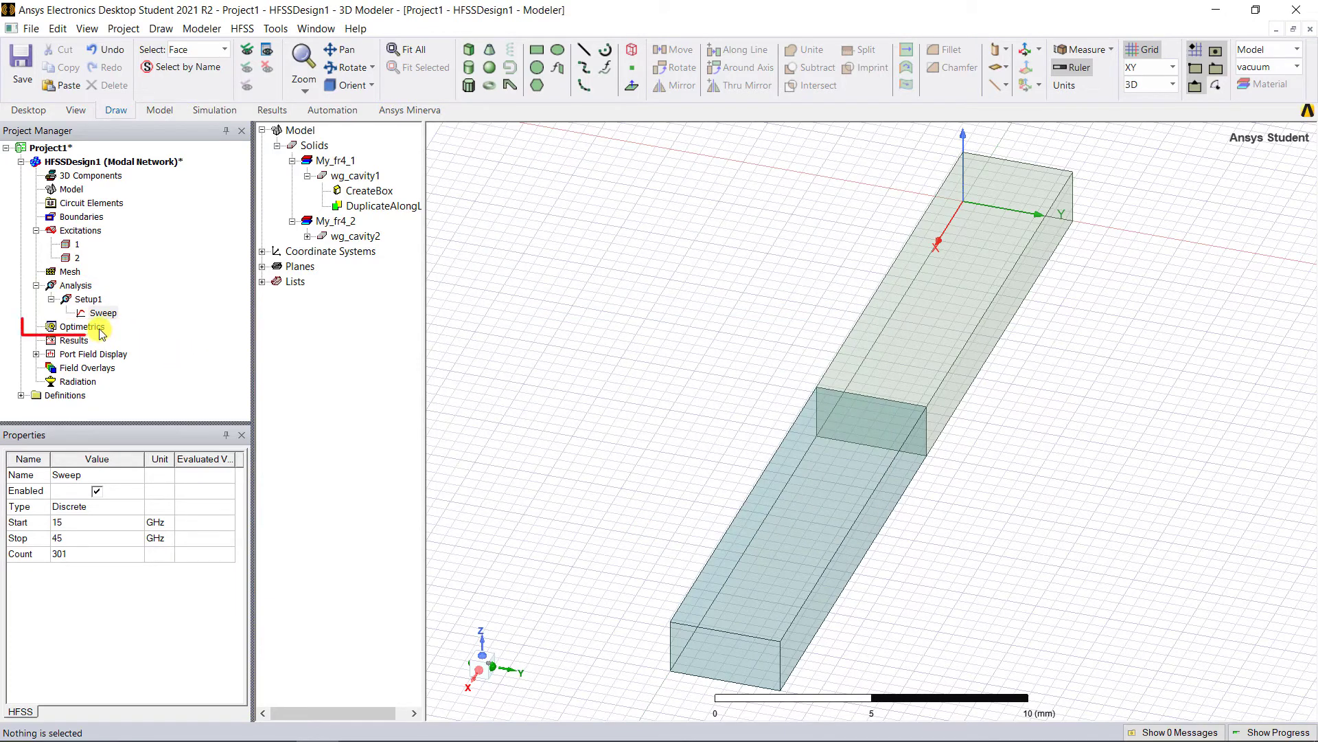
# - Add a parametric setup sweeping $eps_r1 linearly from 5 to 10 with step 5
pyautogui.rightClick(82, 326)
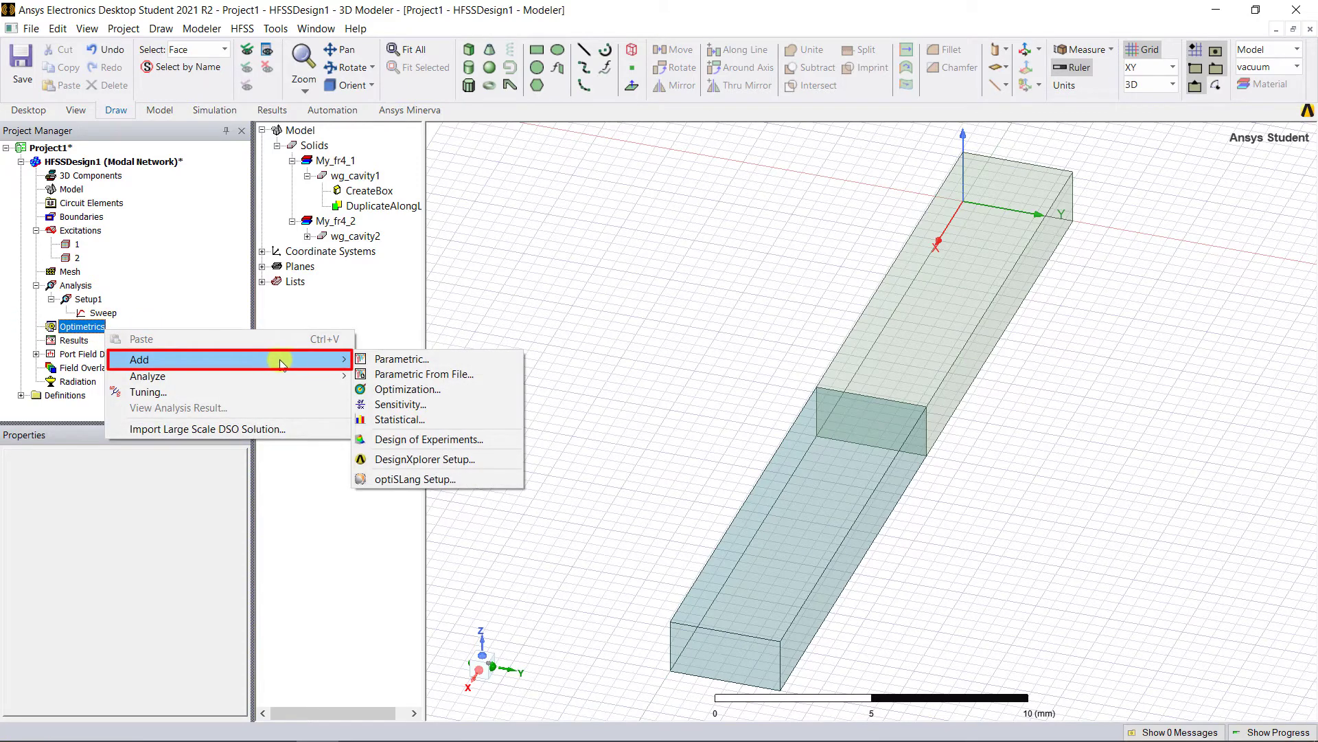
pyautogui.click(402, 359)
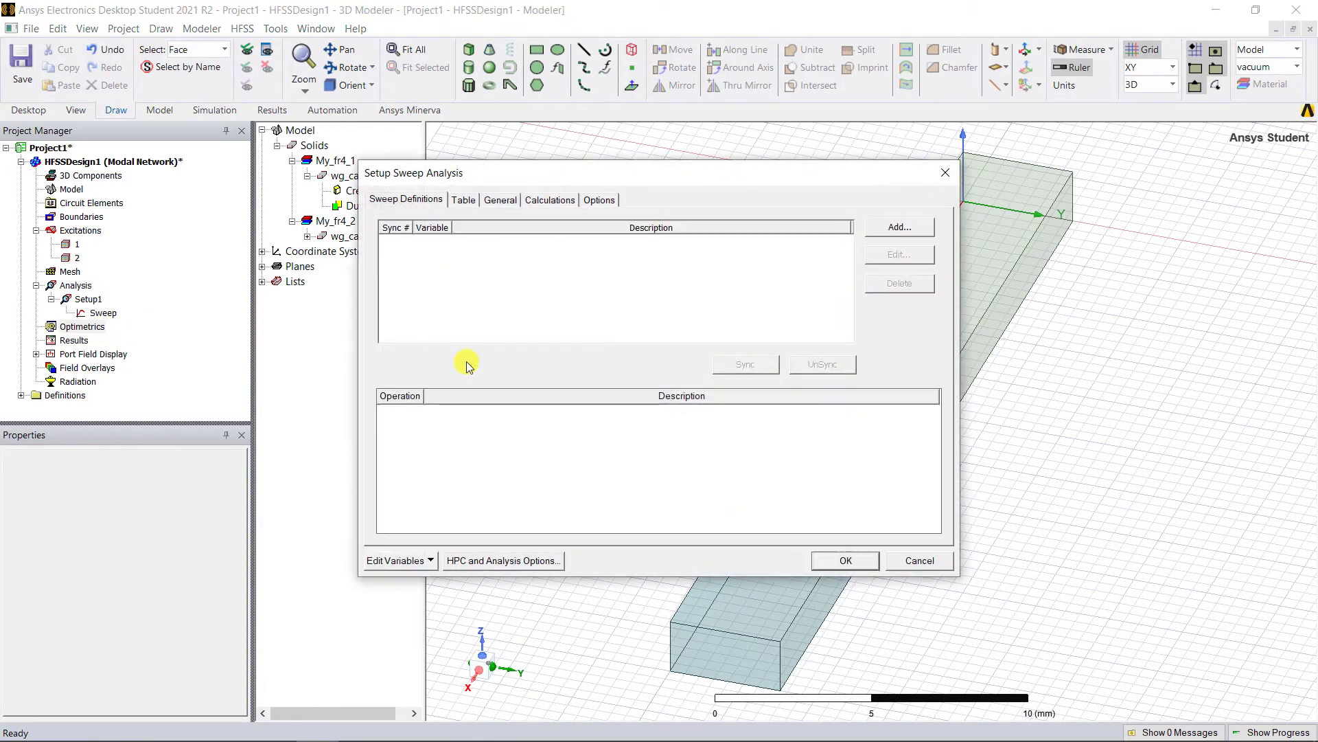
pyautogui.click(898, 228)
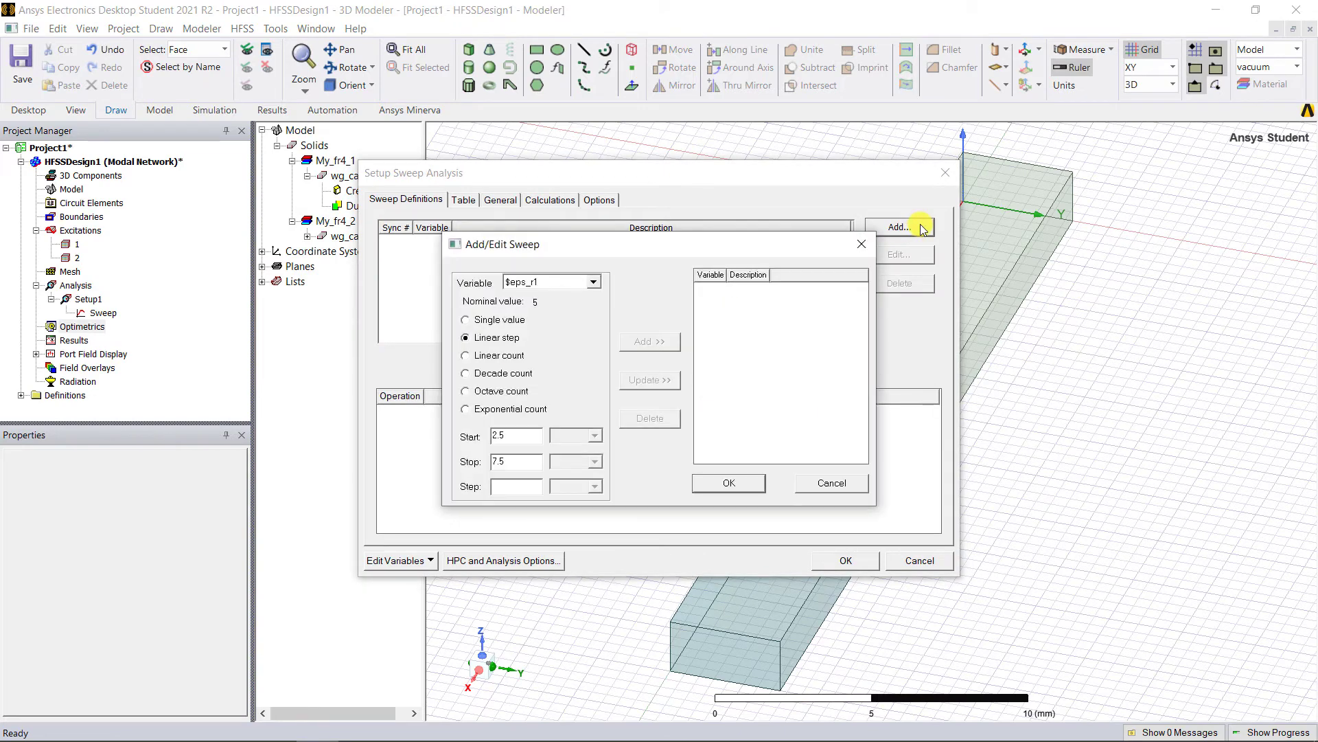
pyautogui.moveTo(700, 267)
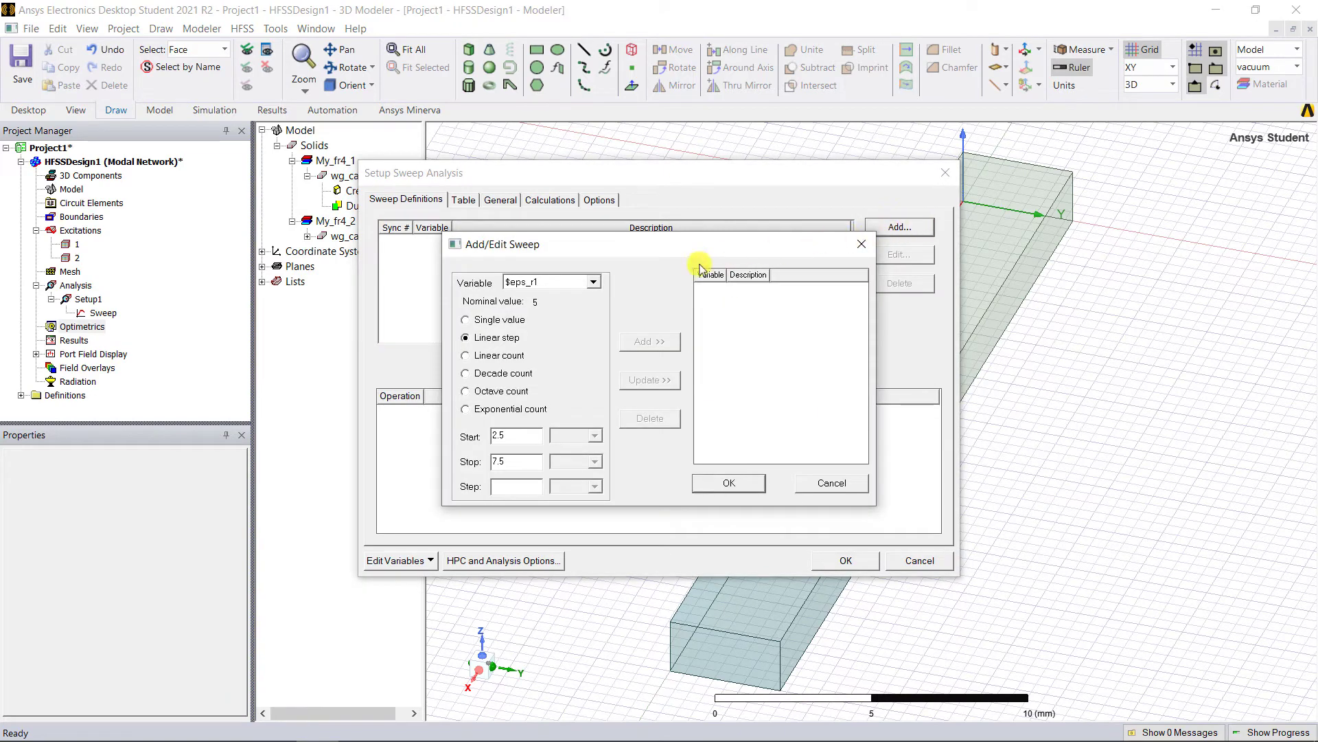
pyautogui.click(592, 282)
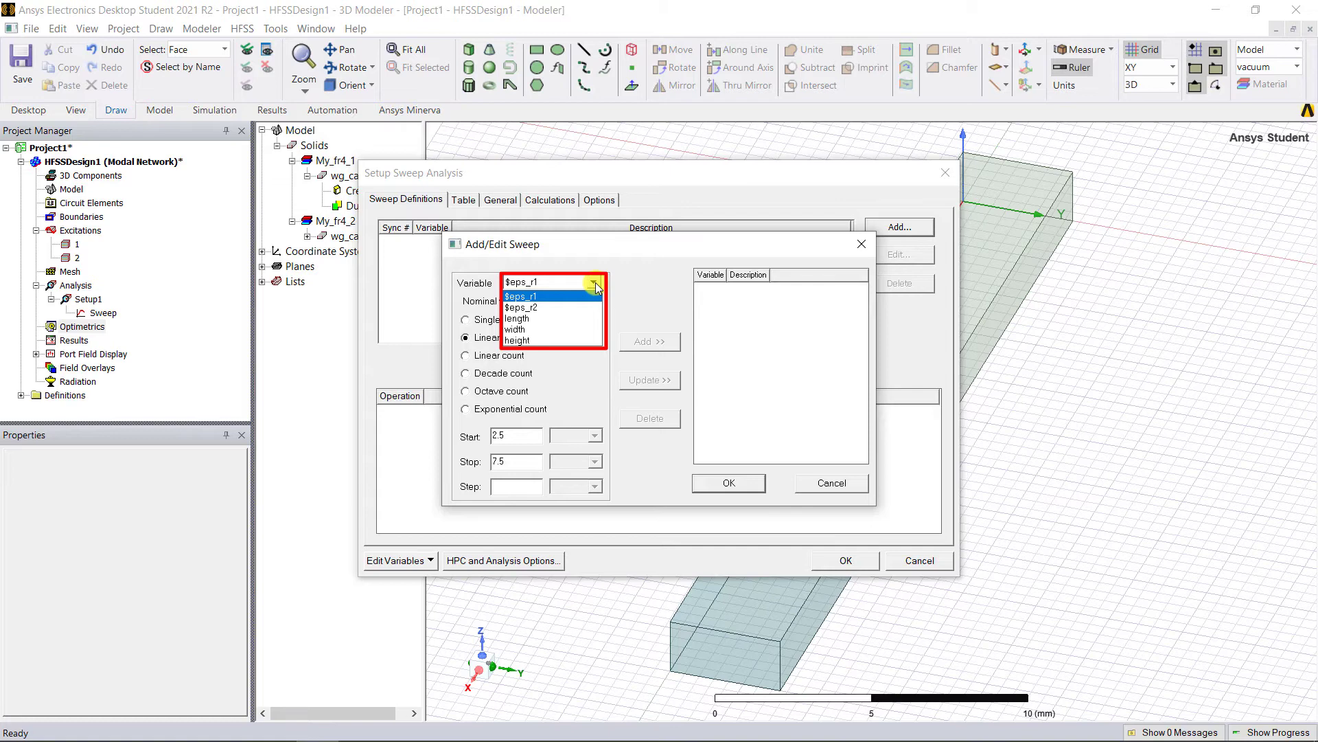
pyautogui.click(520, 295)
pyautogui.write('10')
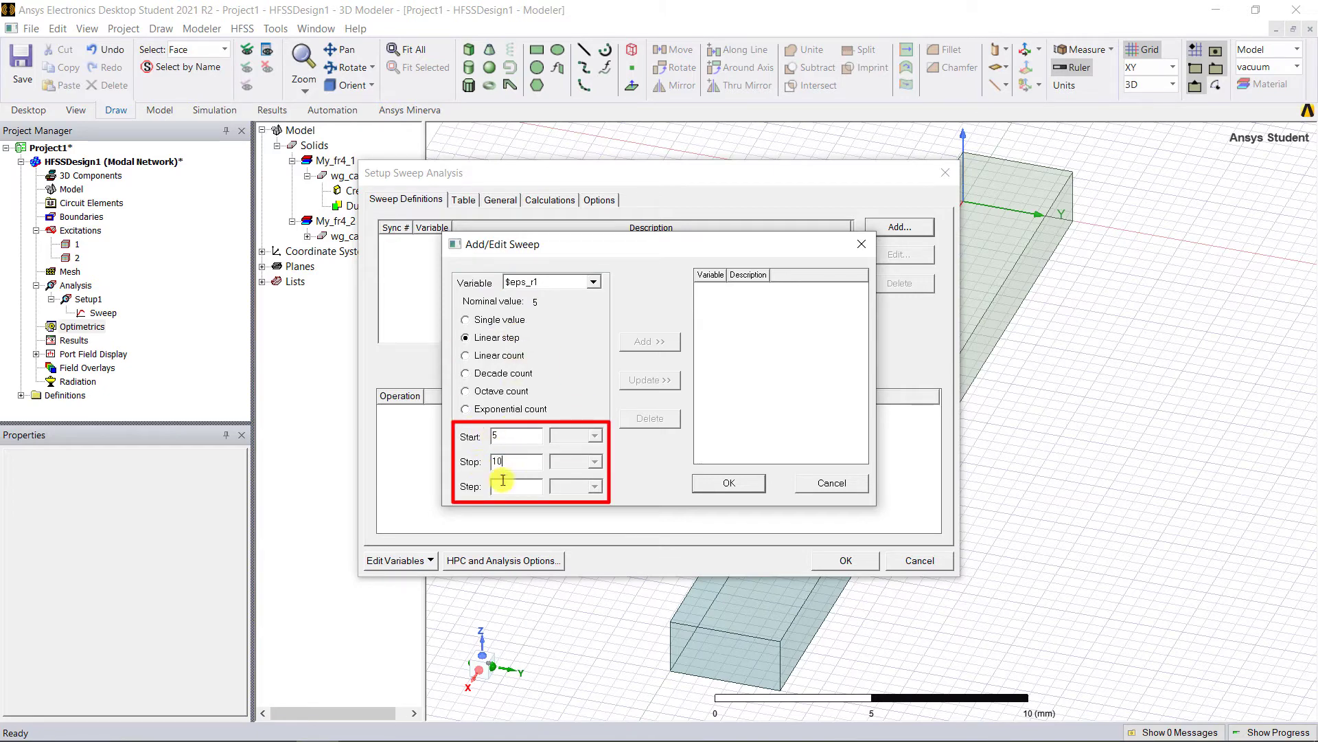
pyautogui.click(648, 341)
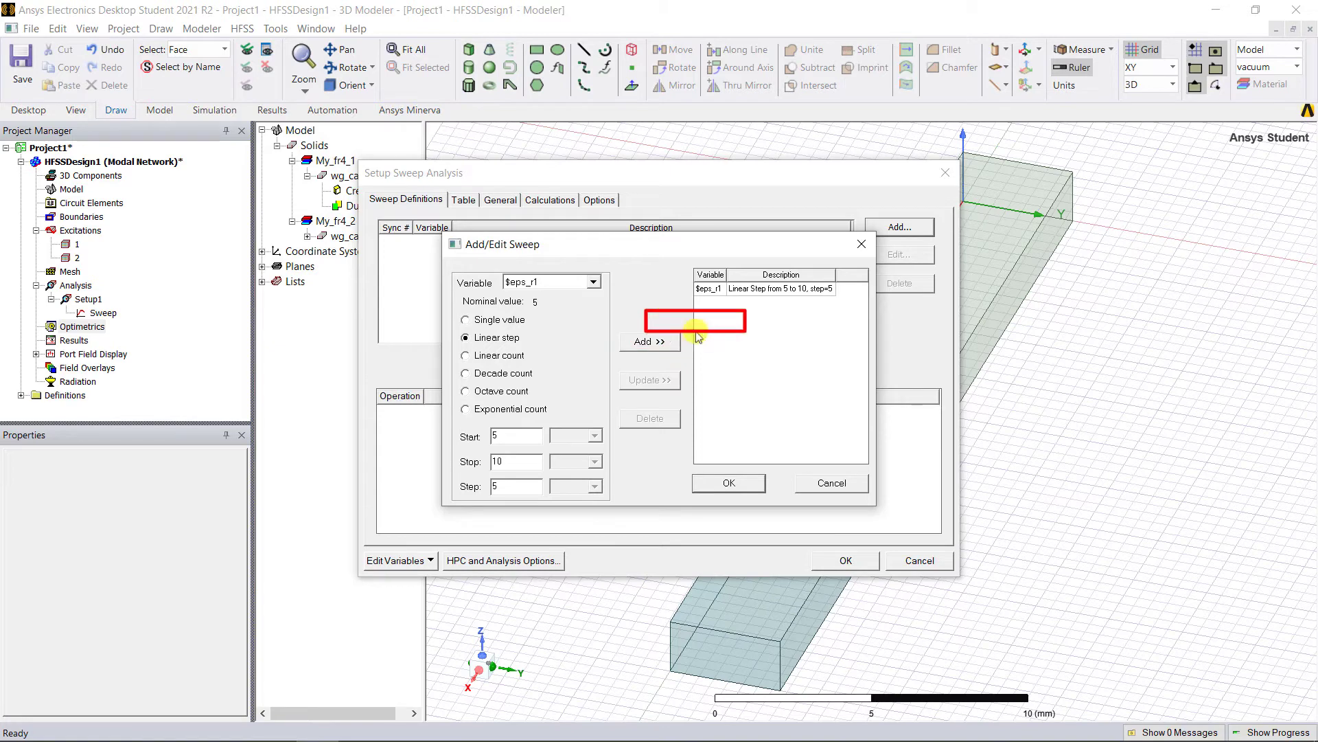
pyautogui.click(764, 288)
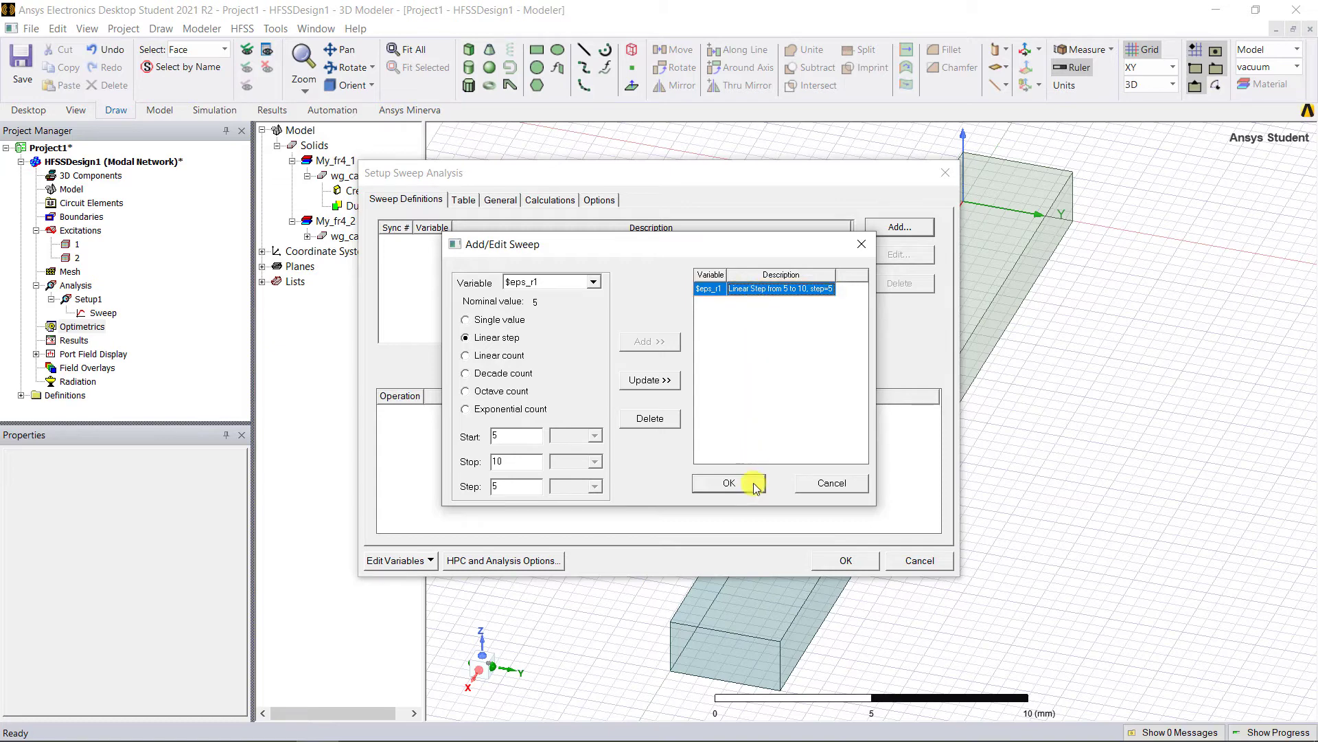
pyautogui.click(728, 482)
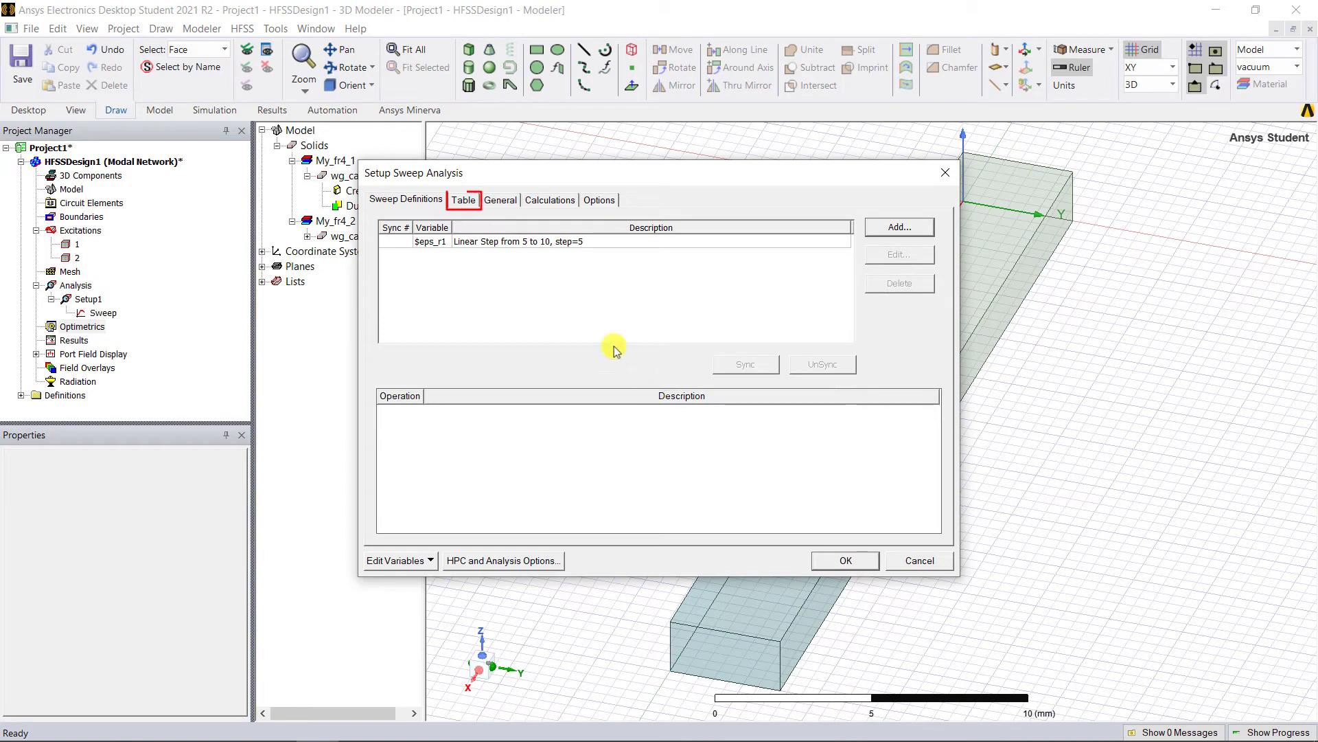
# - Confirm $eps_r1 values 5 and 10, enable Save Fields And Mesh, and create the sweep
pyautogui.click(462, 199)
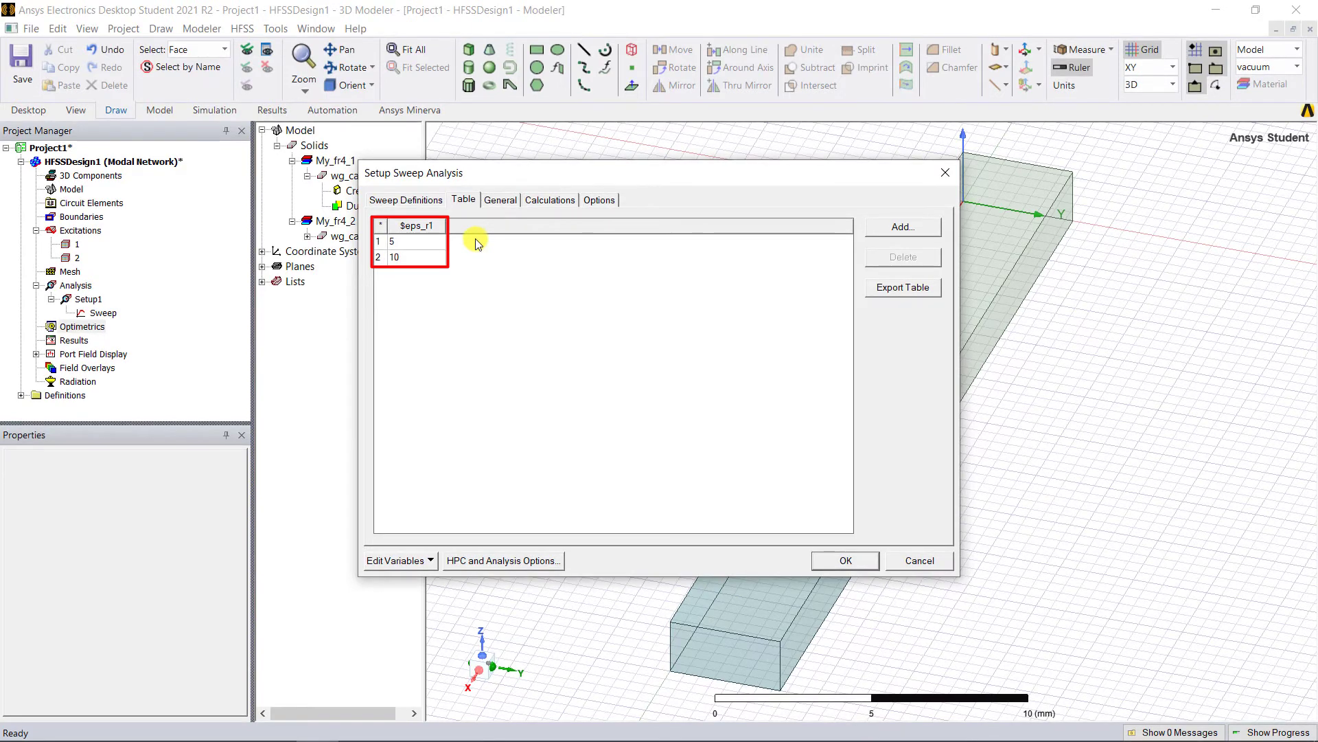
pyautogui.click(599, 200)
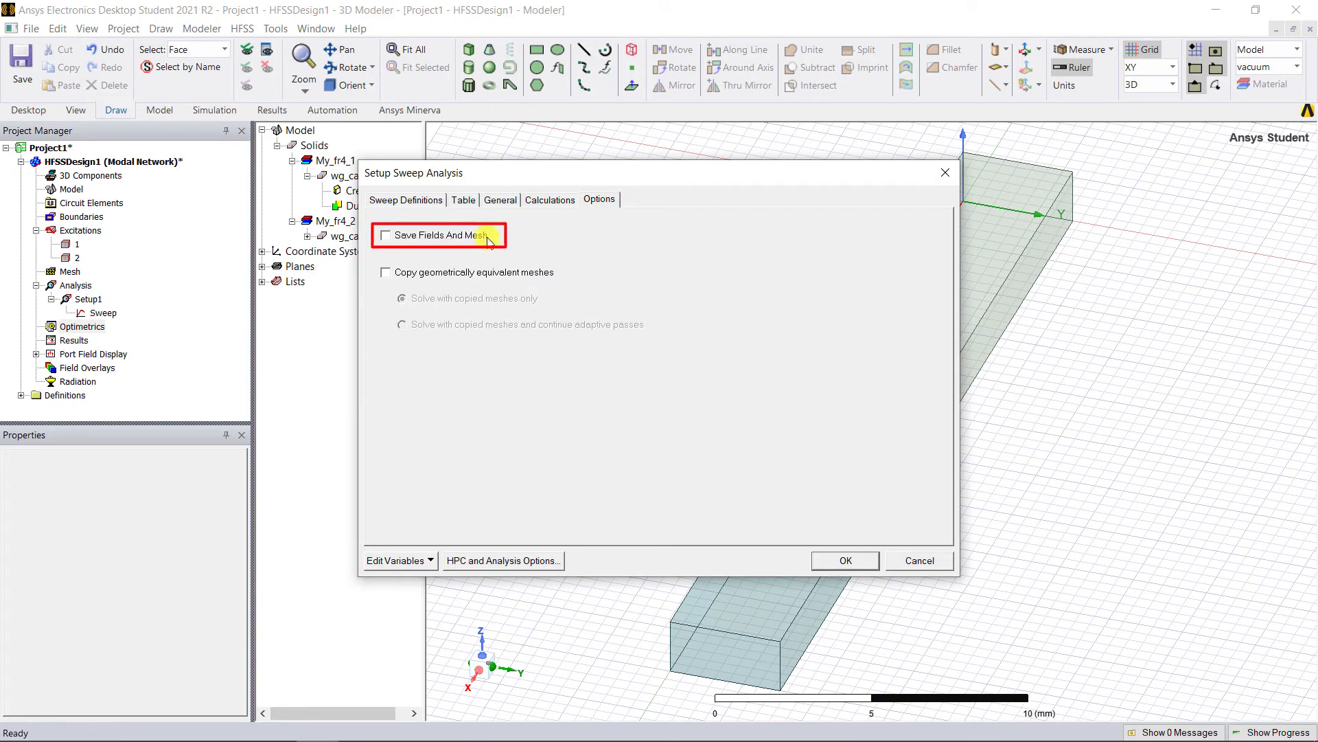
pyautogui.click(386, 235)
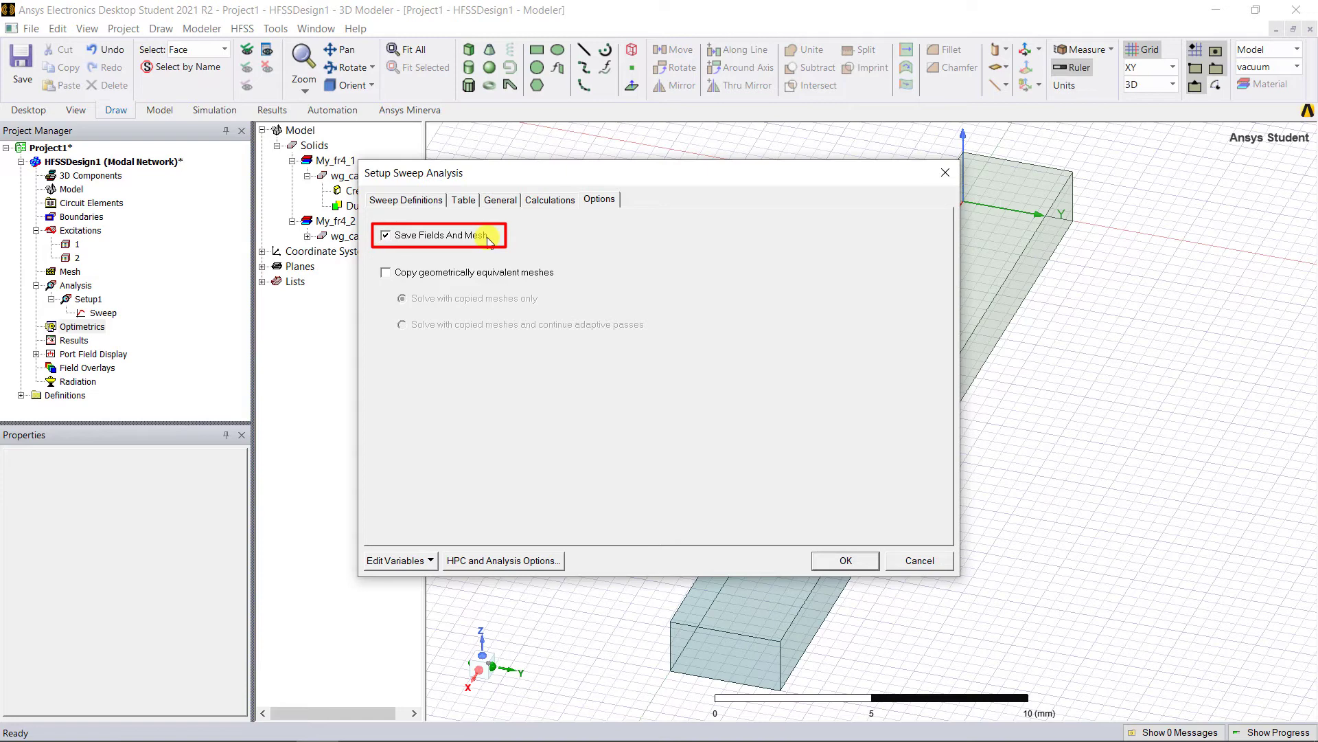
pyautogui.click(845, 561)
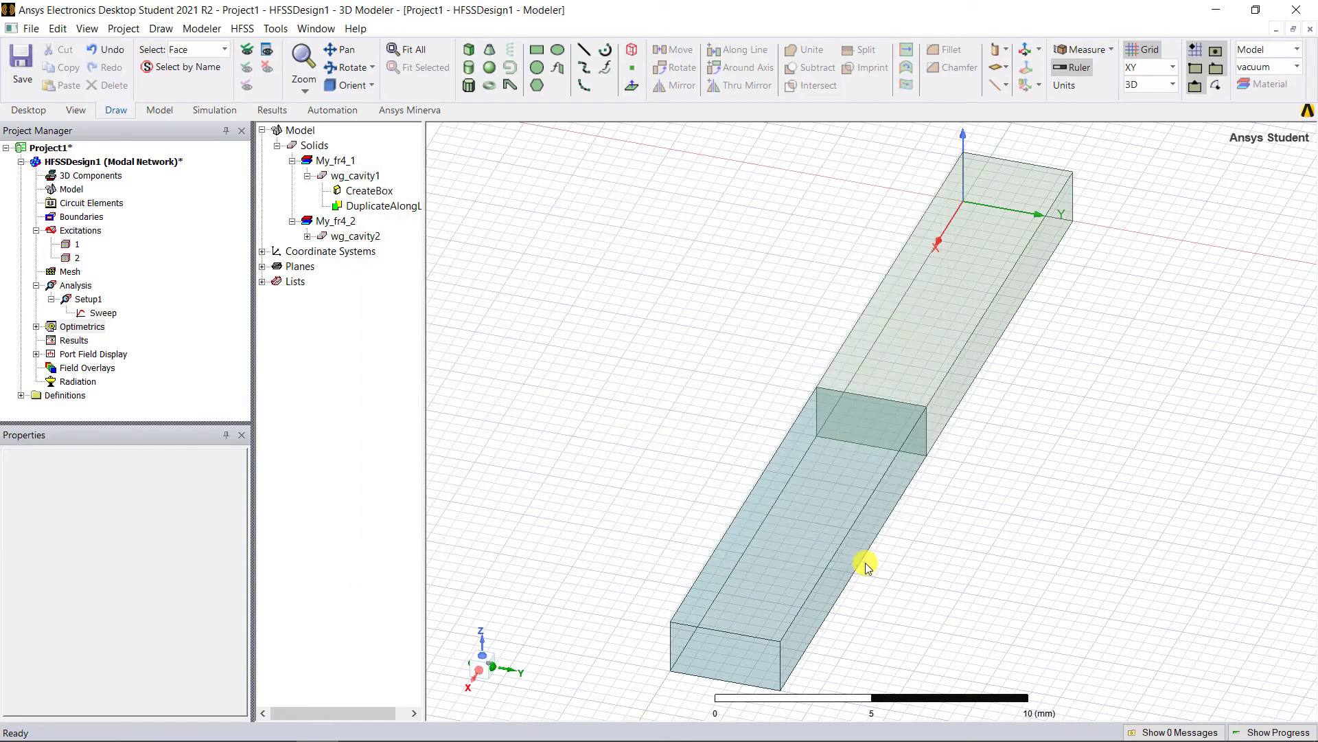
# - Validate the Rect_WG_wr15_stacked design, then run Analyze All including ParametricSetup1
pyautogui.click(214, 110)
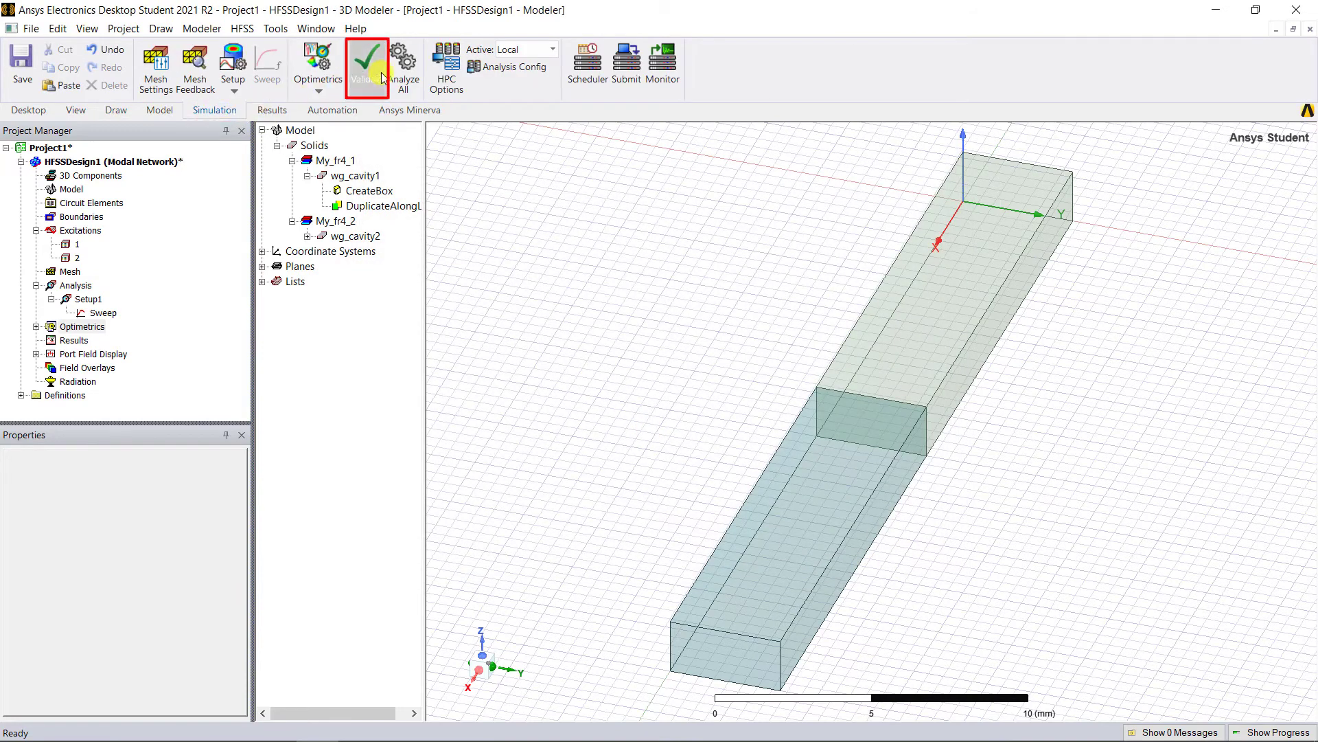
pyautogui.moveTo(614, 423)
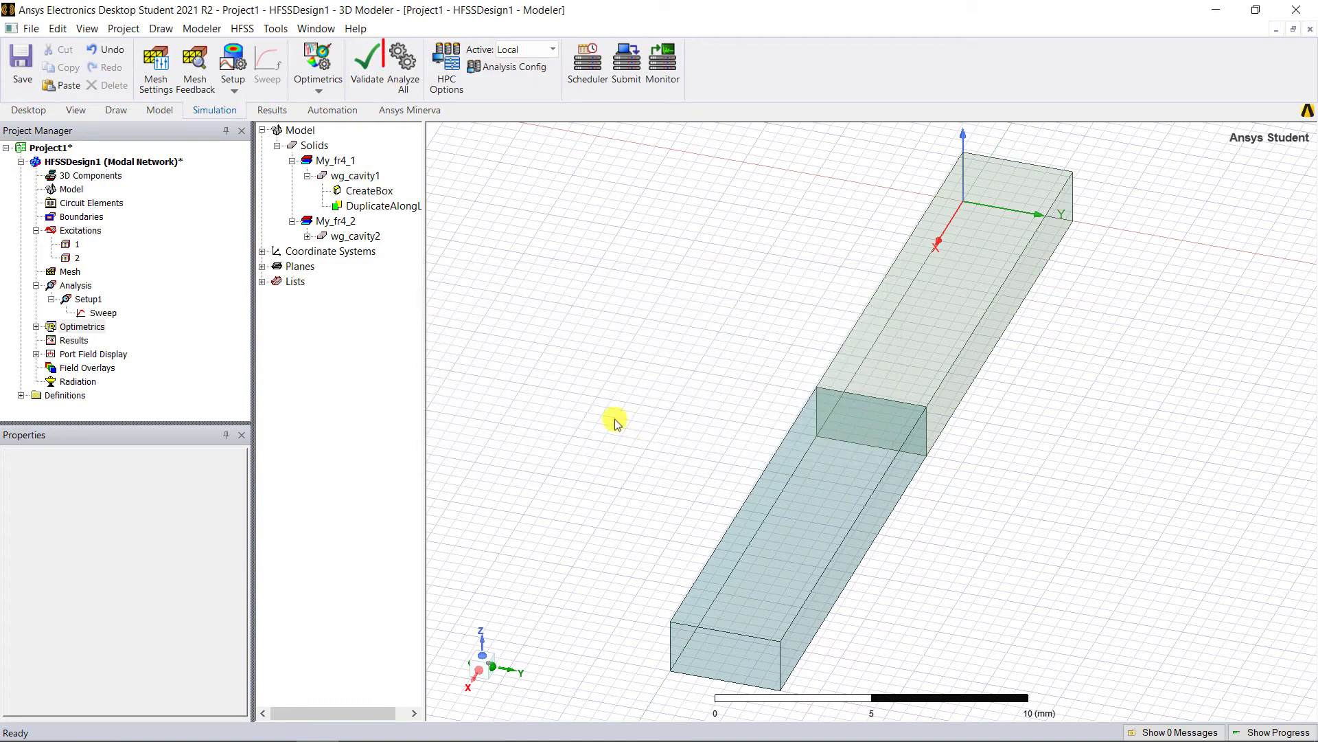
pyautogui.moveTo(404, 67)
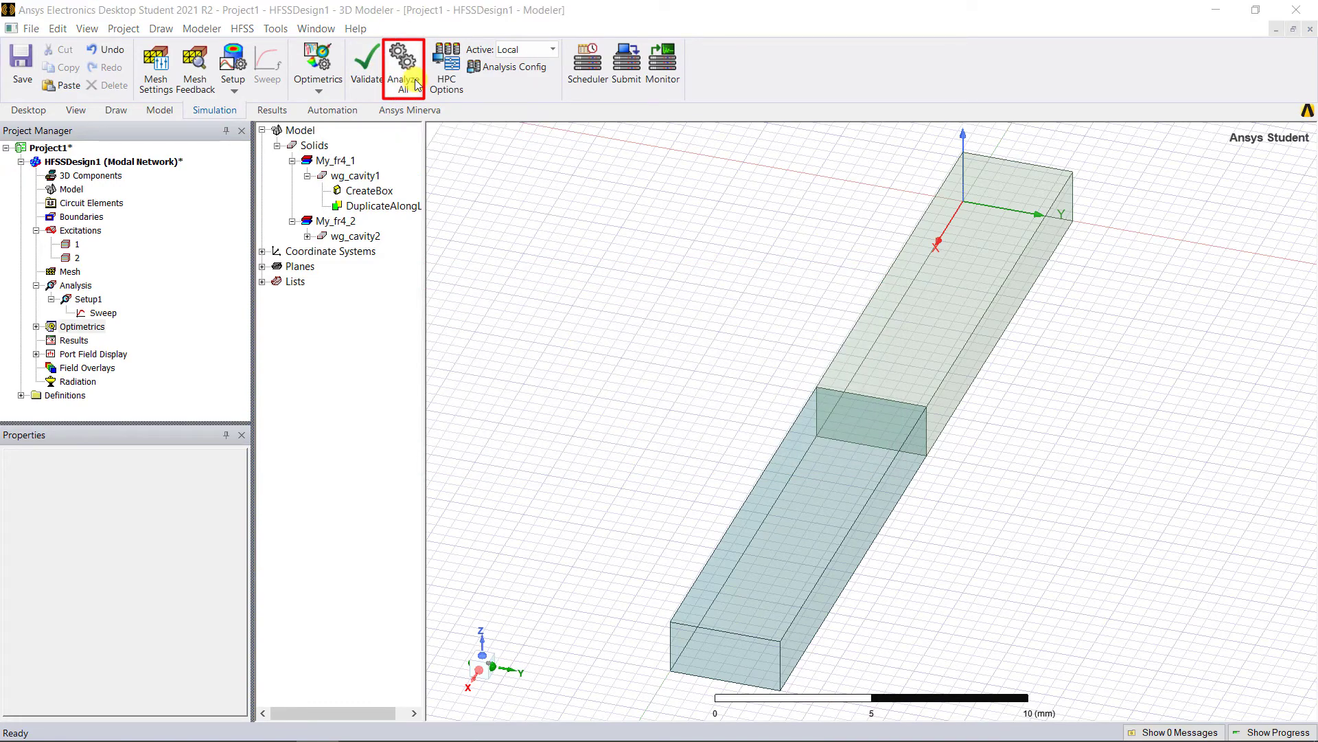
pyautogui.click(404, 67)
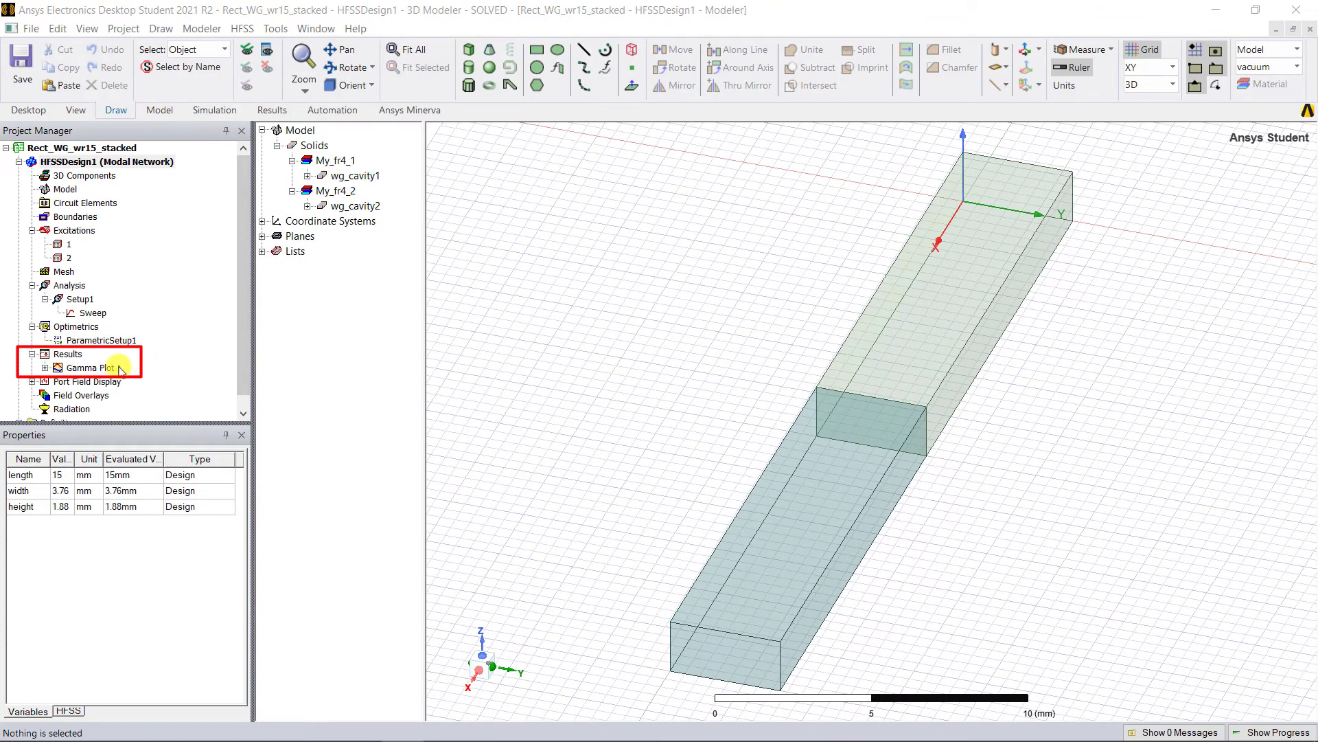
# - Display Gamma Plot 1 with five-mode imaginary Gamma and markers m1, m2, m3
pyautogui.doubleClick(93, 367)
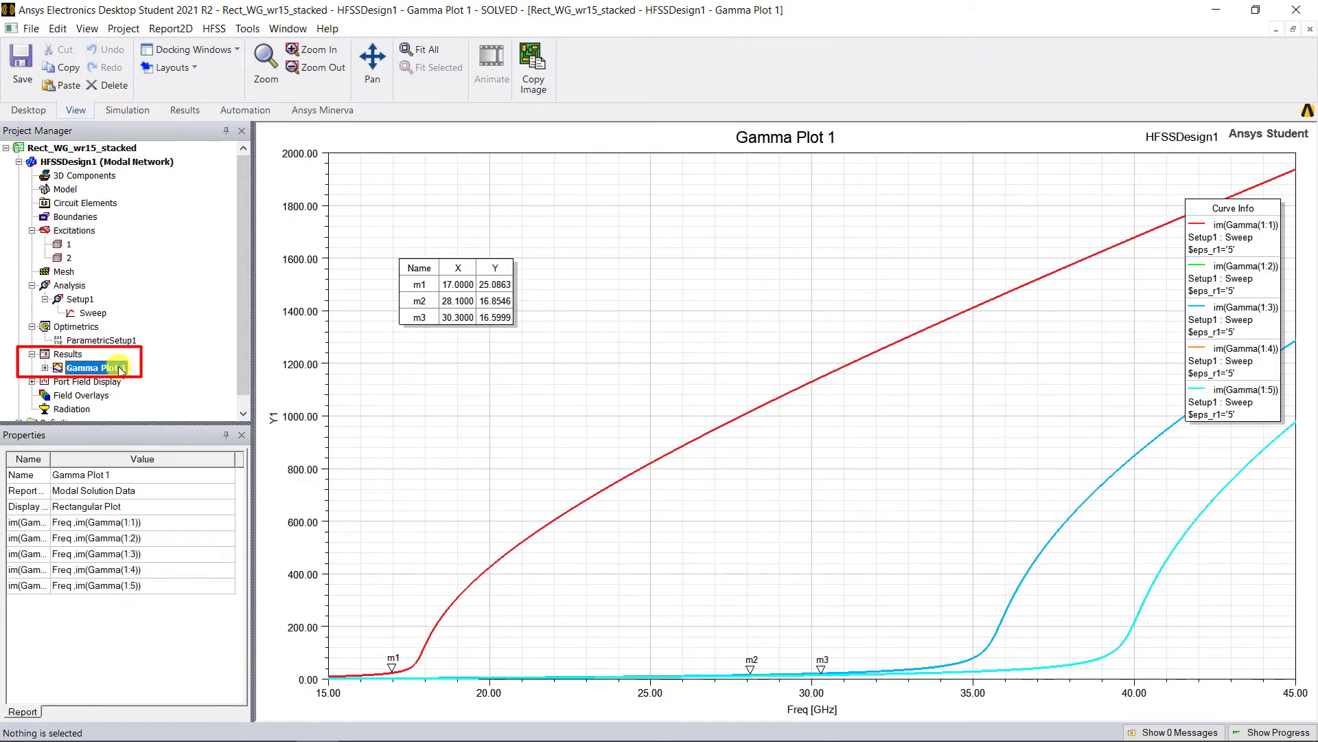
pyautogui.moveTo(397, 367)
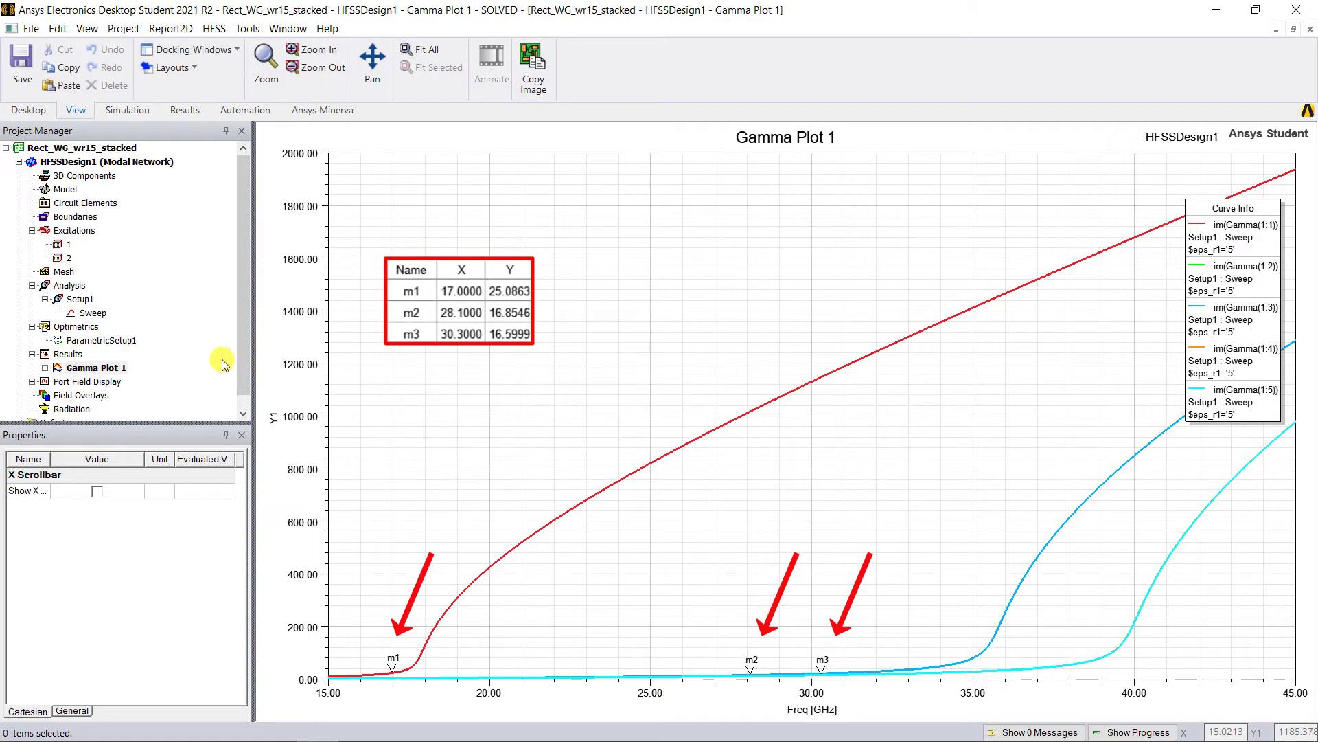
pyautogui.click(67, 353)
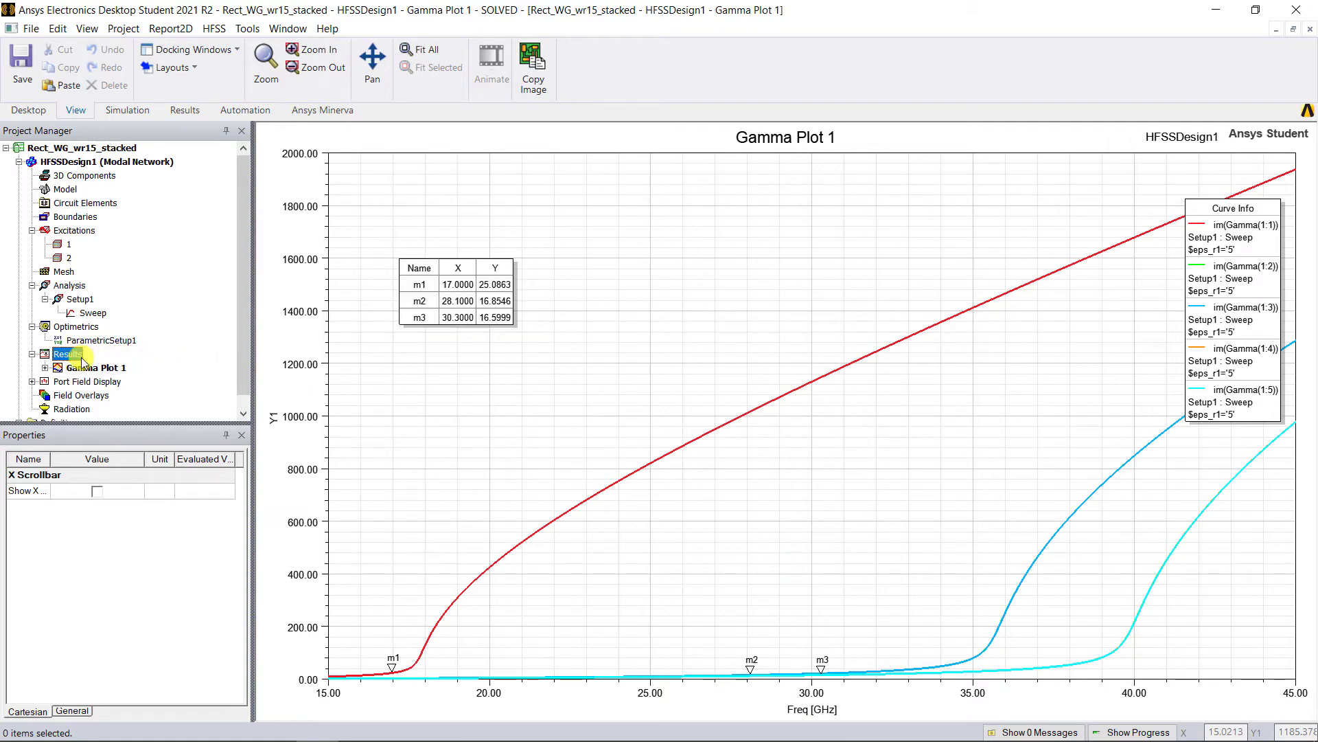
# - Create a rectangular plot of im(Gamma(1:1)–(1:5)) for all $eps_r1 values, then return to the 3D model
pyautogui.rightClick(67, 353)
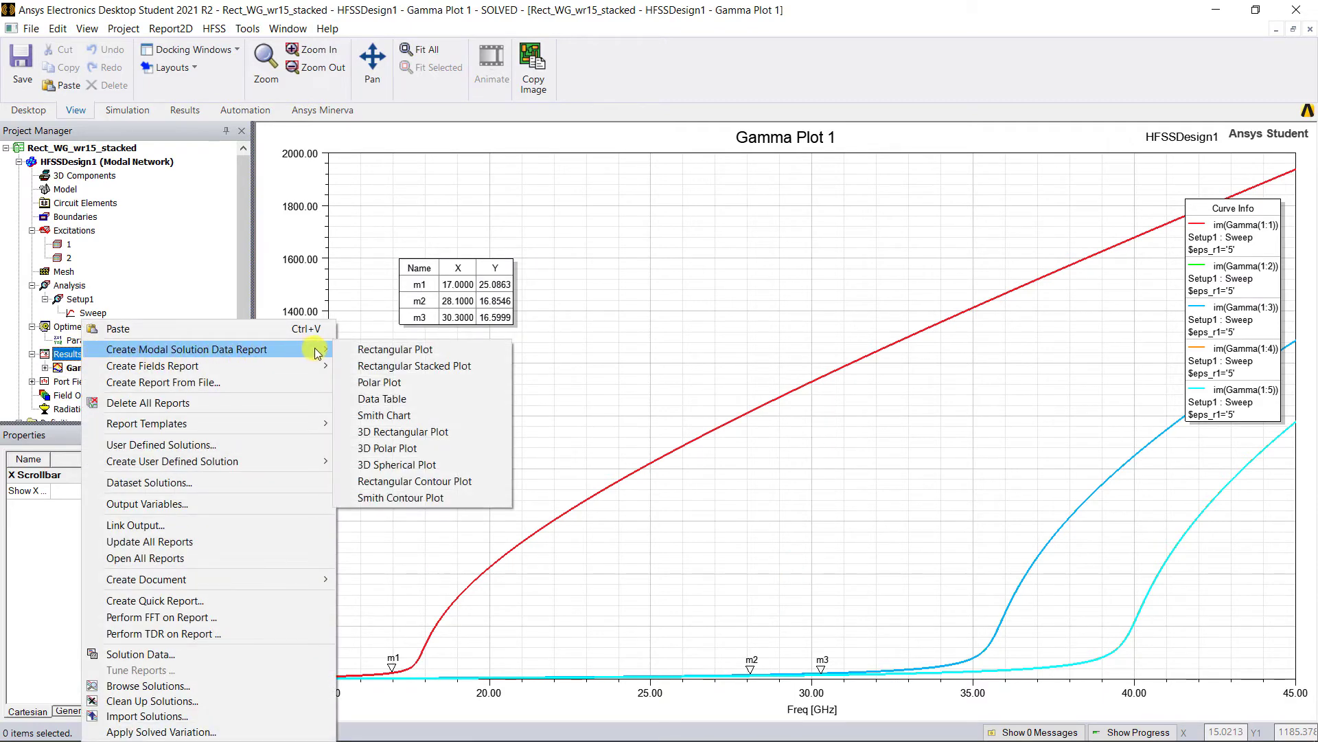
pyautogui.click(394, 349)
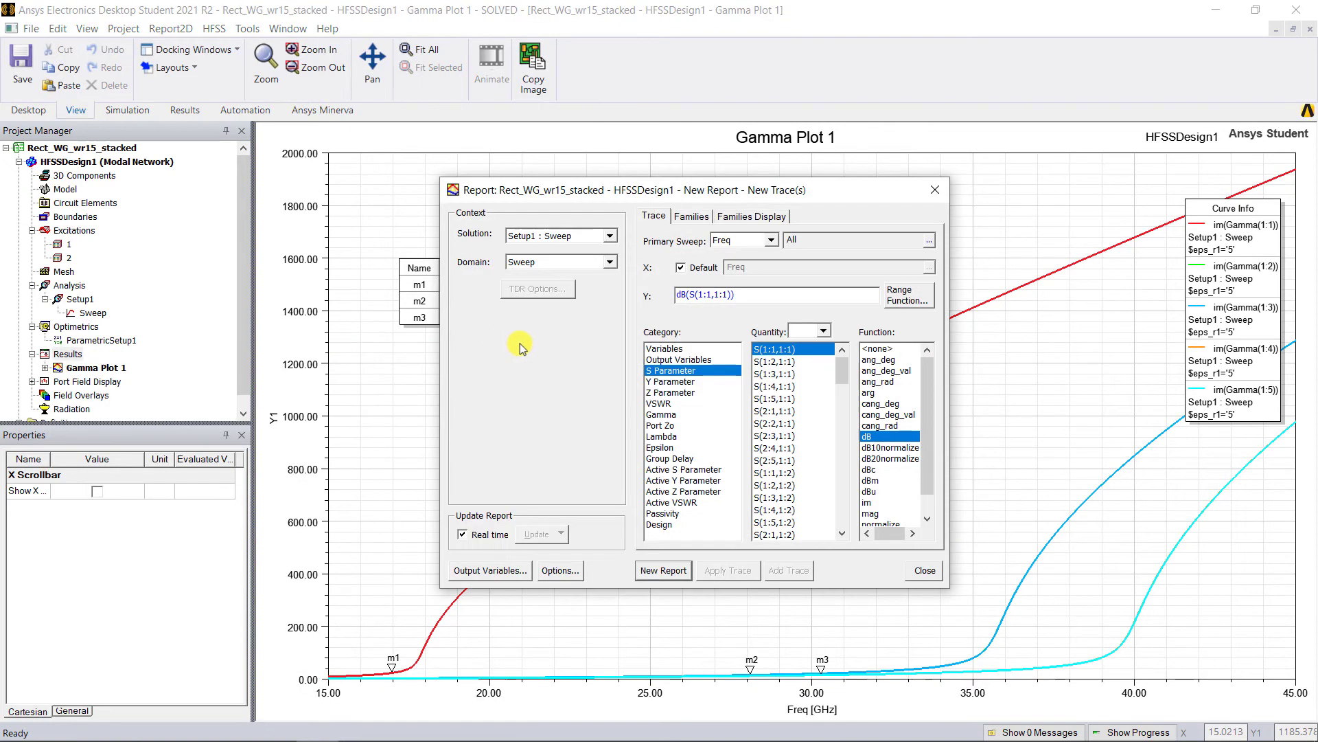
pyautogui.click(692, 216)
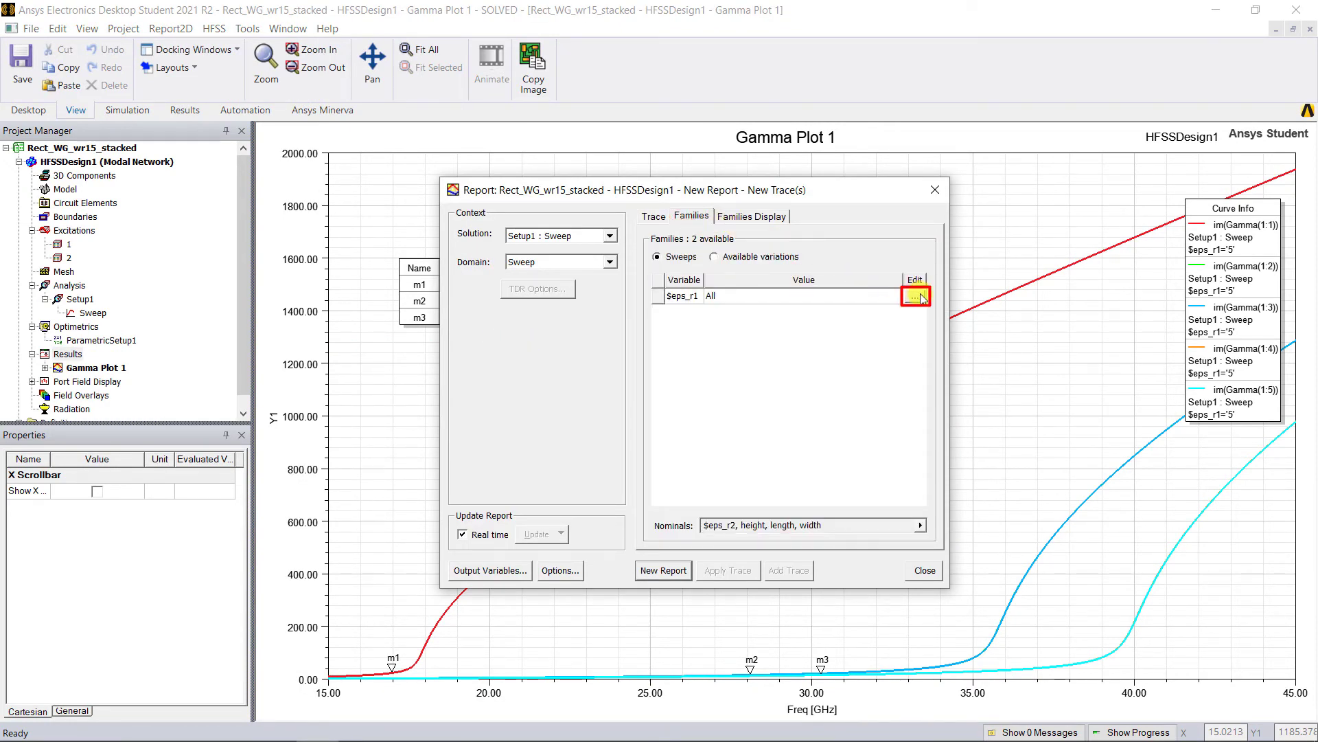
pyautogui.click(917, 295)
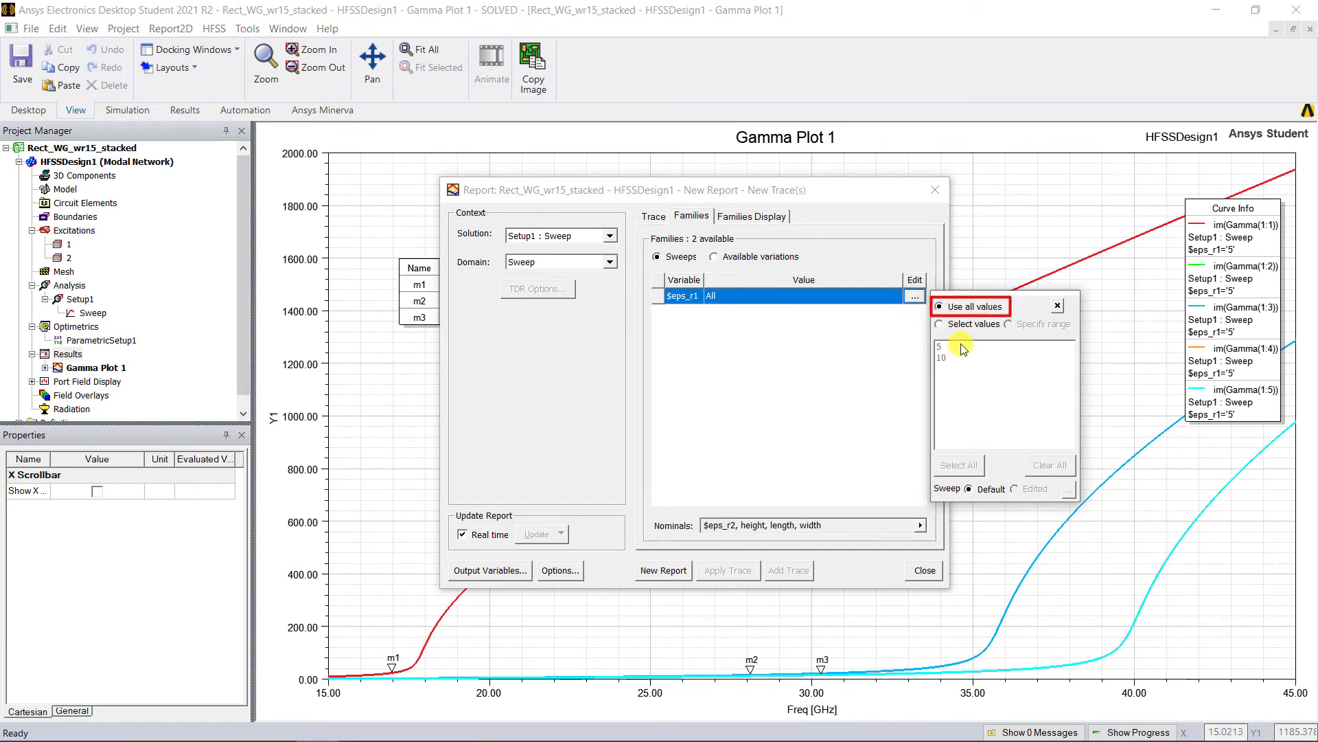
pyautogui.click(653, 216)
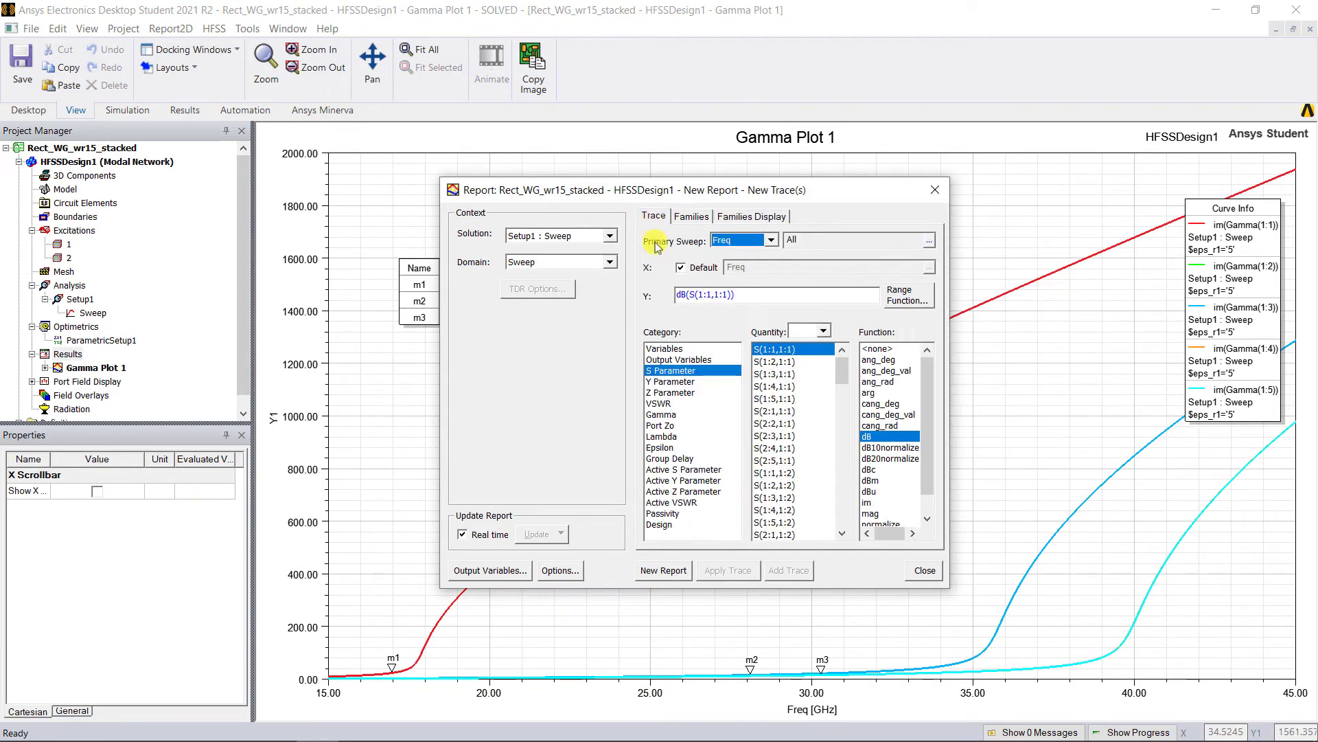
pyautogui.click(661, 414)
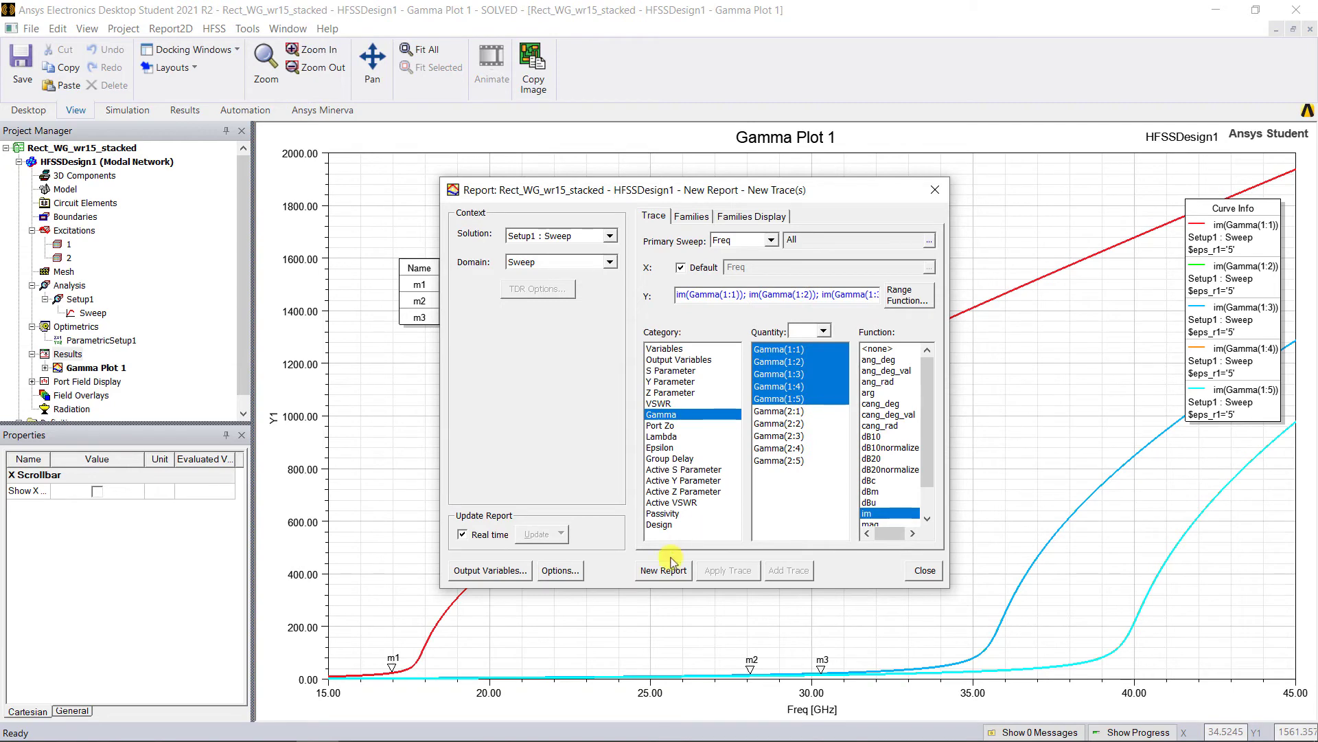
pyautogui.click(663, 570)
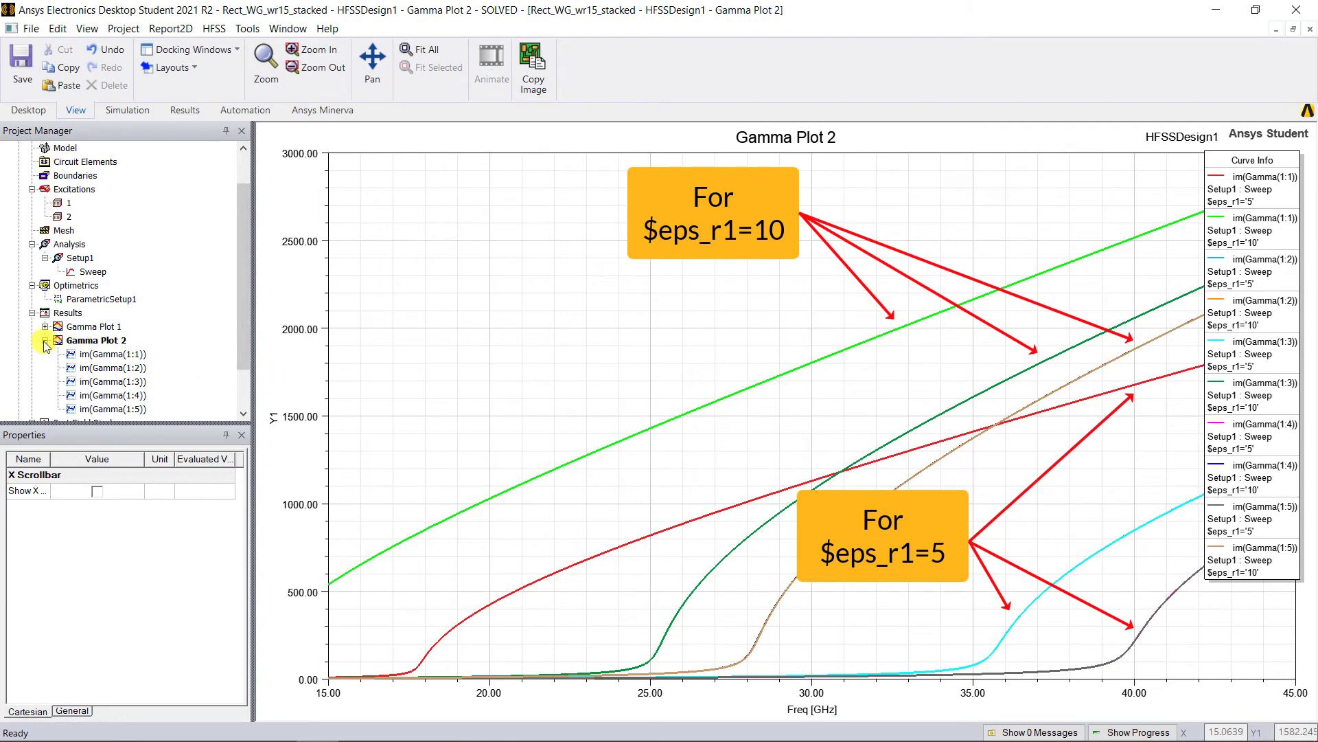
pyautogui.doubleClick(84, 161)
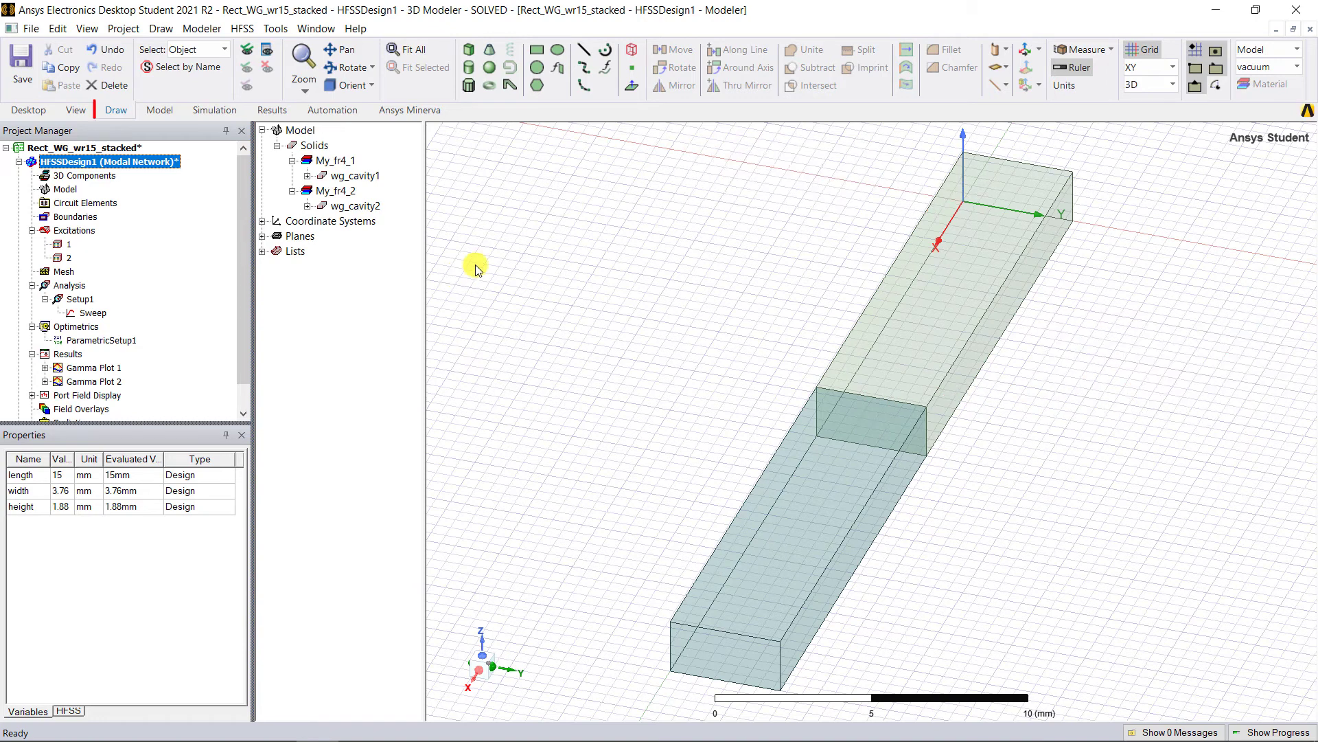
# - Place an offset relative CS named new_CS at the dielectric interface face centre and select its XZ and YZ planes
pyautogui.click(1042, 50)
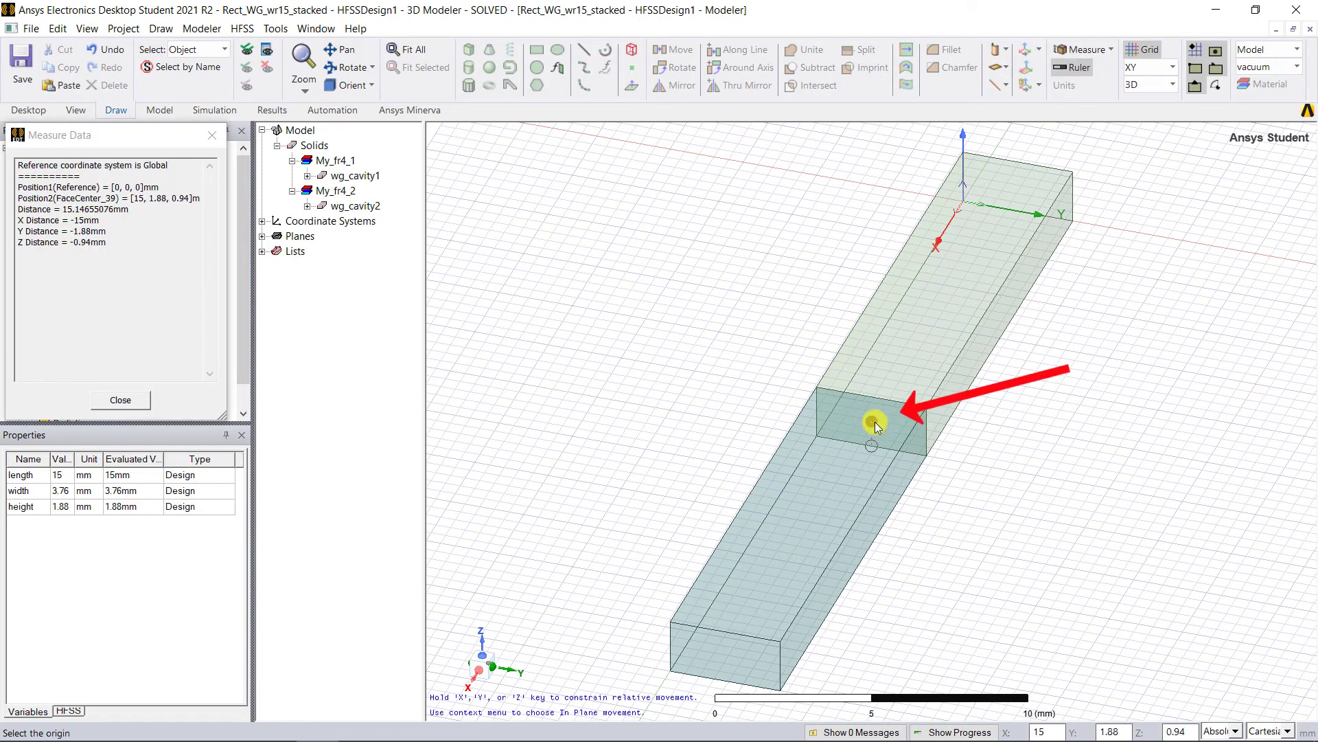
pyautogui.click(120, 400)
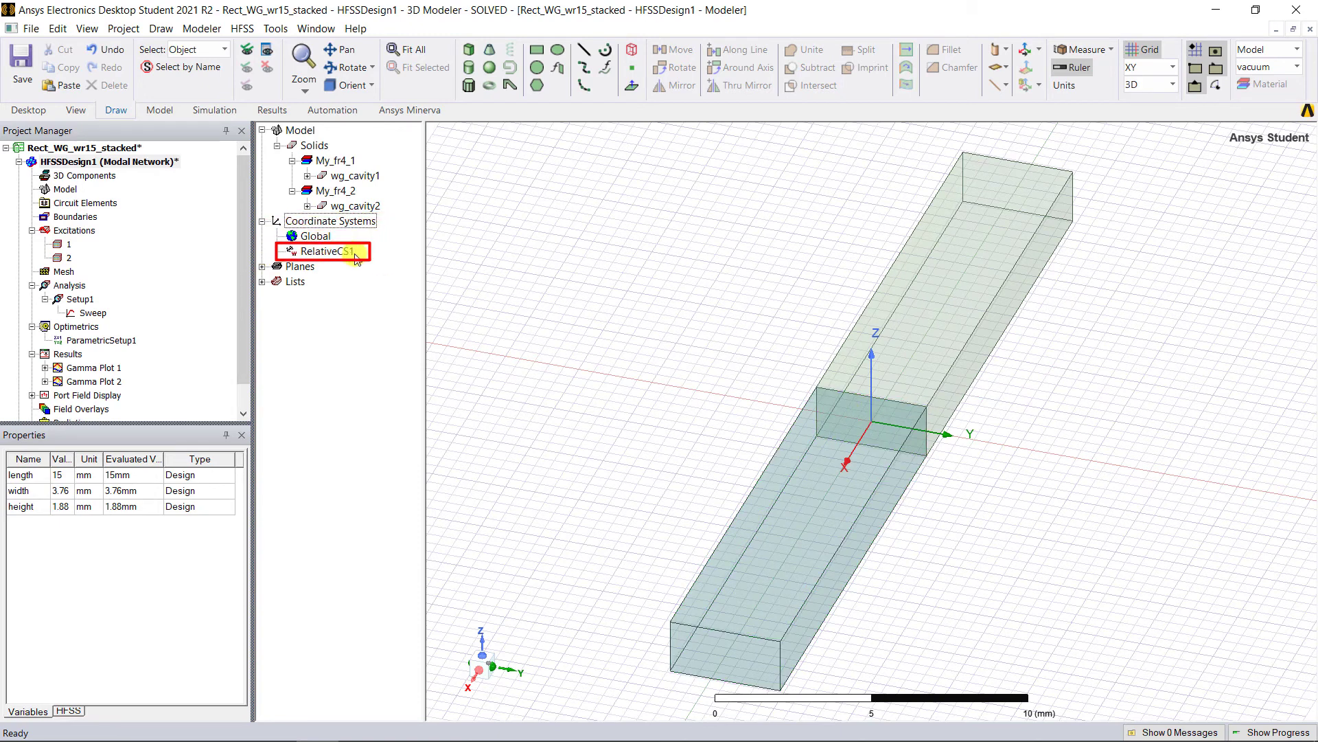
pyautogui.doubleClick(319, 250)
pyautogui.write('new_CS')
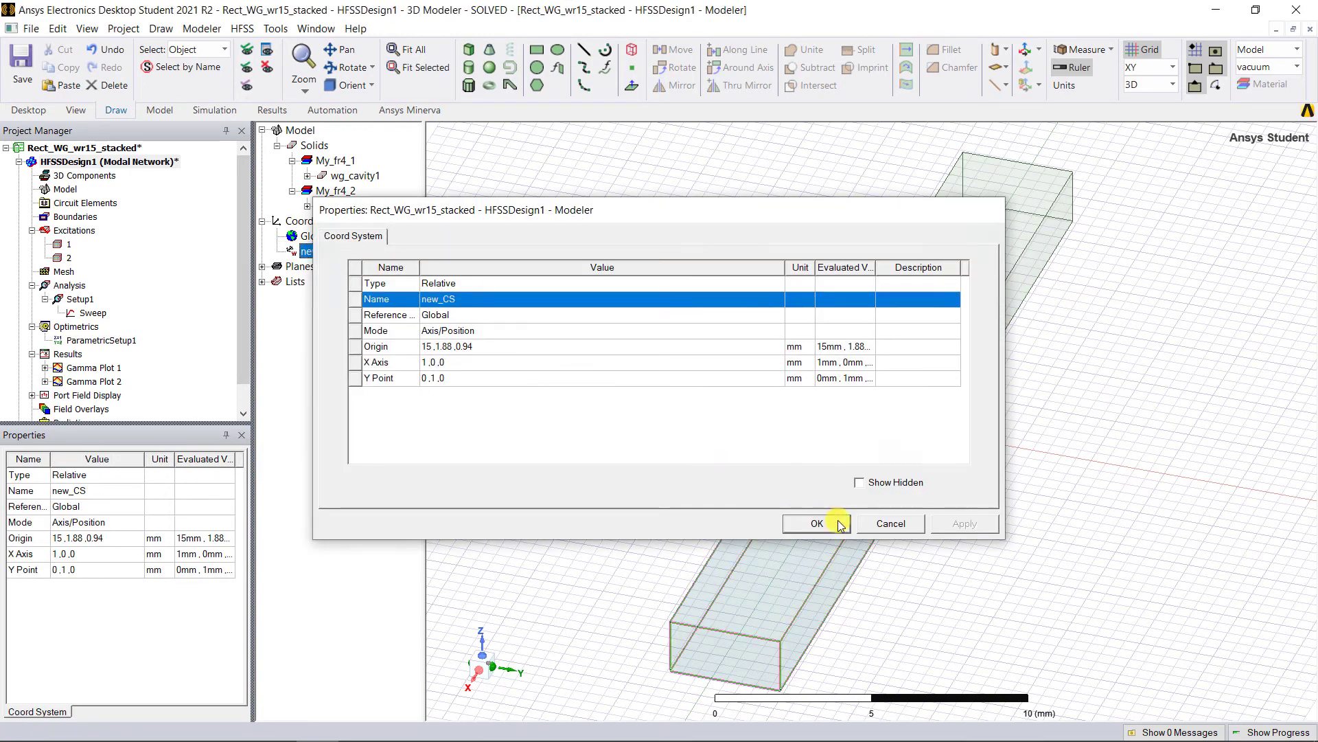
pyautogui.click(816, 523)
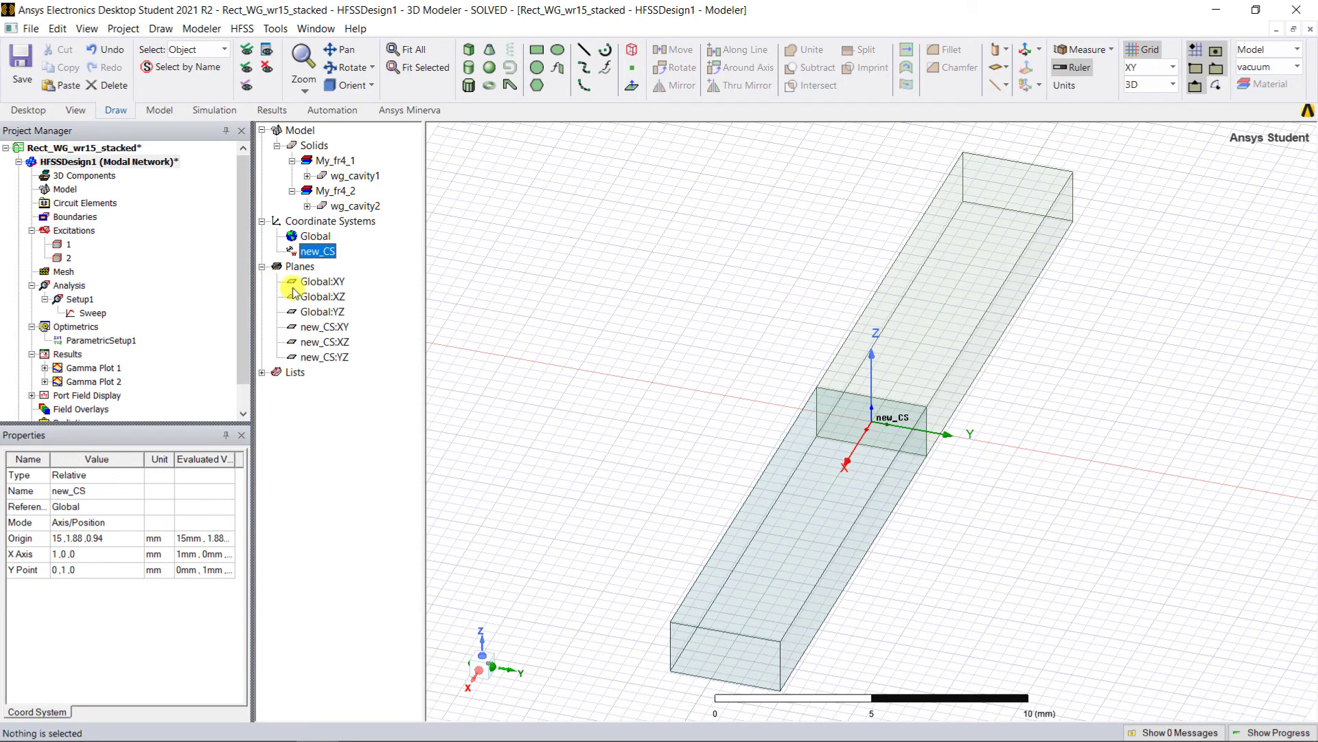
pyautogui.click(324, 356)
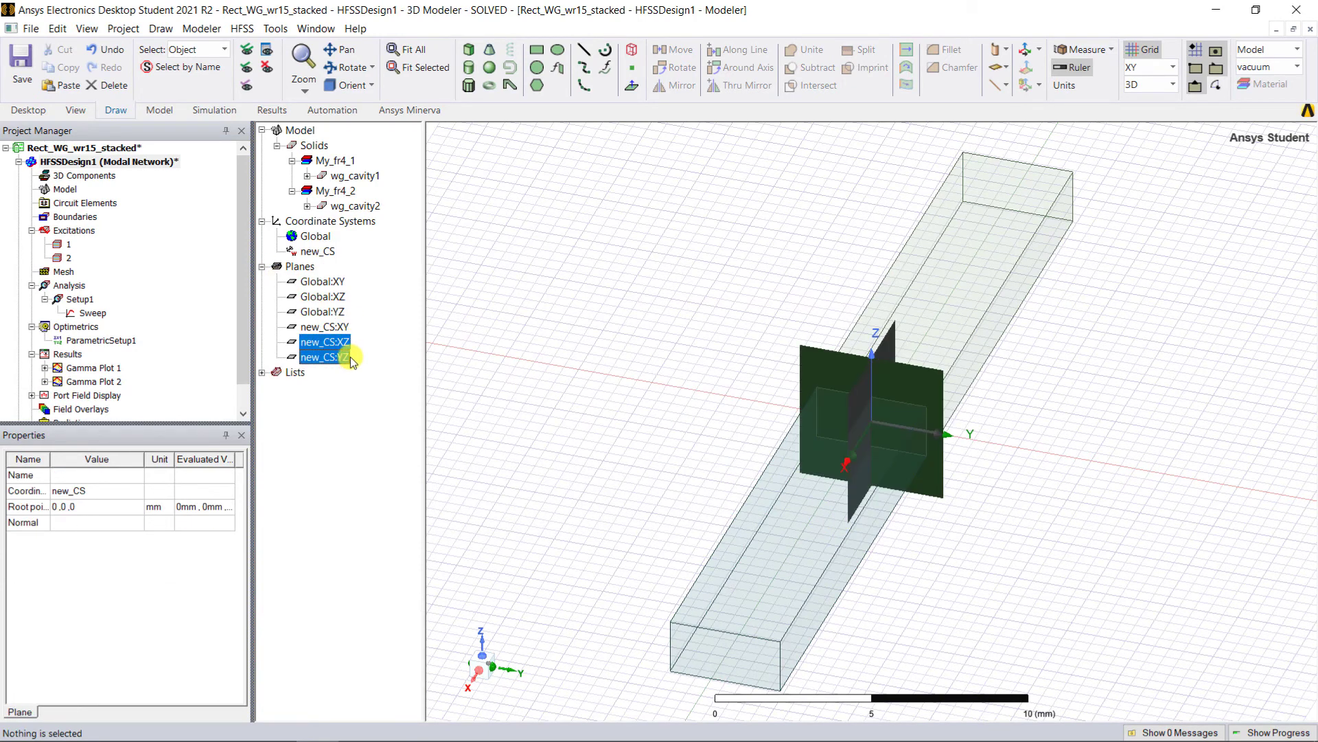
# - Plot Mag_E at 30 GHz on the new_CS XZ and YZ planes and animate it over phase
pyautogui.rightClick(323, 356)
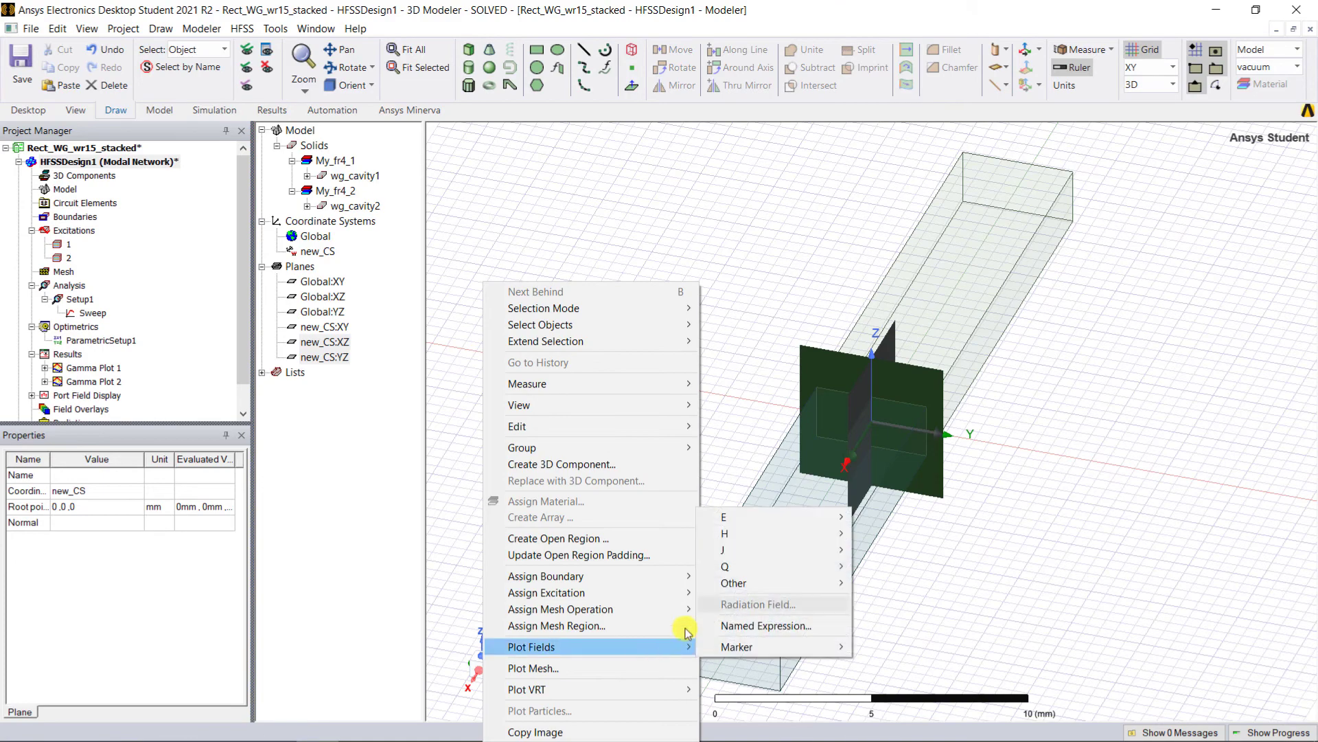
pyautogui.click(723, 517)
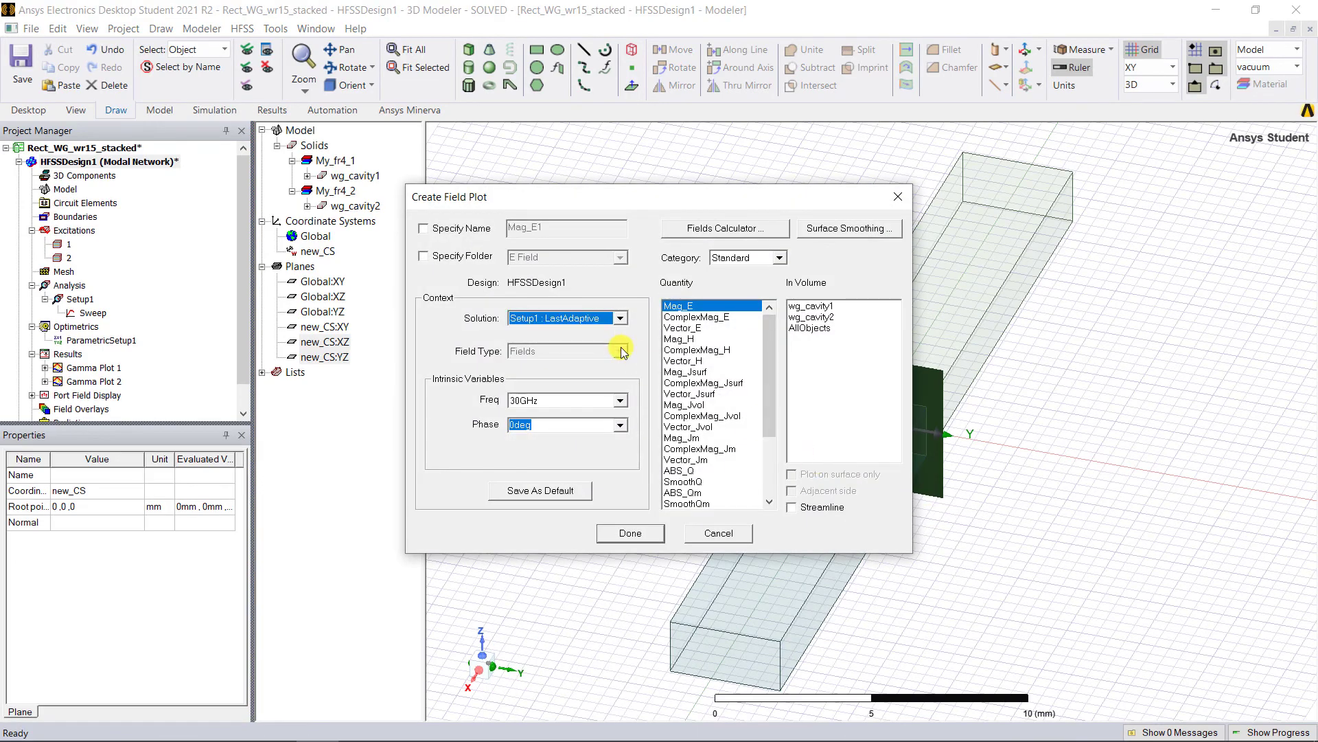
pyautogui.click(629, 533)
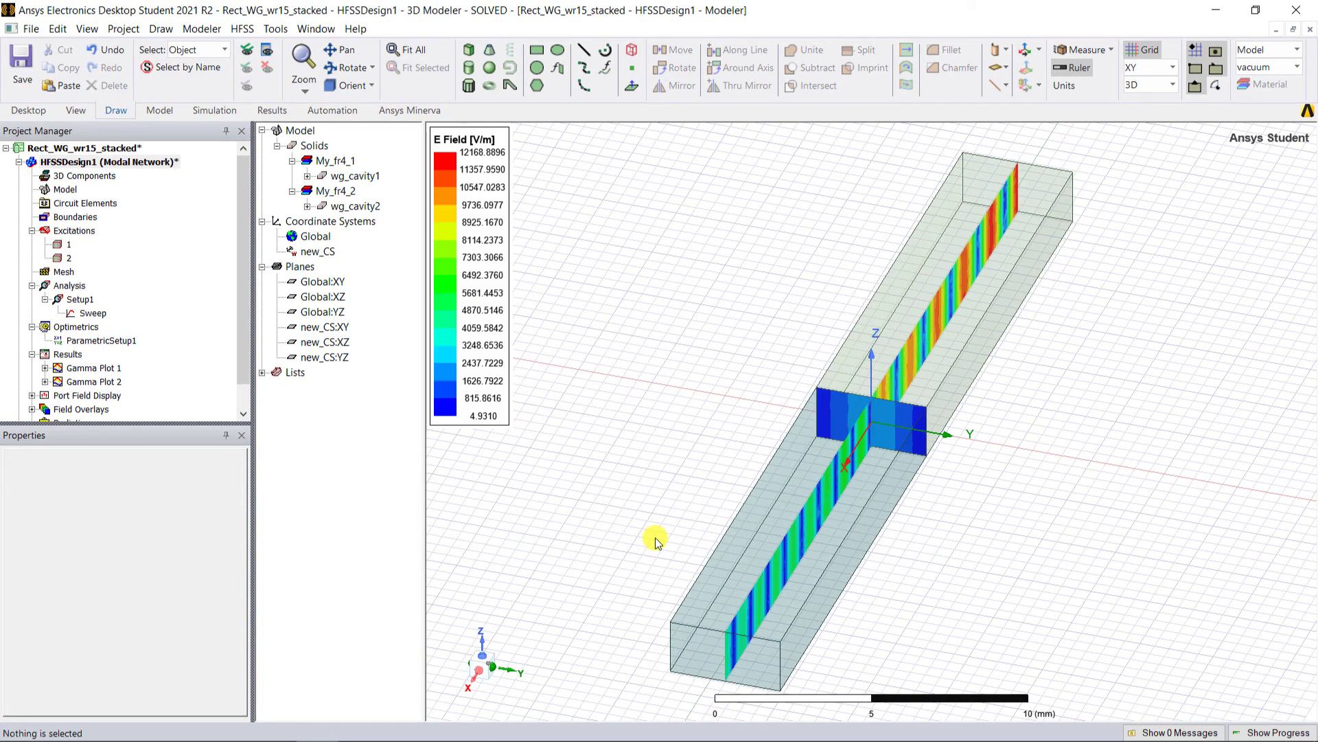
pyautogui.moveTo(498, 286)
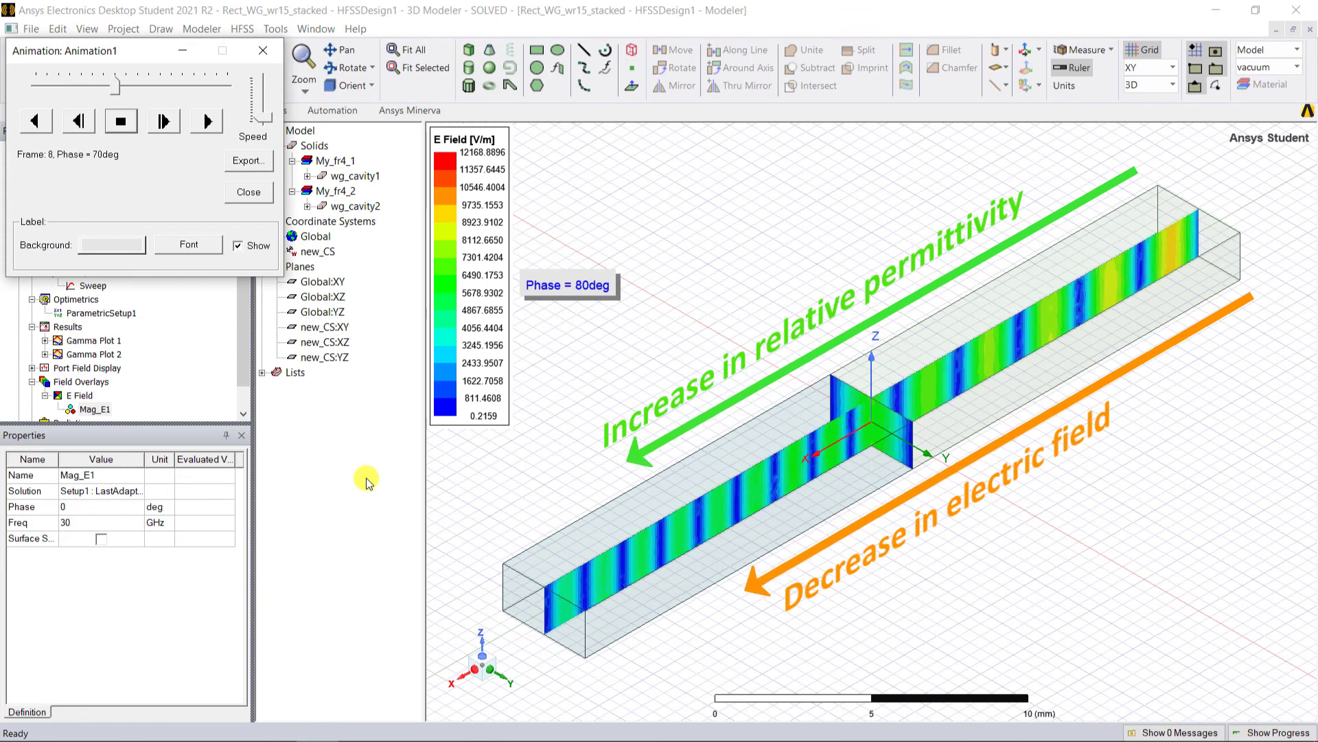
pyautogui.click(78, 121)
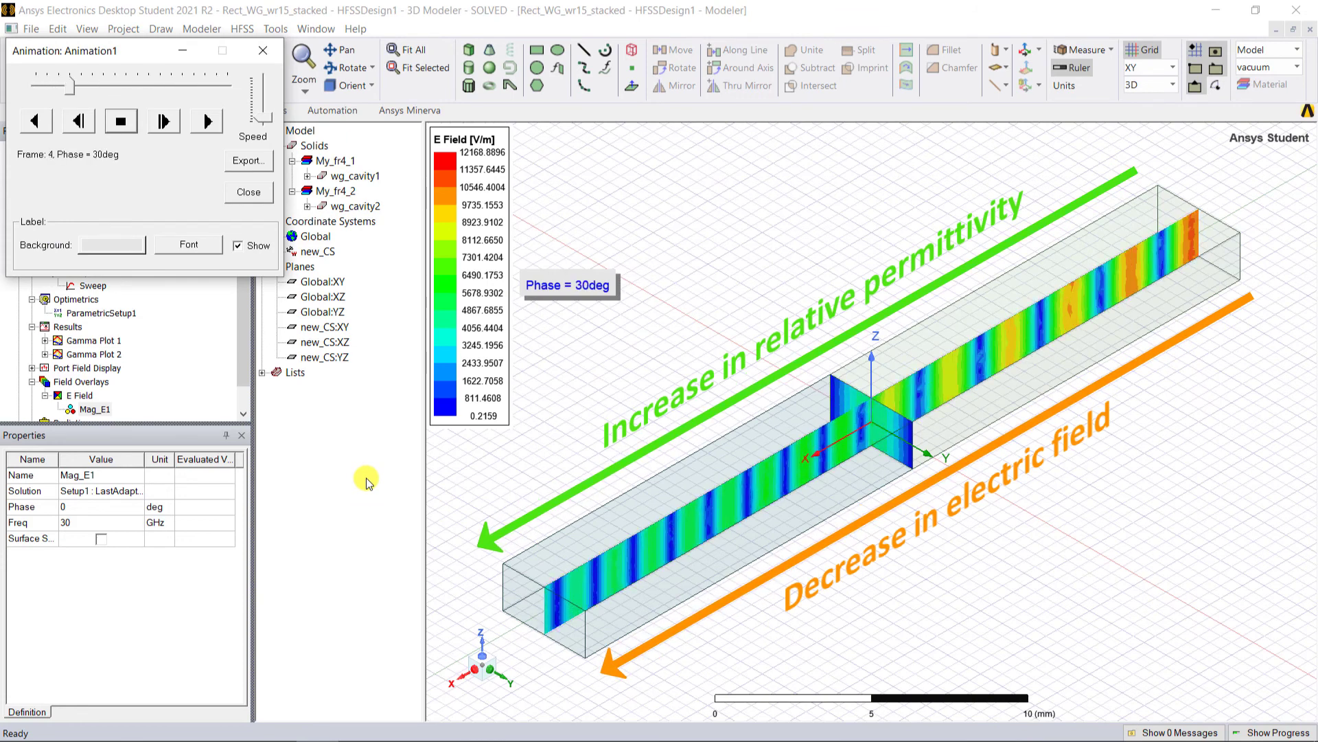